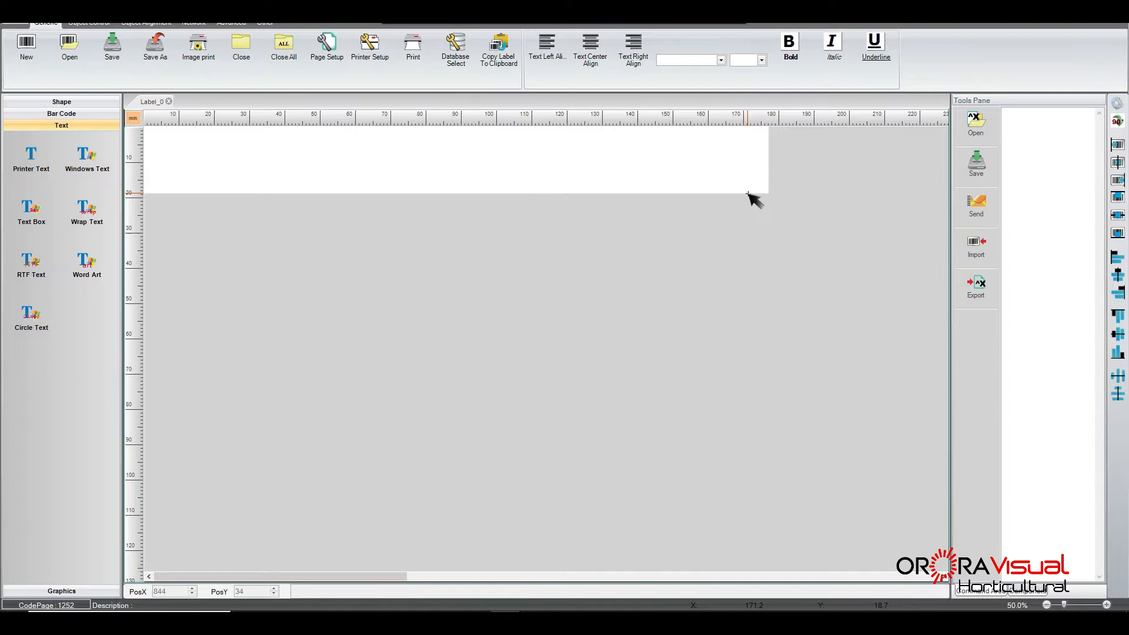
mouse_move(467, 175)
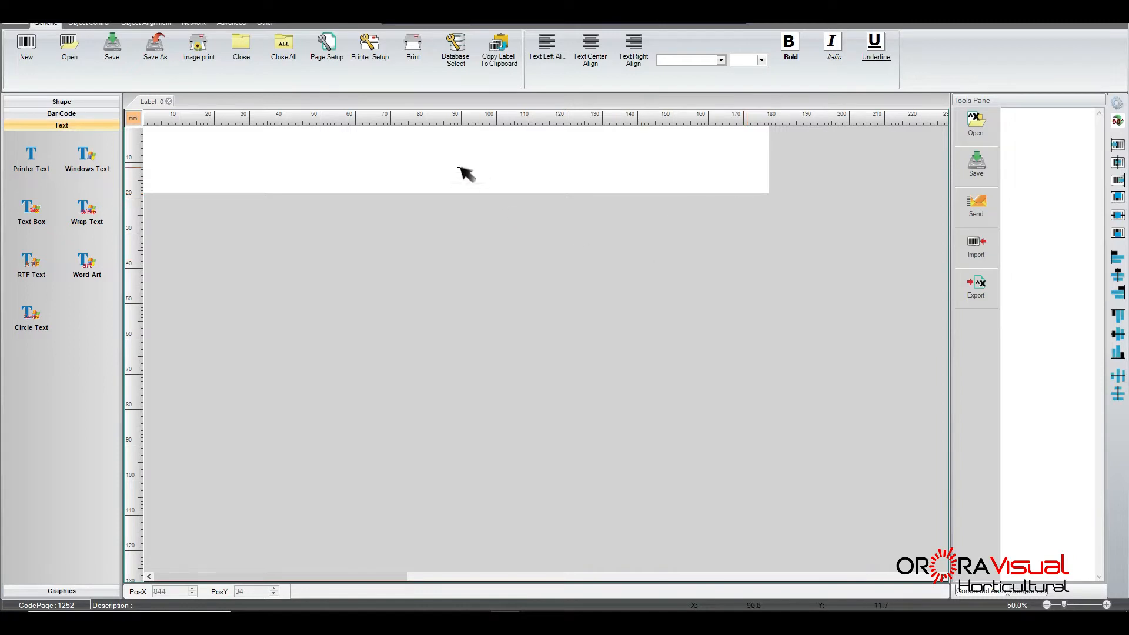
mouse_move(454, 47)
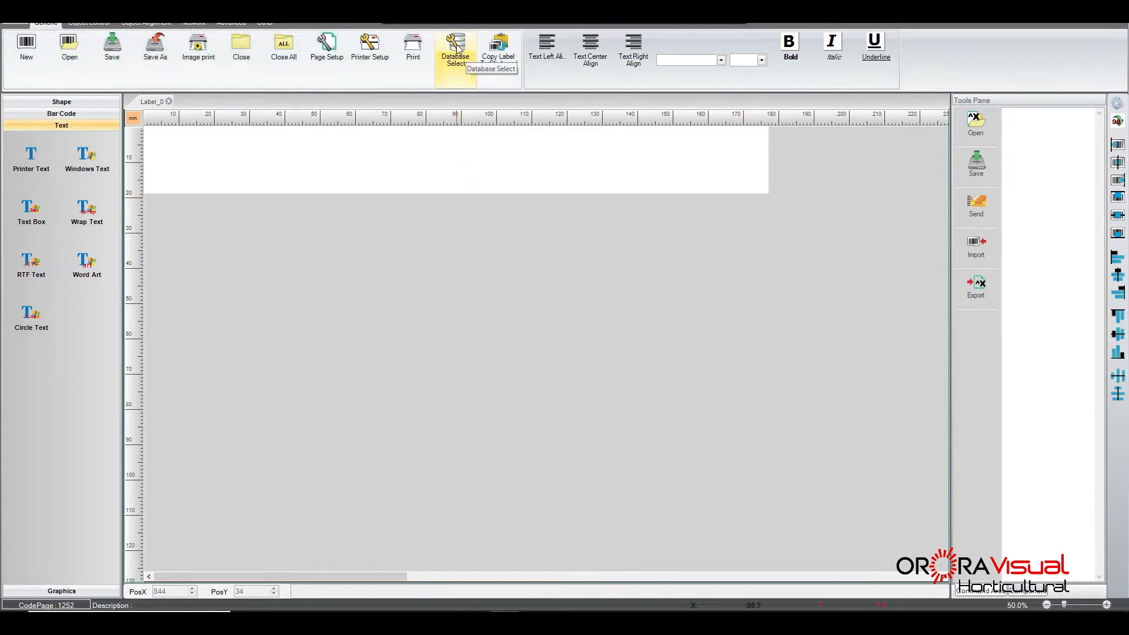
Step: Begin a database connection and pick Excel spreadsheet as the source type
left_click(453, 47)
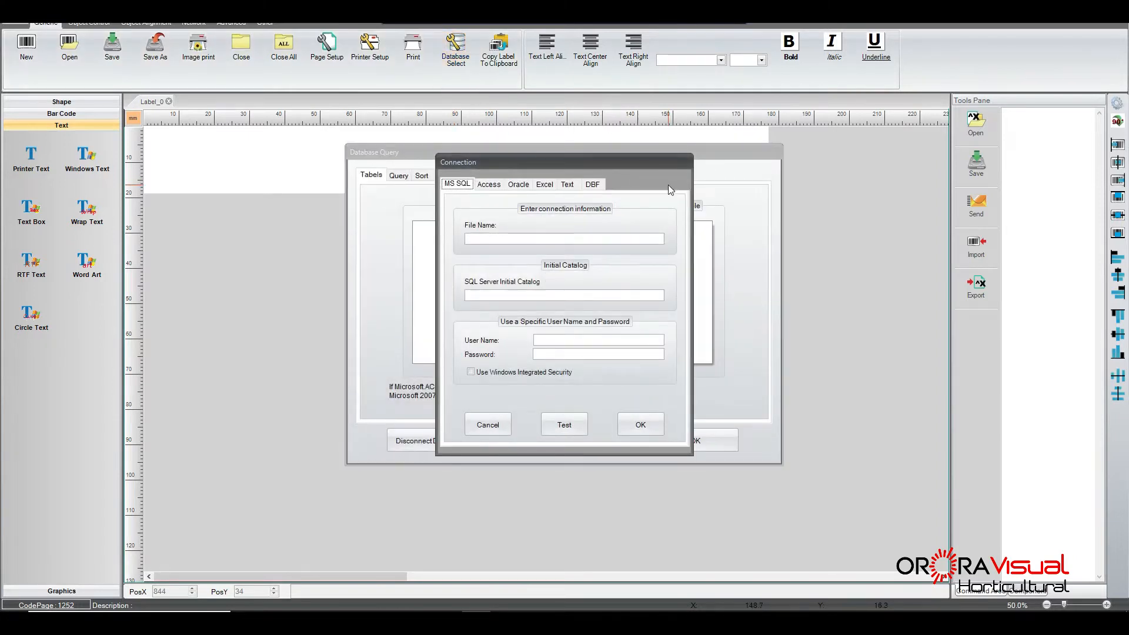
mouse_move(559, 289)
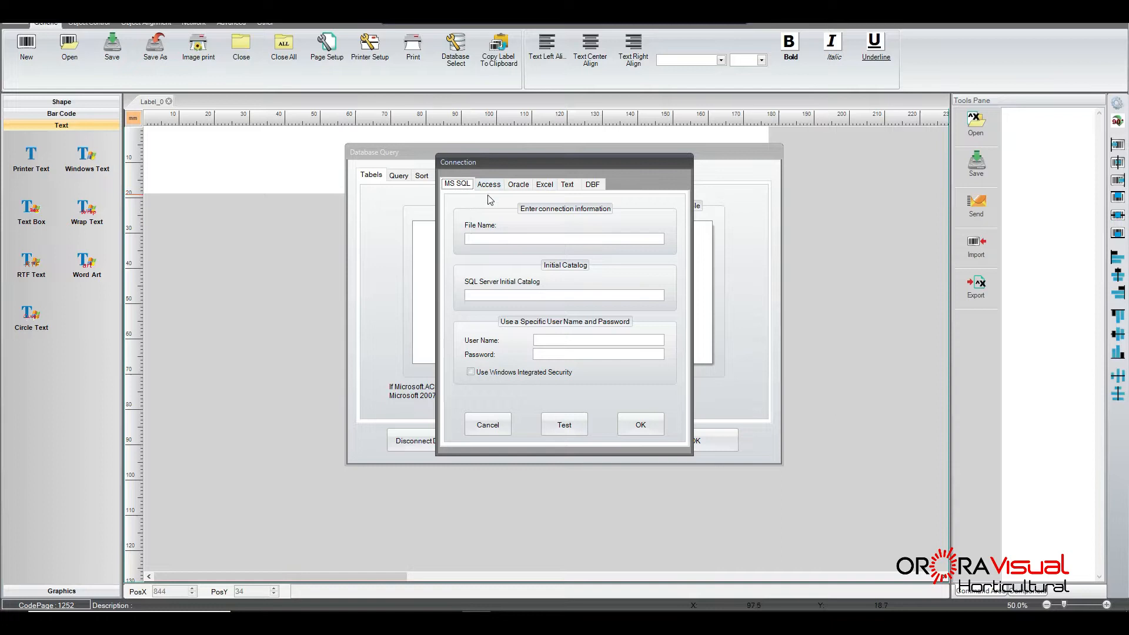
mouse_move(568, 185)
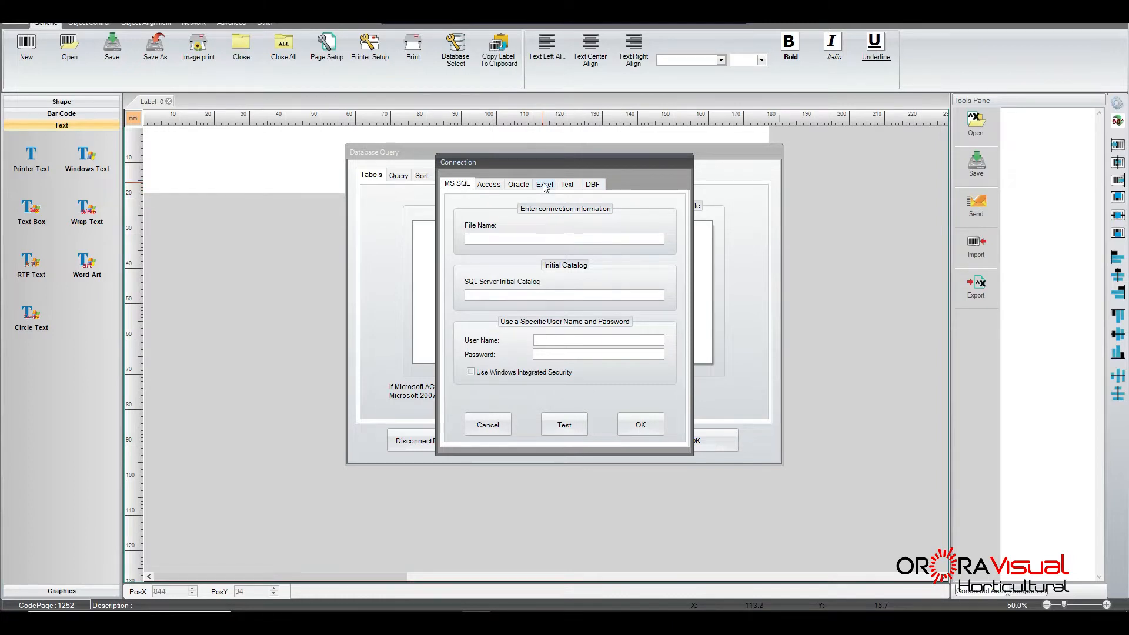
left_click(544, 185)
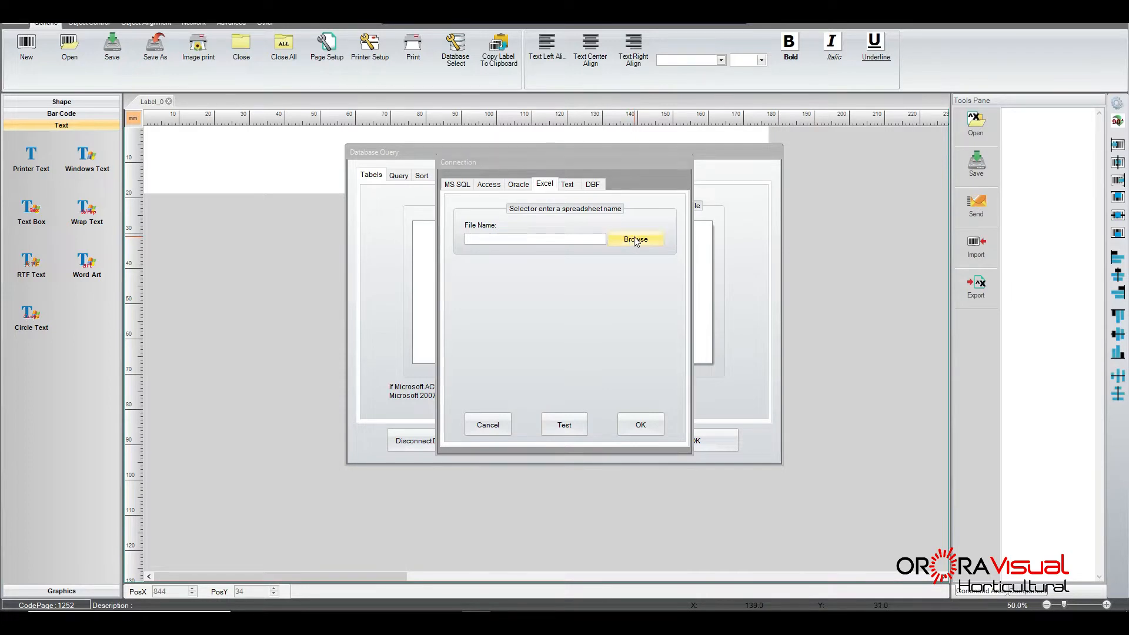
Step: Browse to and choose fruit10000.xls as the Excel file for the connection
left_click(634, 239)
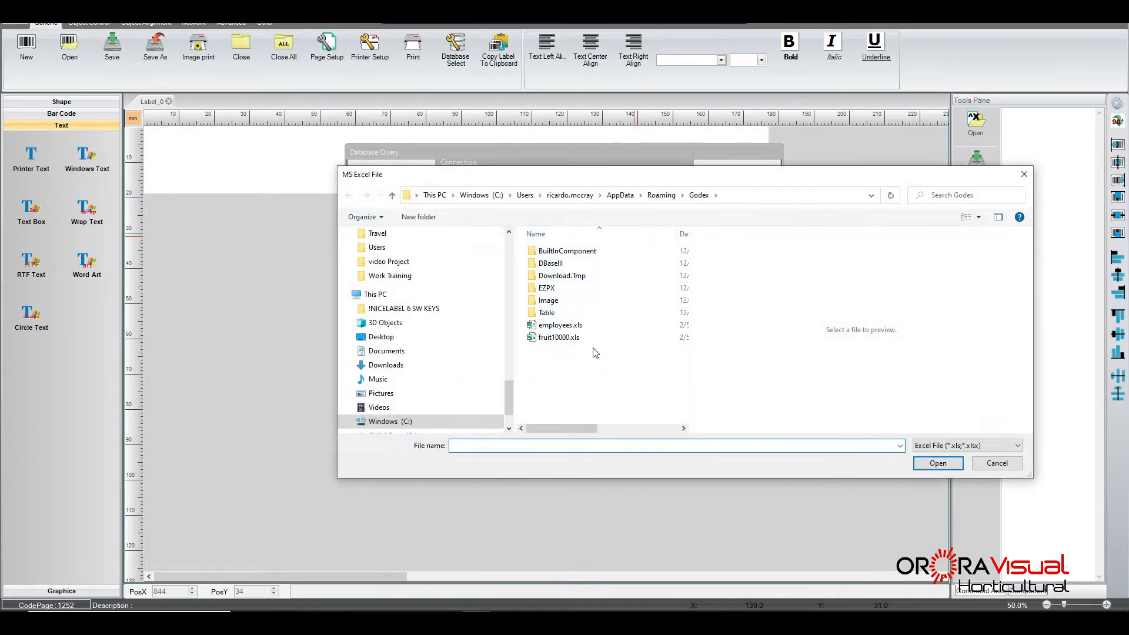
left_click(558, 338)
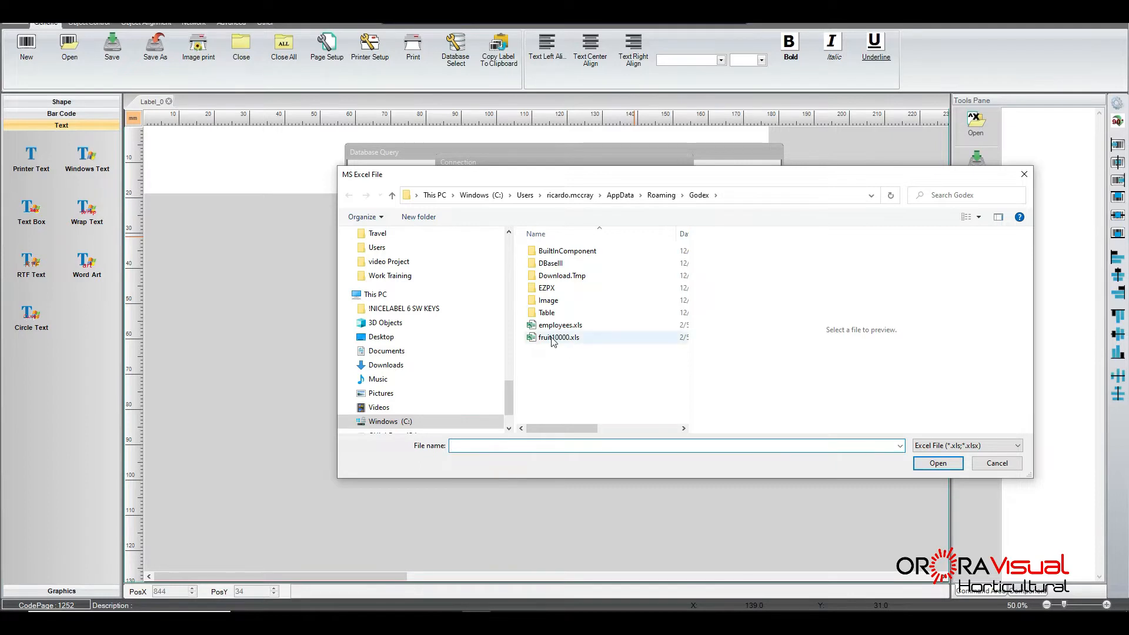
left_click(560, 338)
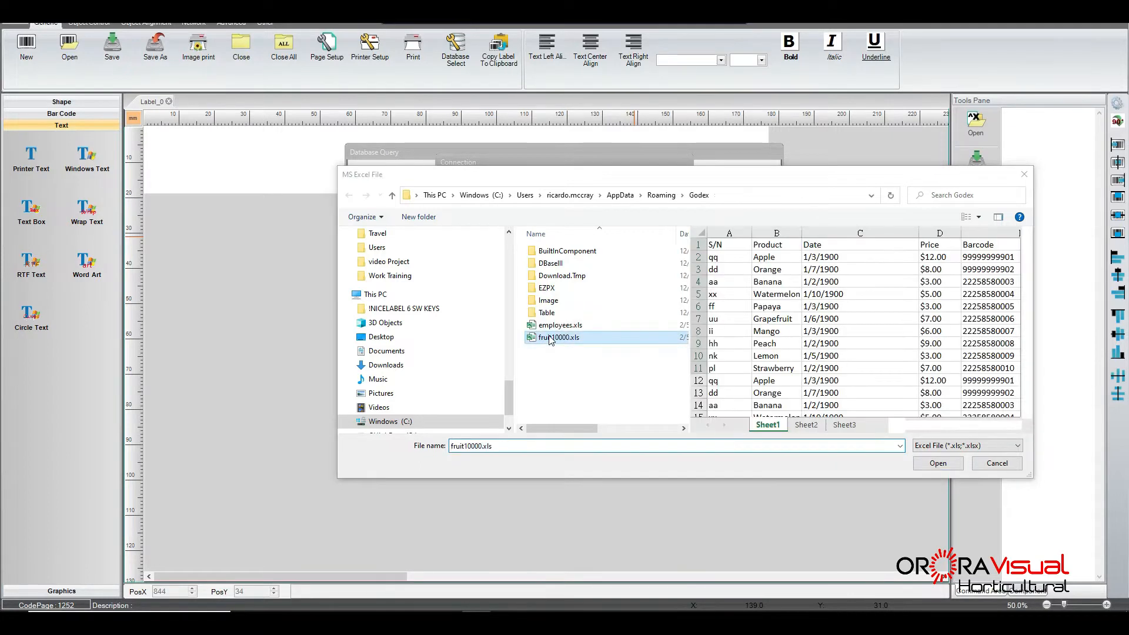
left_click(559, 338)
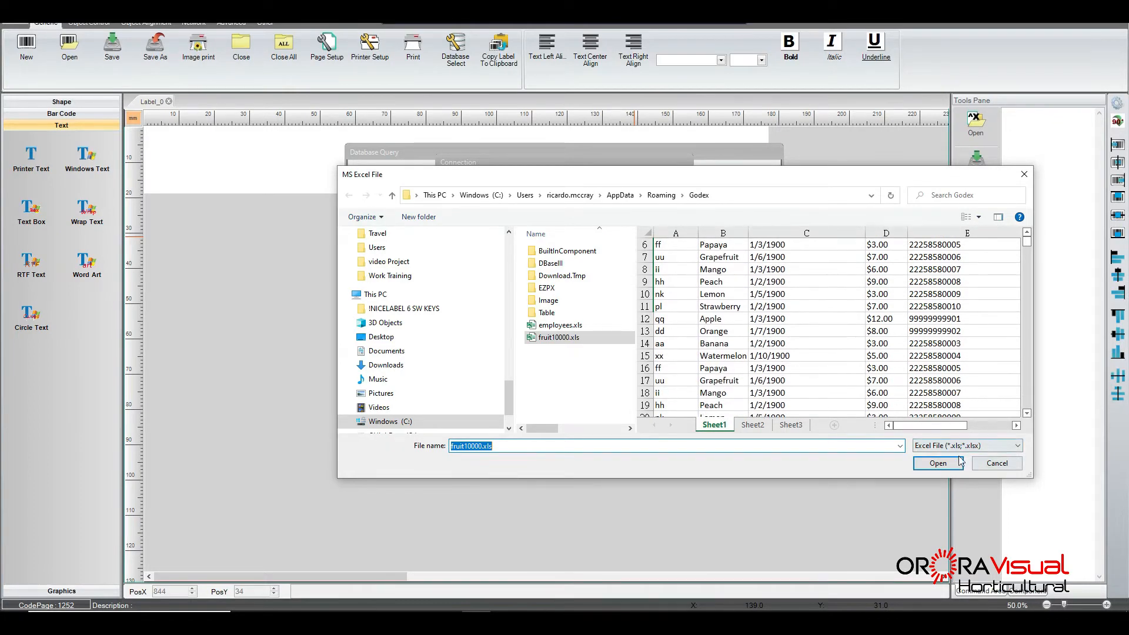
left_click(937, 463)
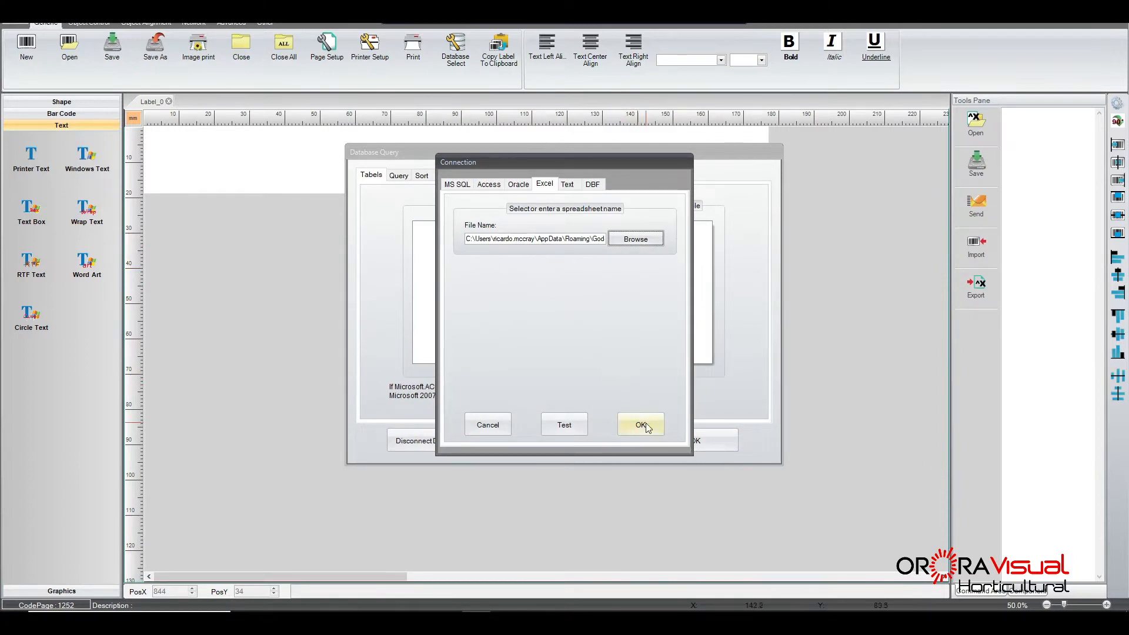
Step: Confirm the connection so fruit10000.xls lists Sheet1$–Sheet3$ and Sheet1's fields
left_click(640, 424)
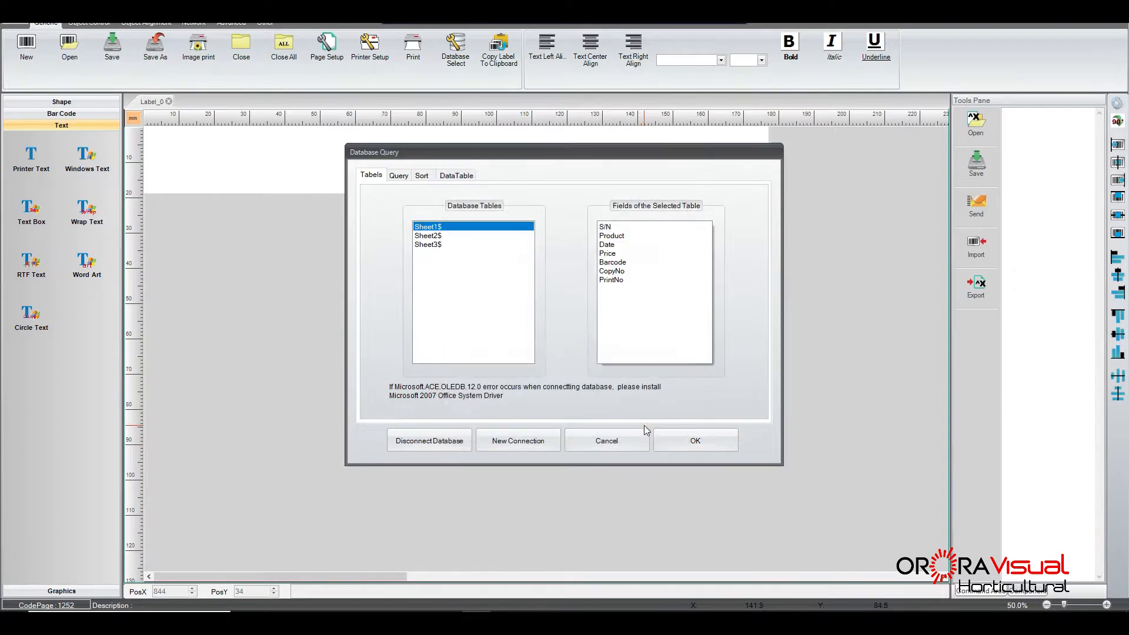
mouse_move(301, 135)
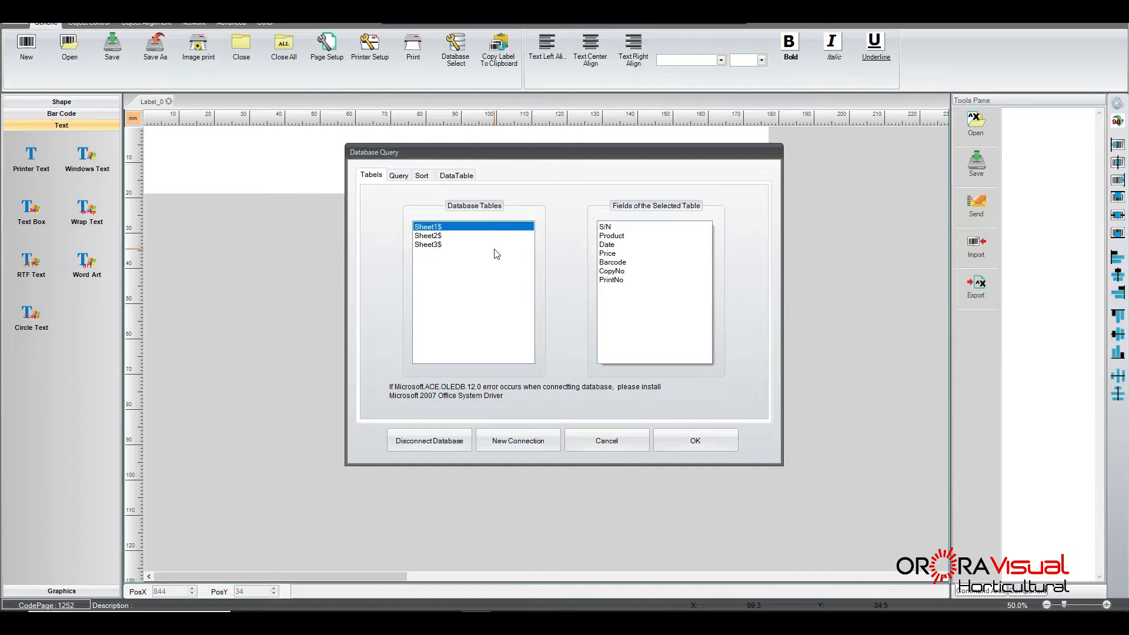
mouse_move(467, 219)
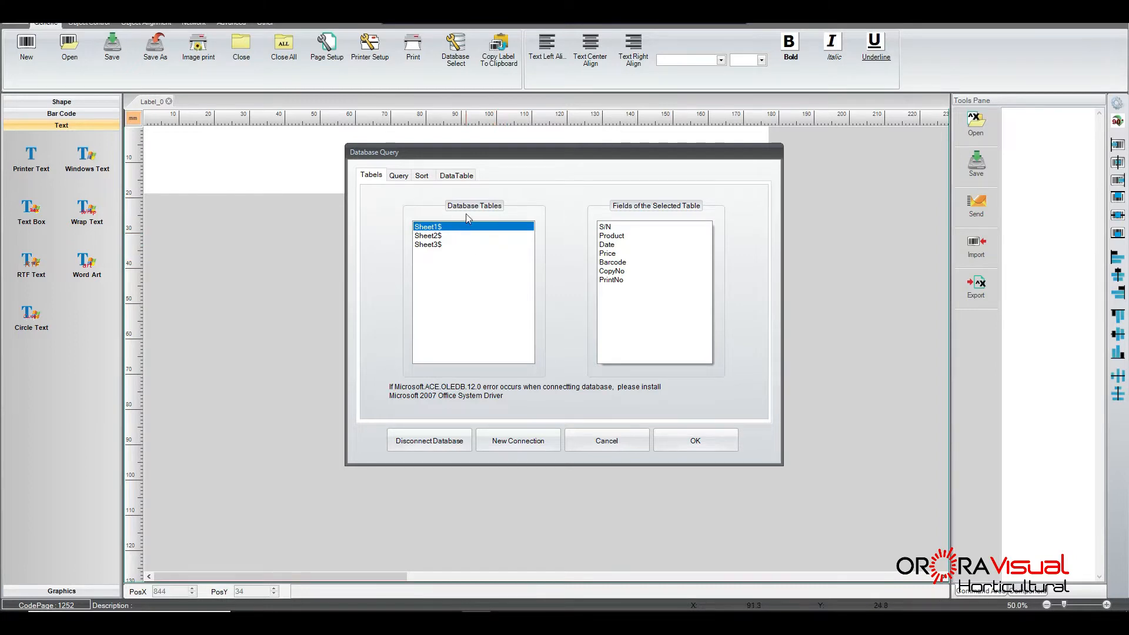
mouse_move(437, 239)
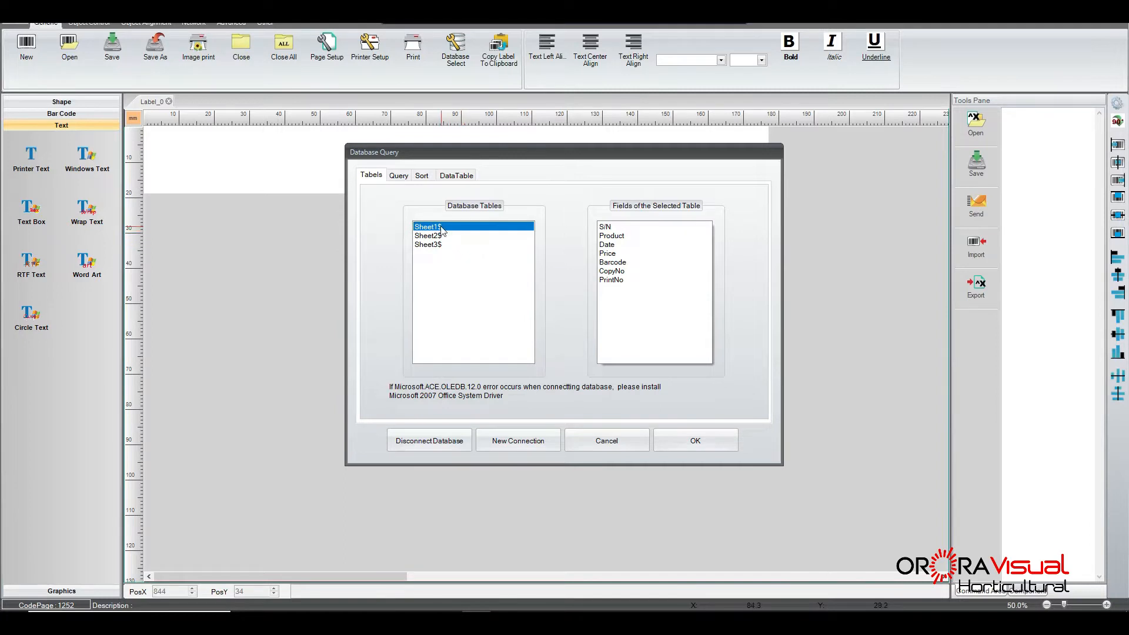
mouse_move(432, 234)
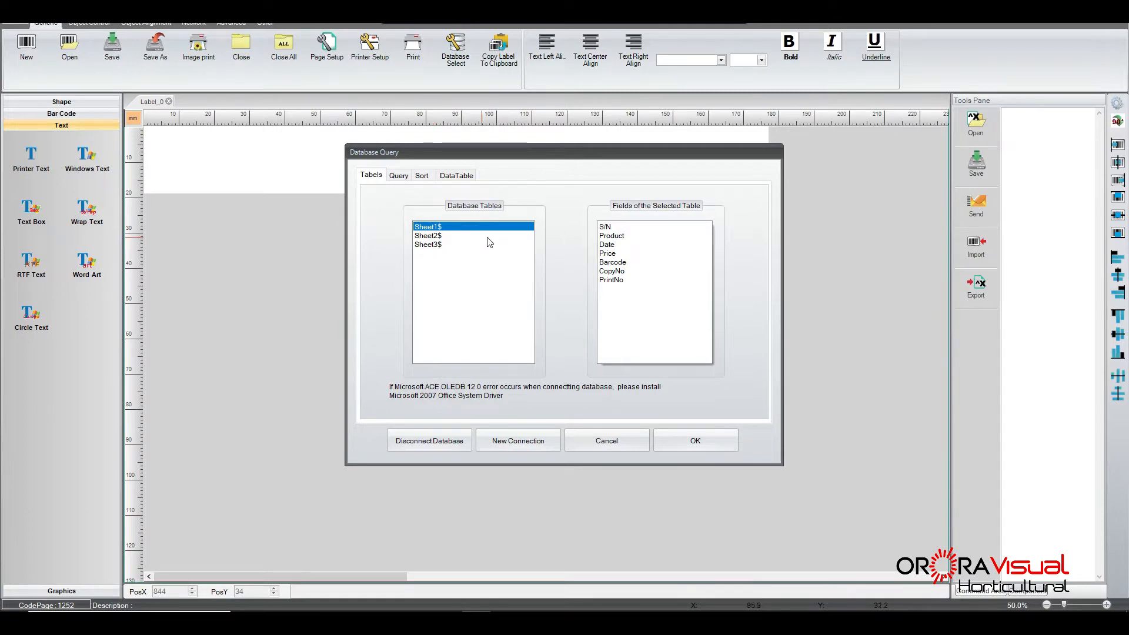
mouse_move(646, 242)
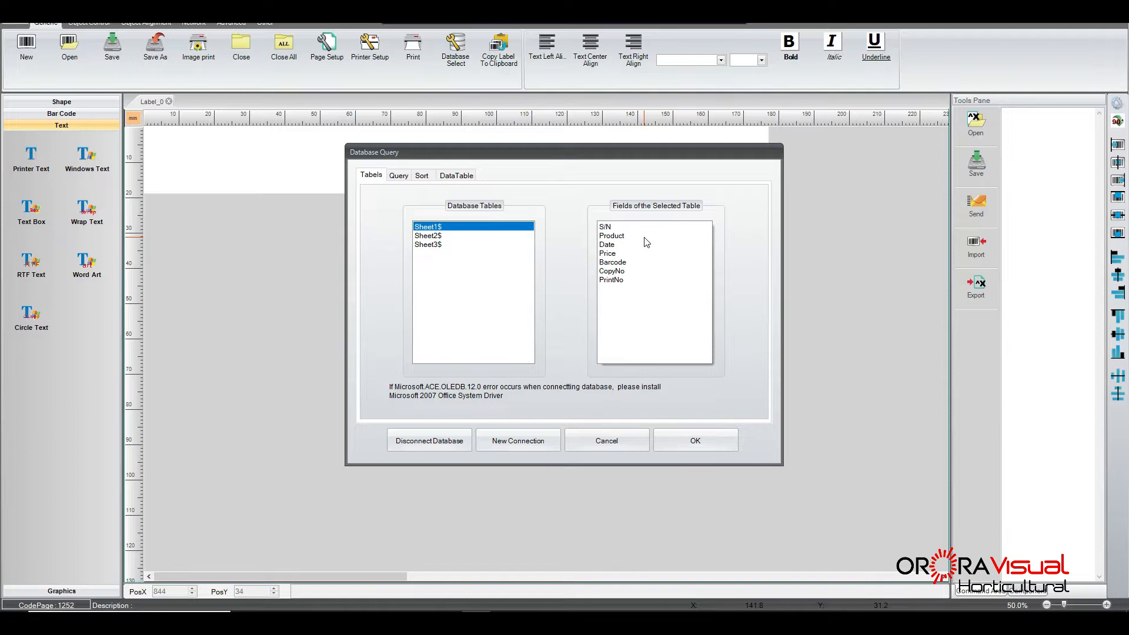
mouse_move(631, 246)
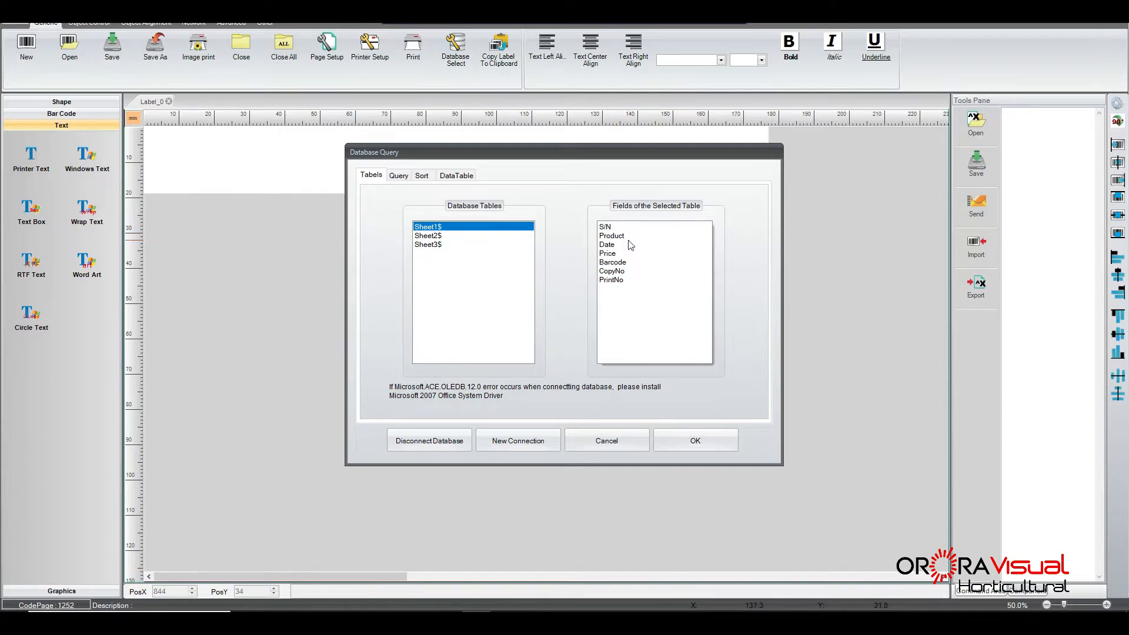
mouse_move(622, 239)
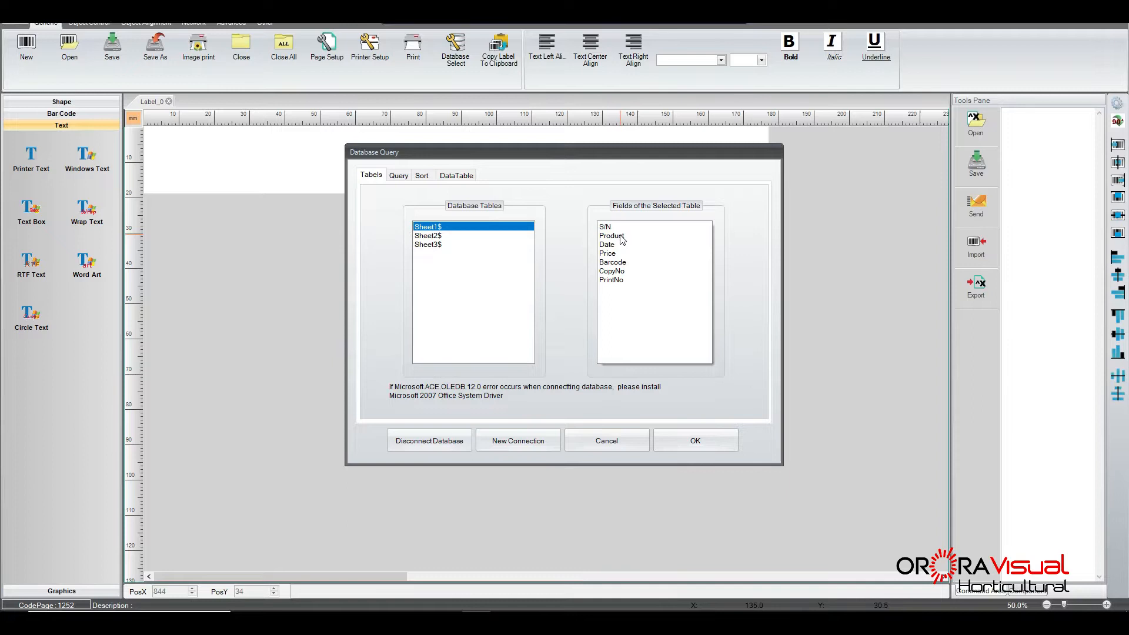
mouse_move(622, 251)
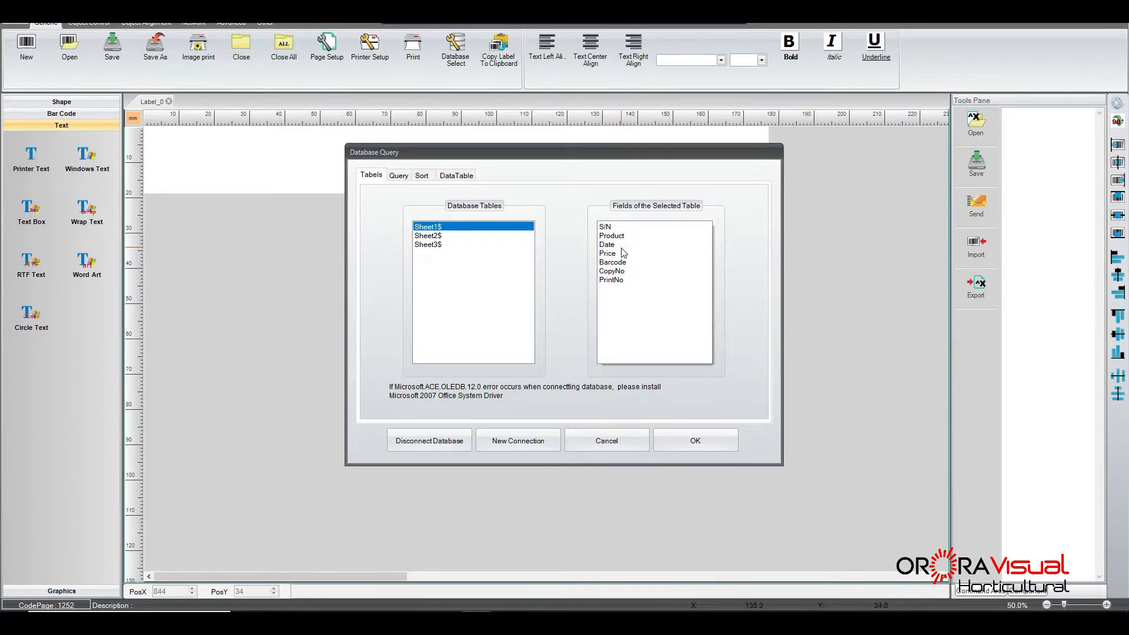
mouse_move(631, 277)
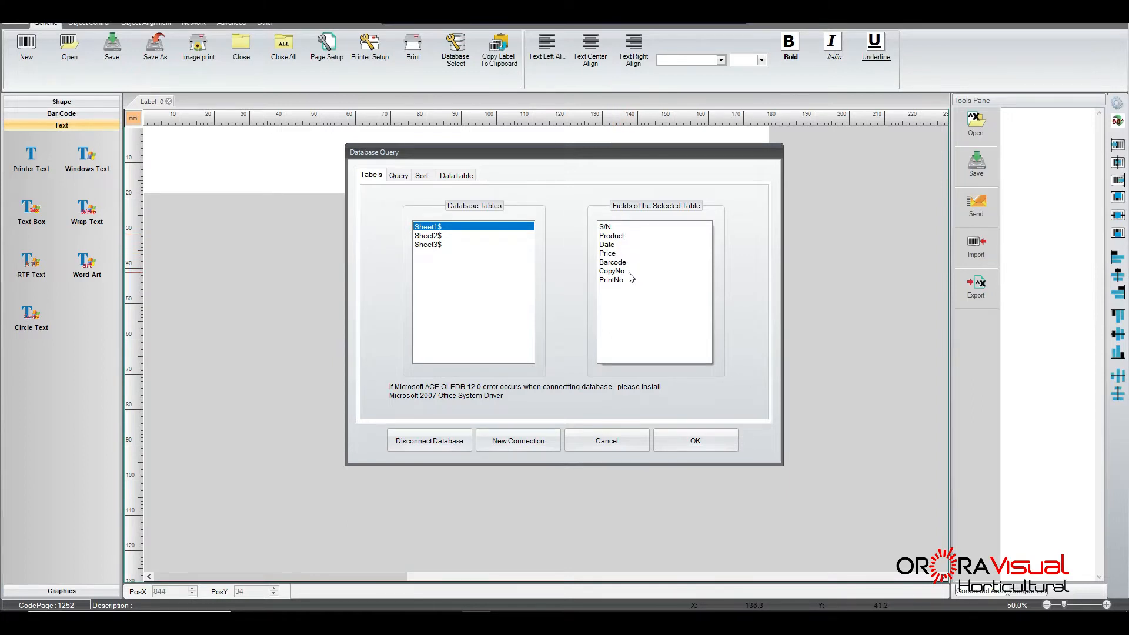
mouse_move(658, 338)
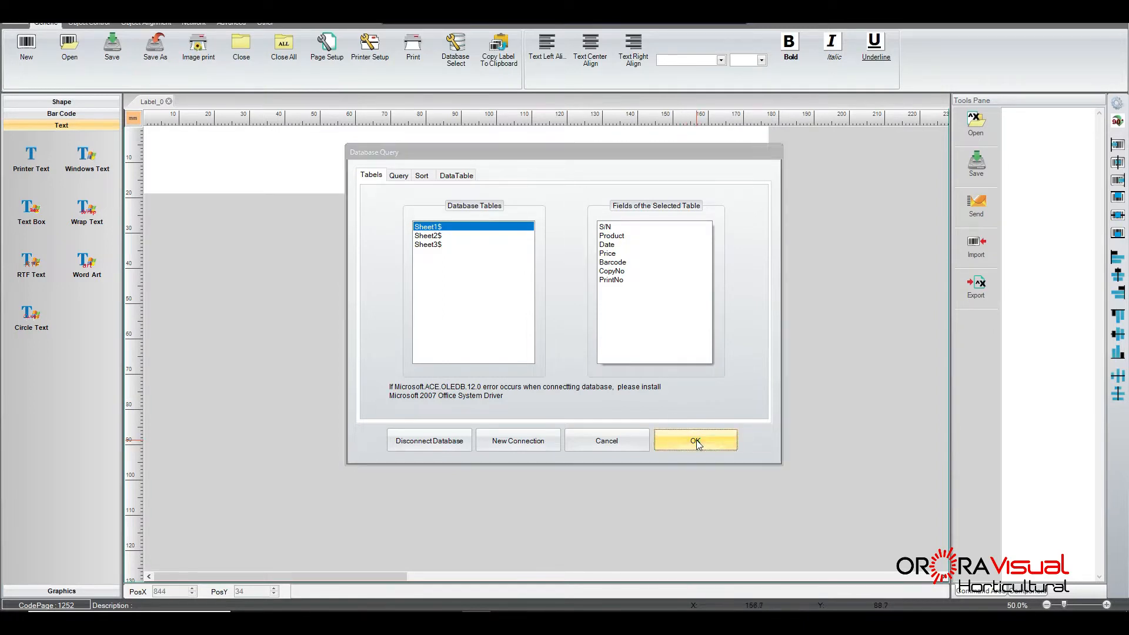
Step: Apply Sheet1$ as the label's data source and show the barcode object types
left_click(693, 441)
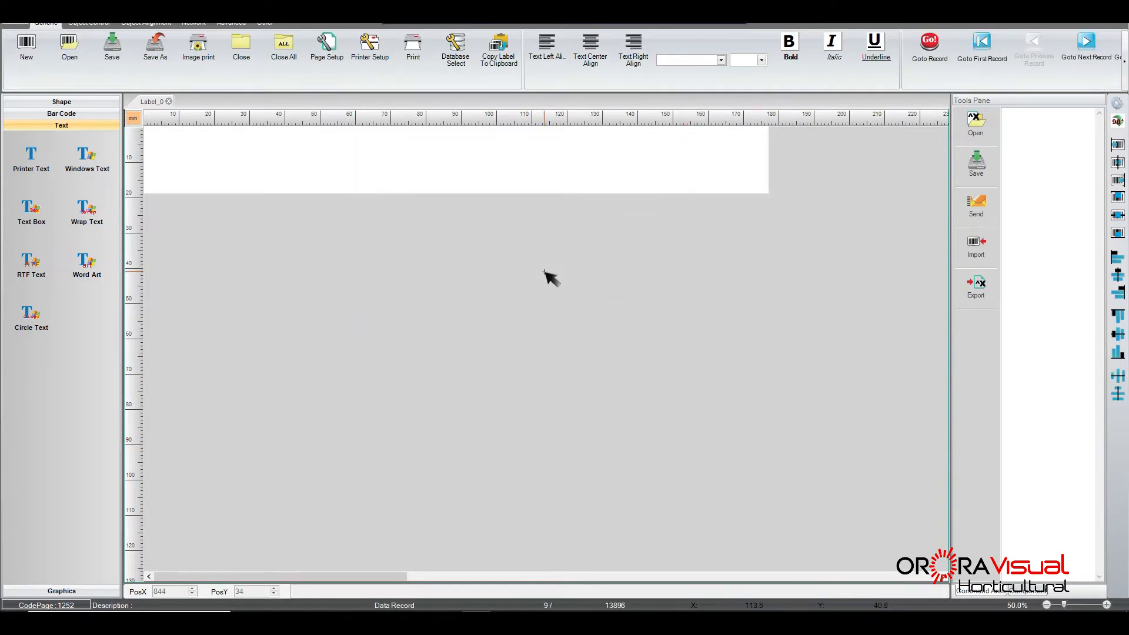
mouse_move(525, 252)
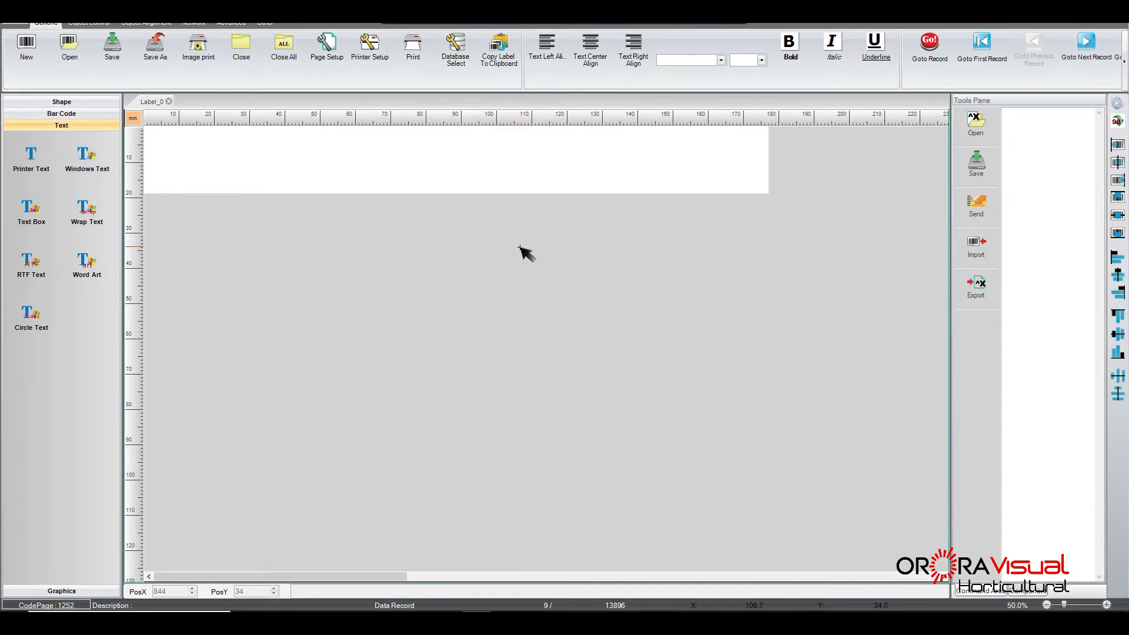
mouse_move(467, 189)
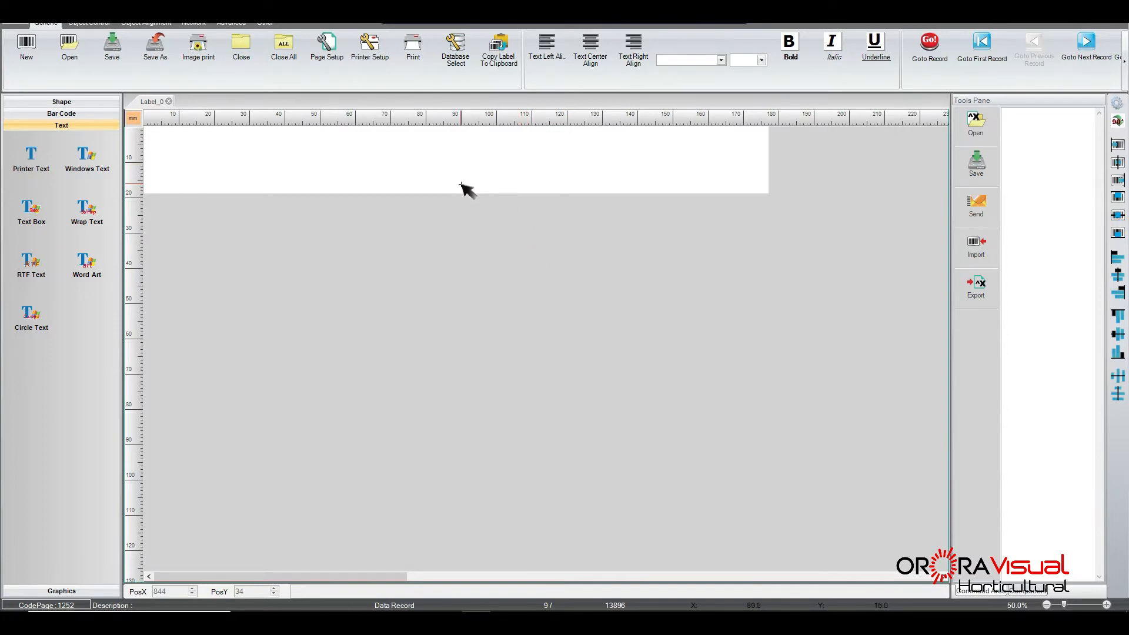
mouse_move(243, 172)
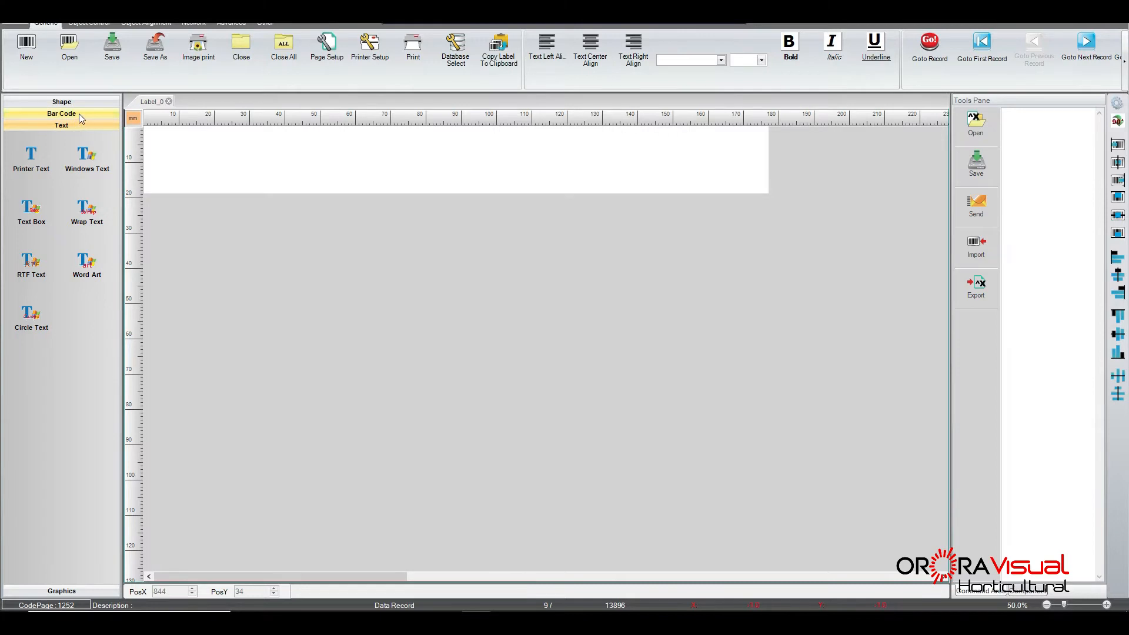
left_click(61, 113)
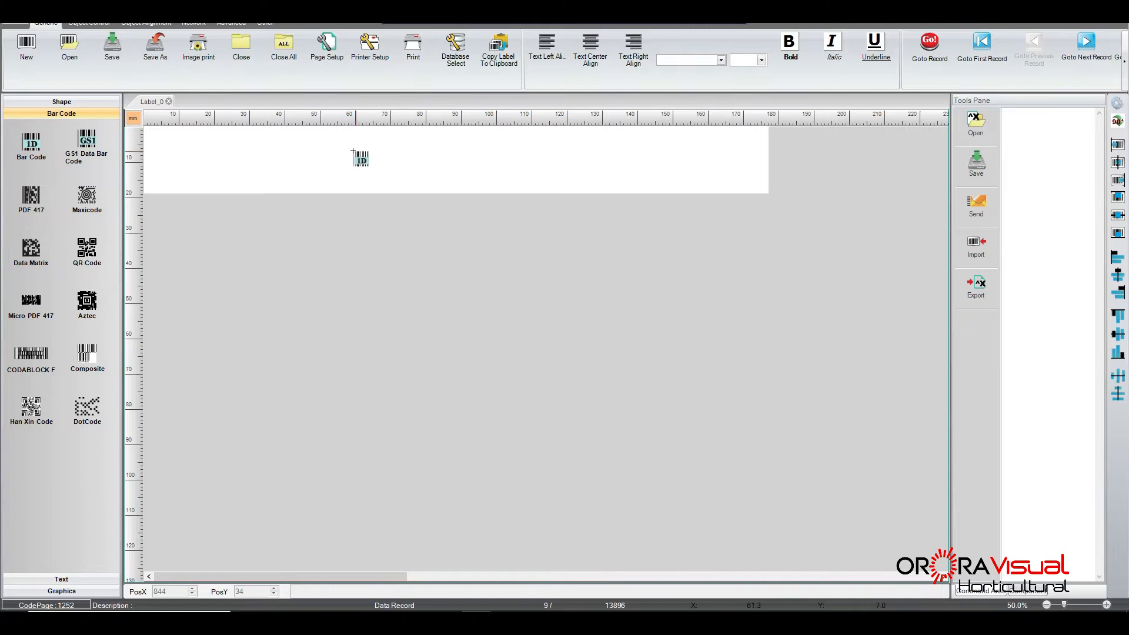
Step: Place a Code39 barcode (BarCode_2) on the label and go to its data source settings
double_click(360, 158)
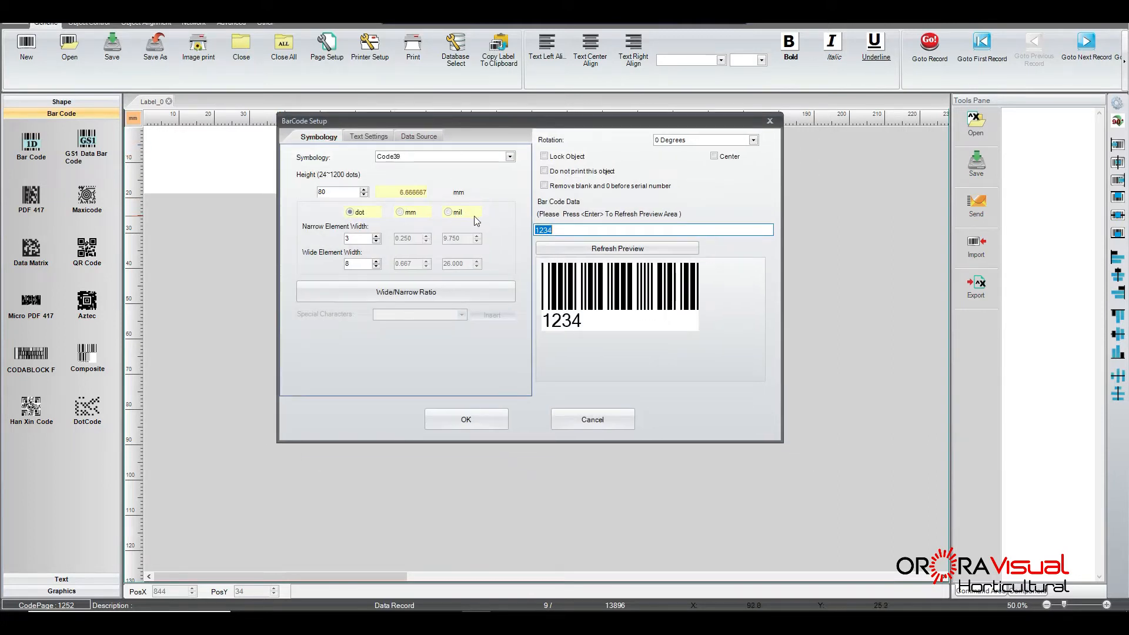
mouse_move(428, 193)
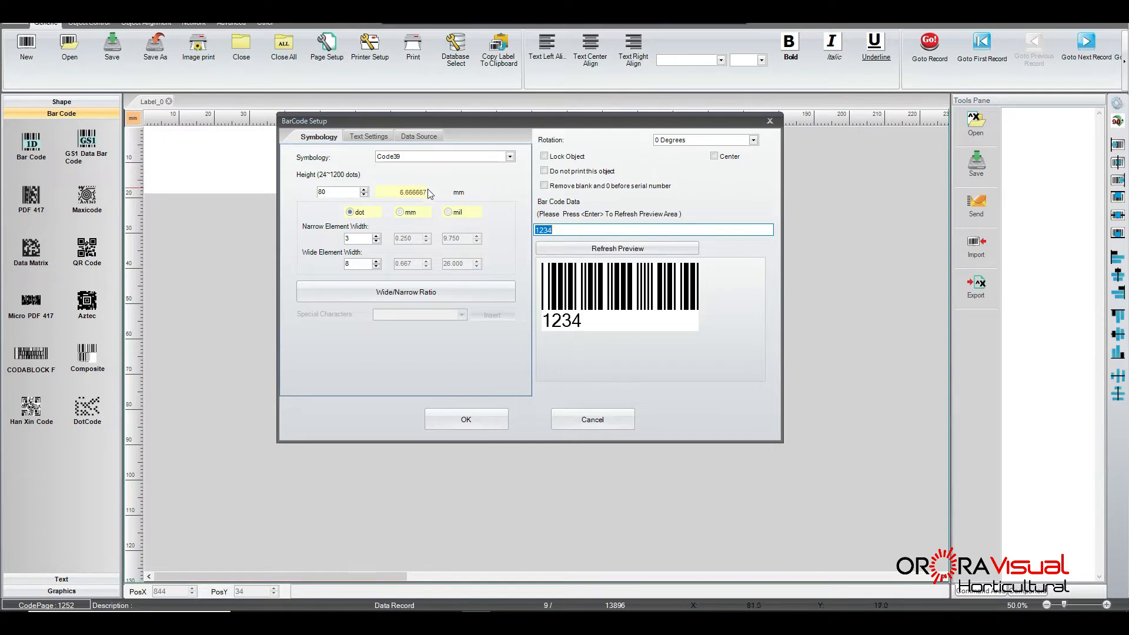
mouse_move(360, 227)
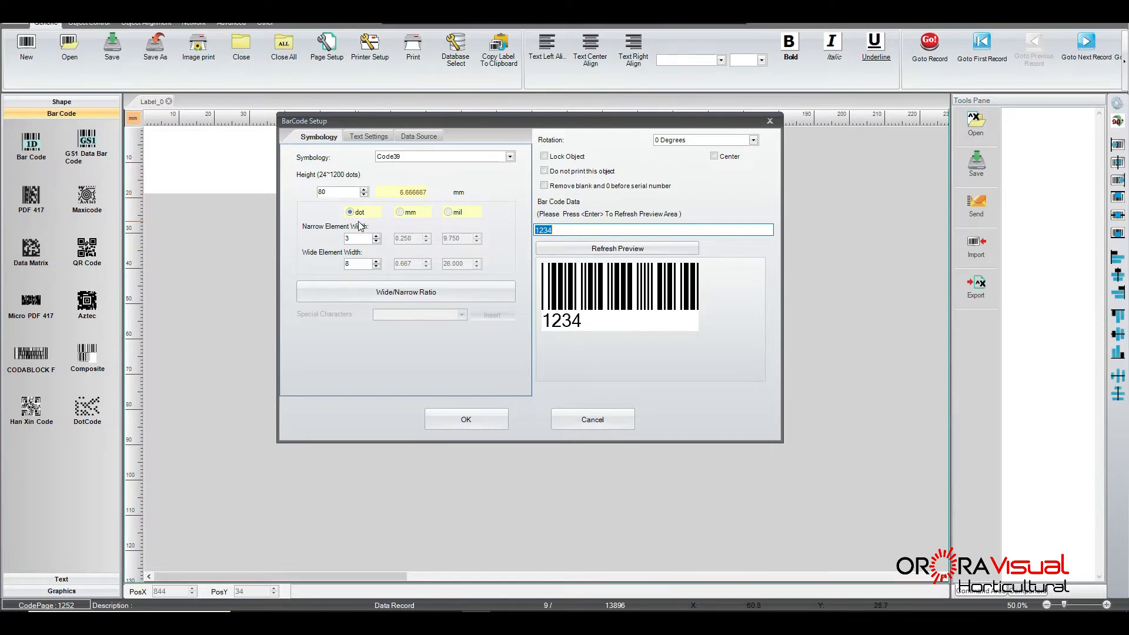
mouse_move(550, 287)
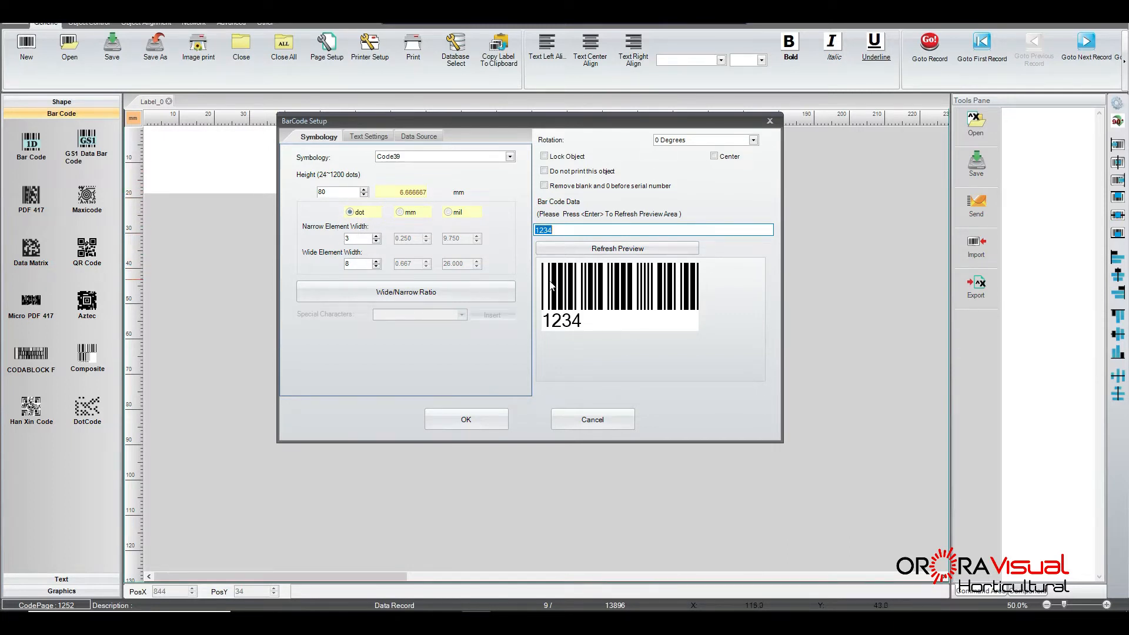
mouse_move(441, 238)
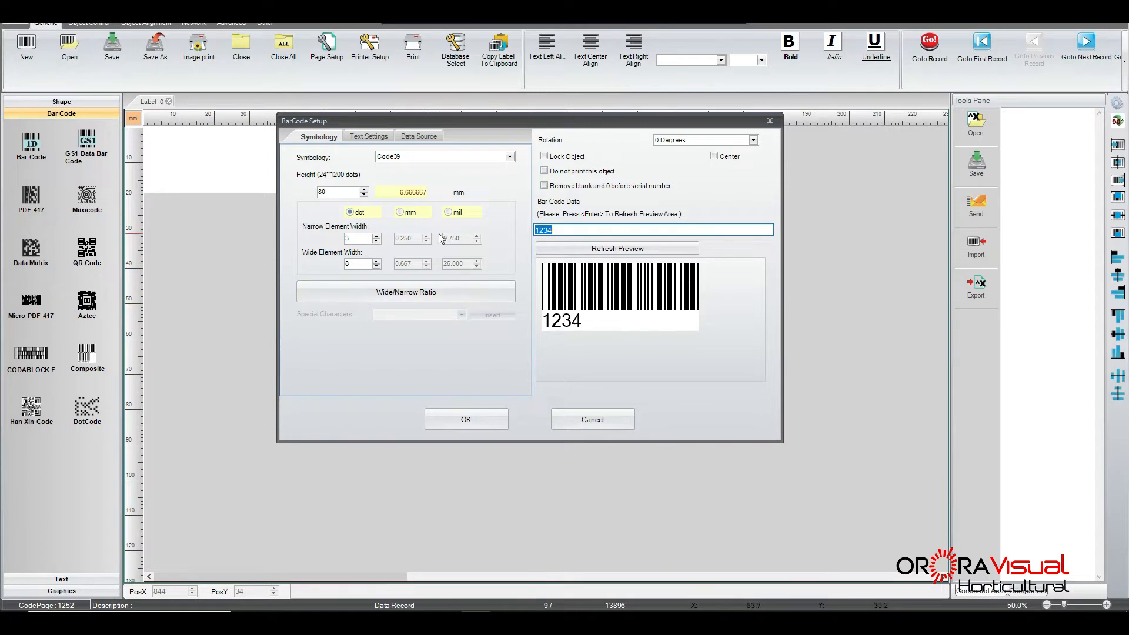
mouse_move(377, 237)
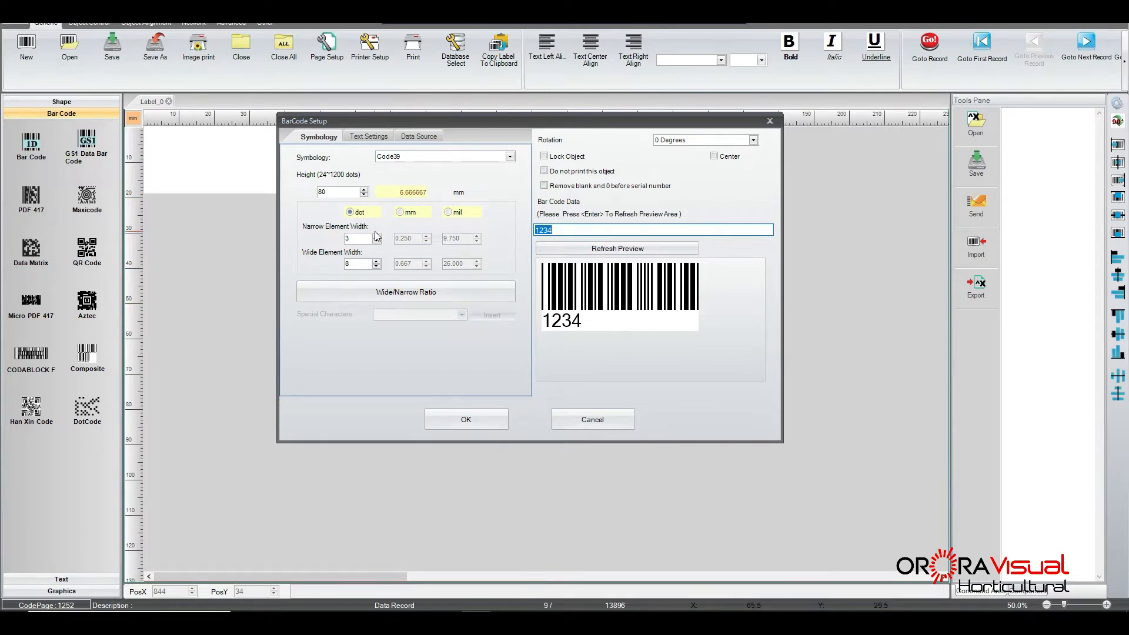
mouse_move(378, 275)
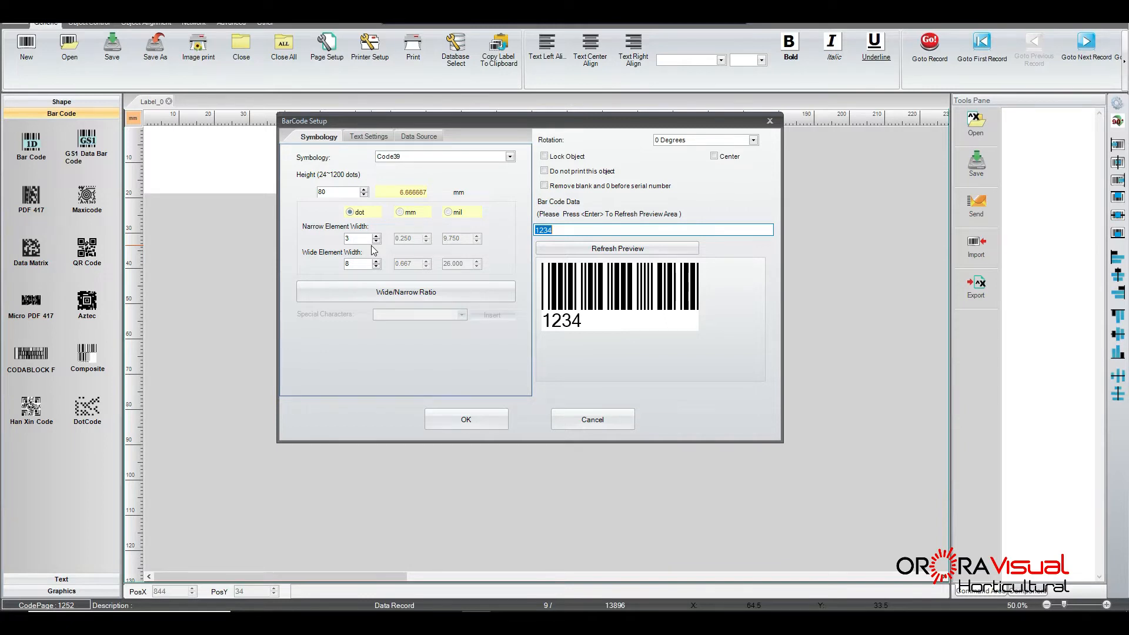
mouse_move(514, 381)
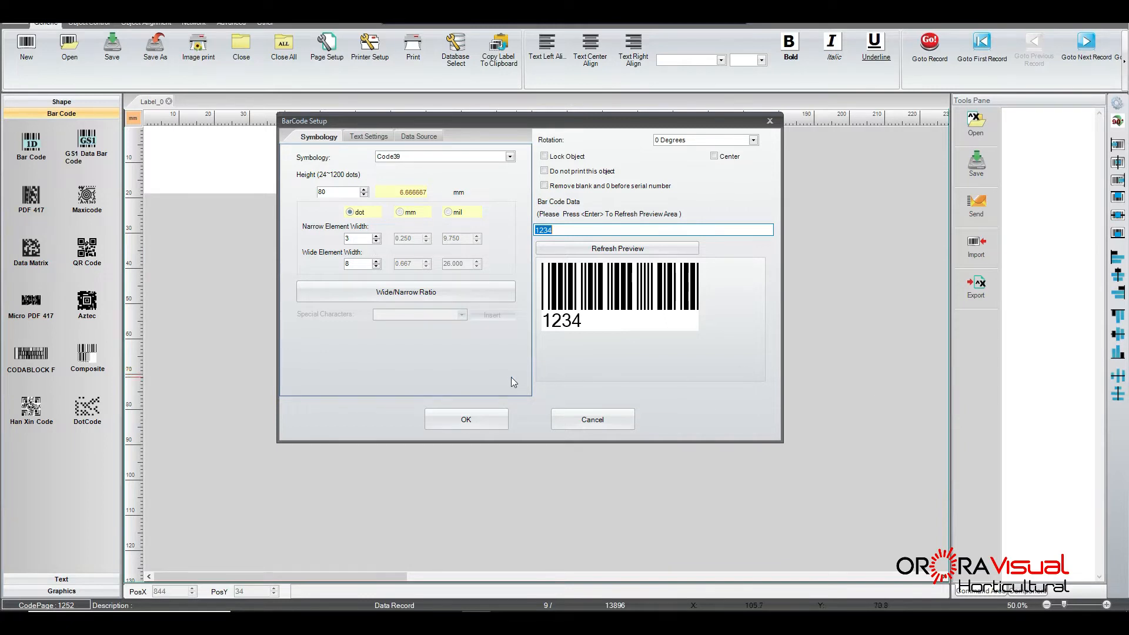
mouse_move(630, 302)
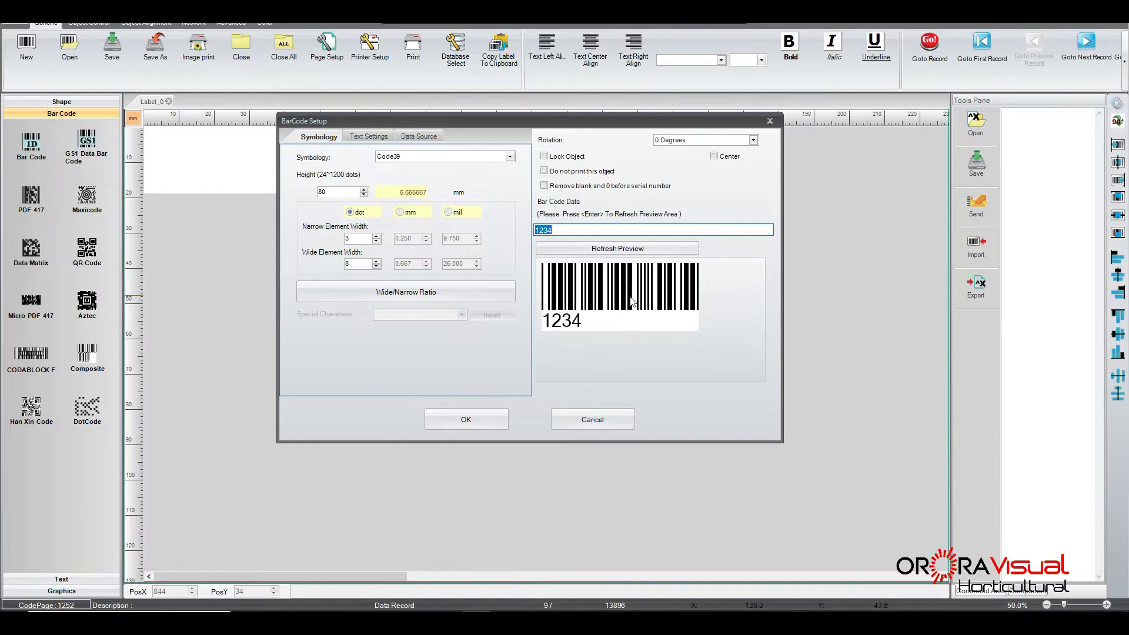
mouse_move(585, 285)
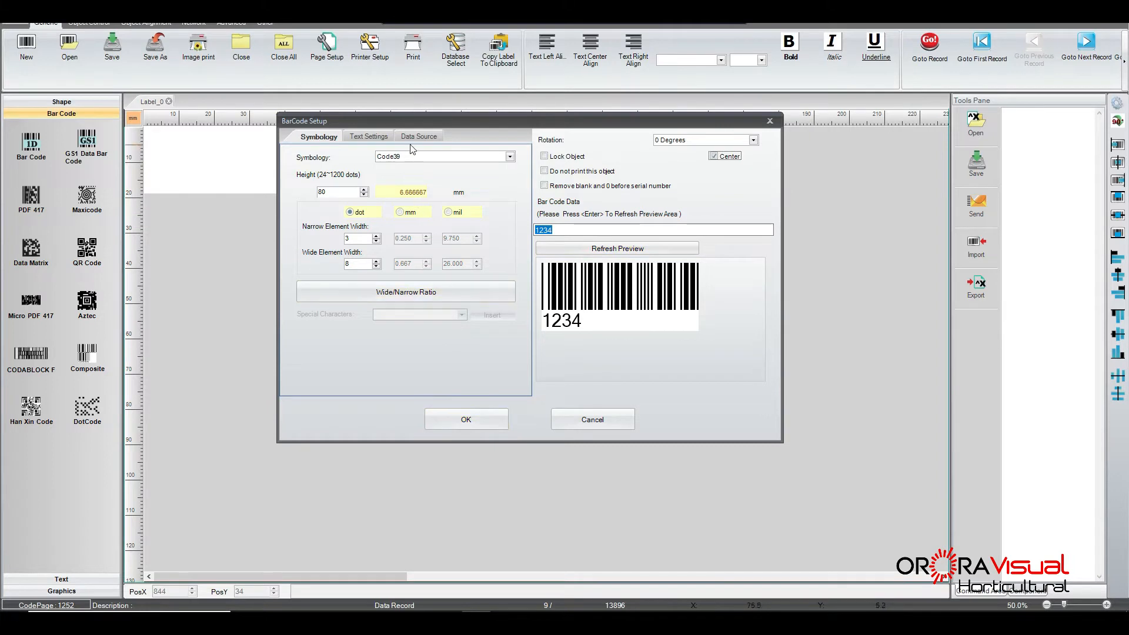
left_click(416, 136)
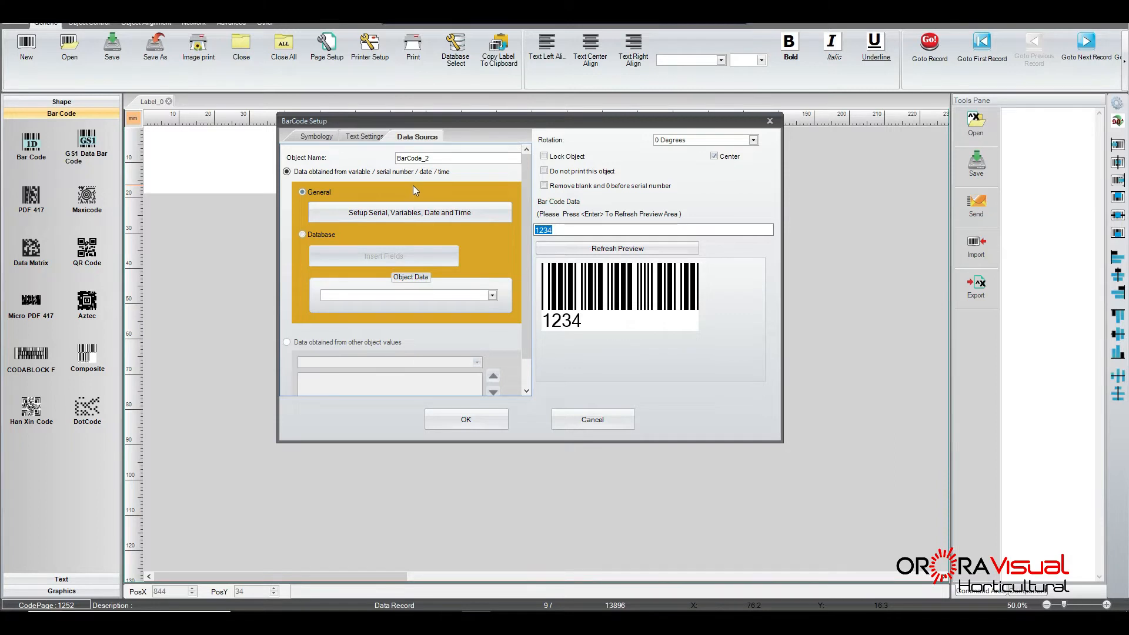
left_click(303, 234)
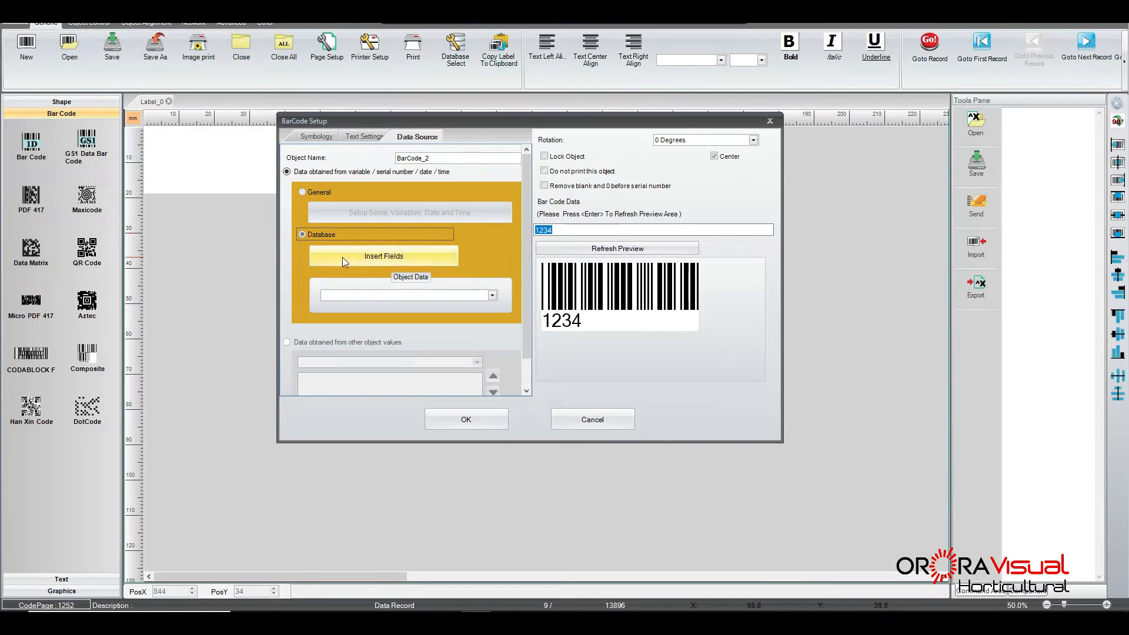
left_click(383, 256)
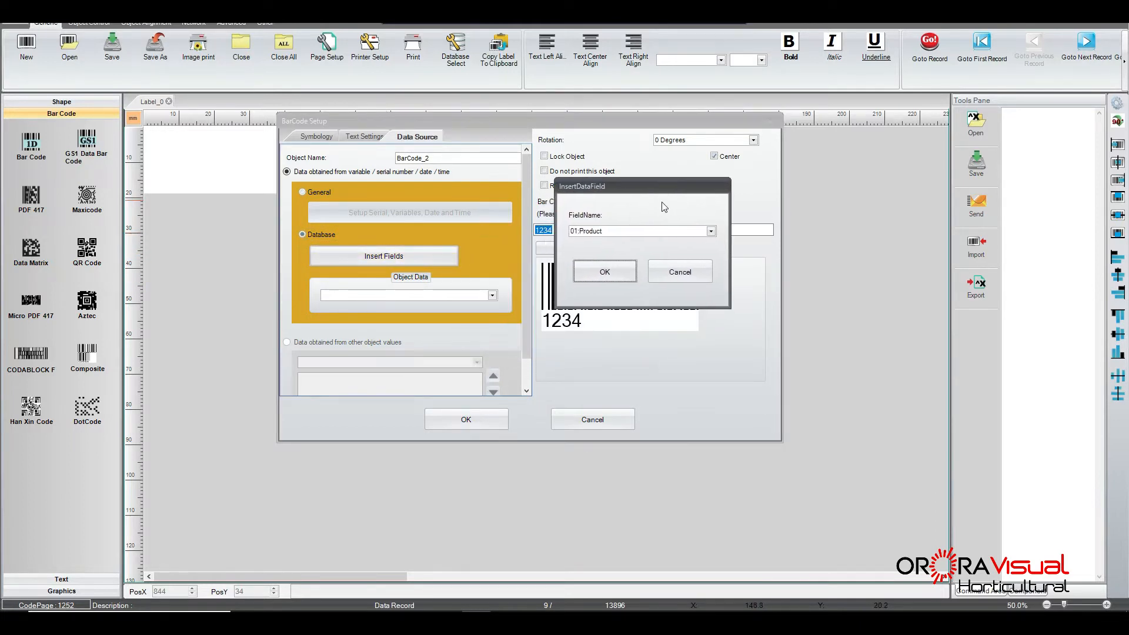
left_click(710, 230)
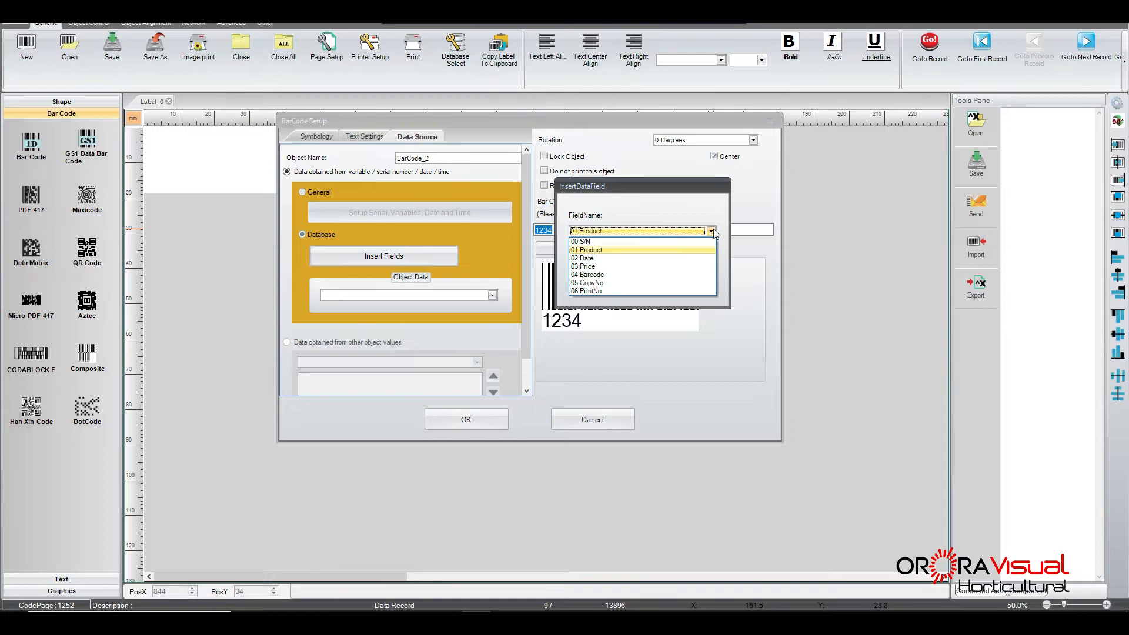
mouse_move(607, 276)
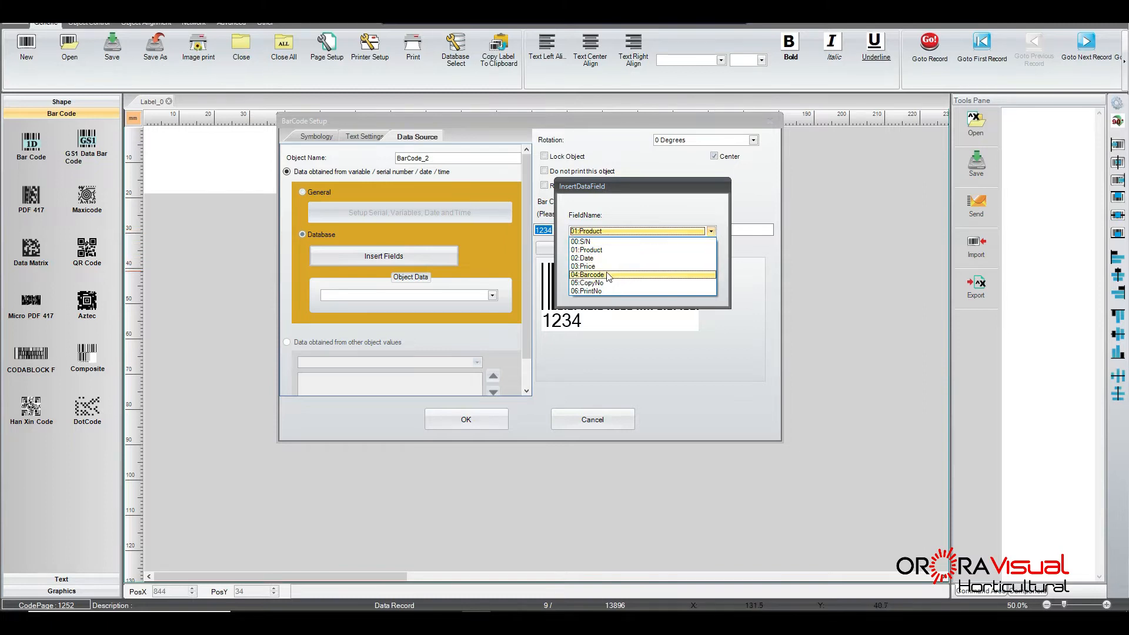
left_click(588, 275)
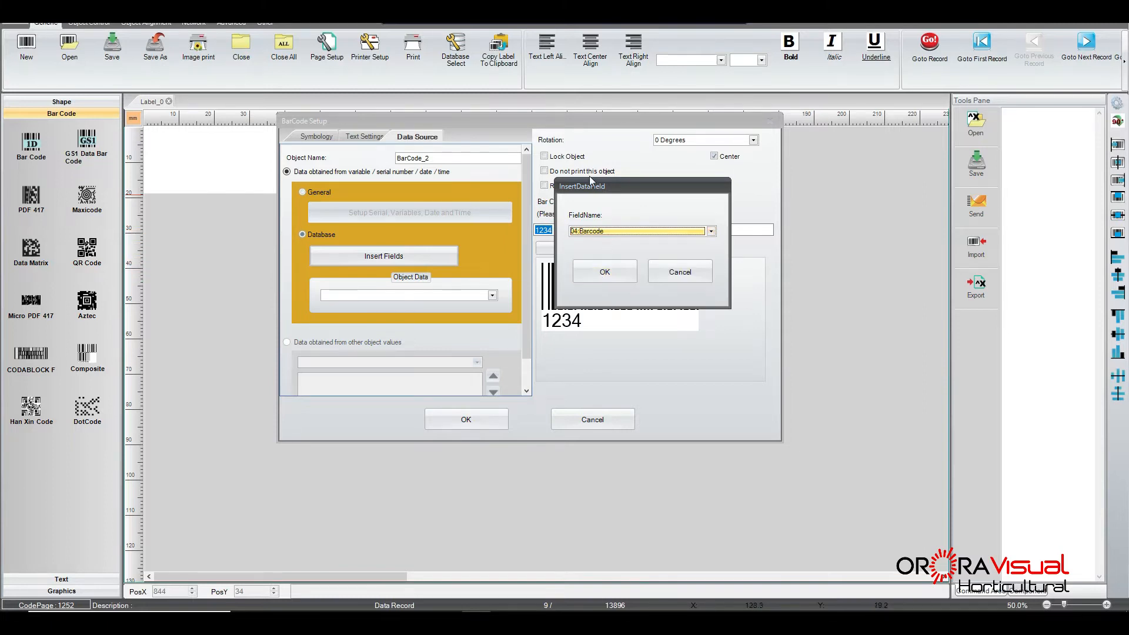
mouse_move(605, 272)
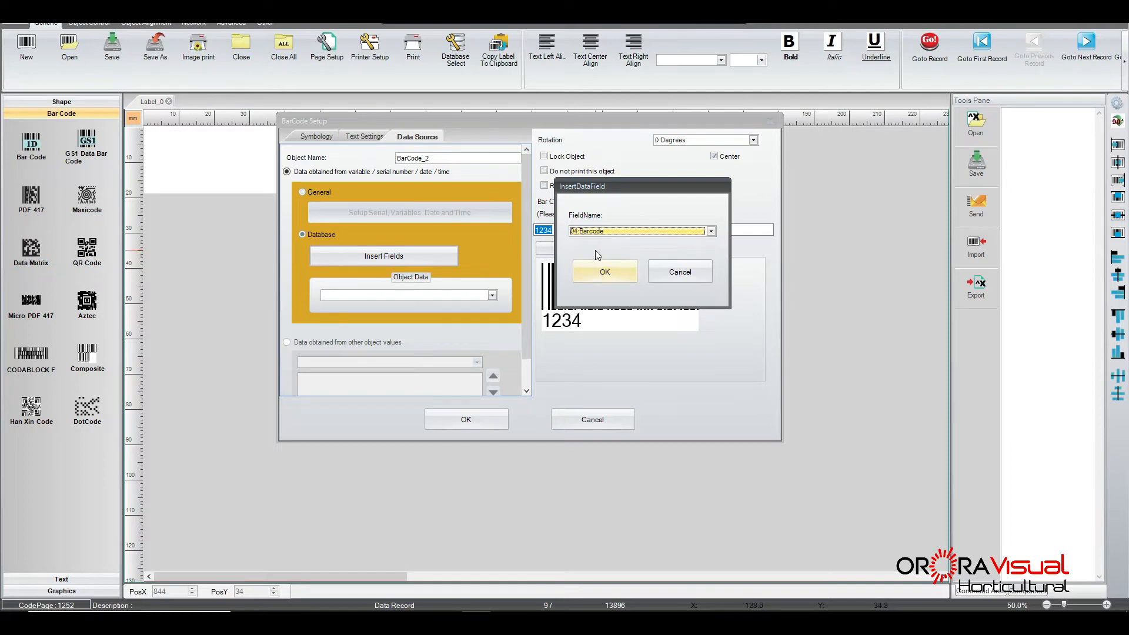
left_click(603, 272)
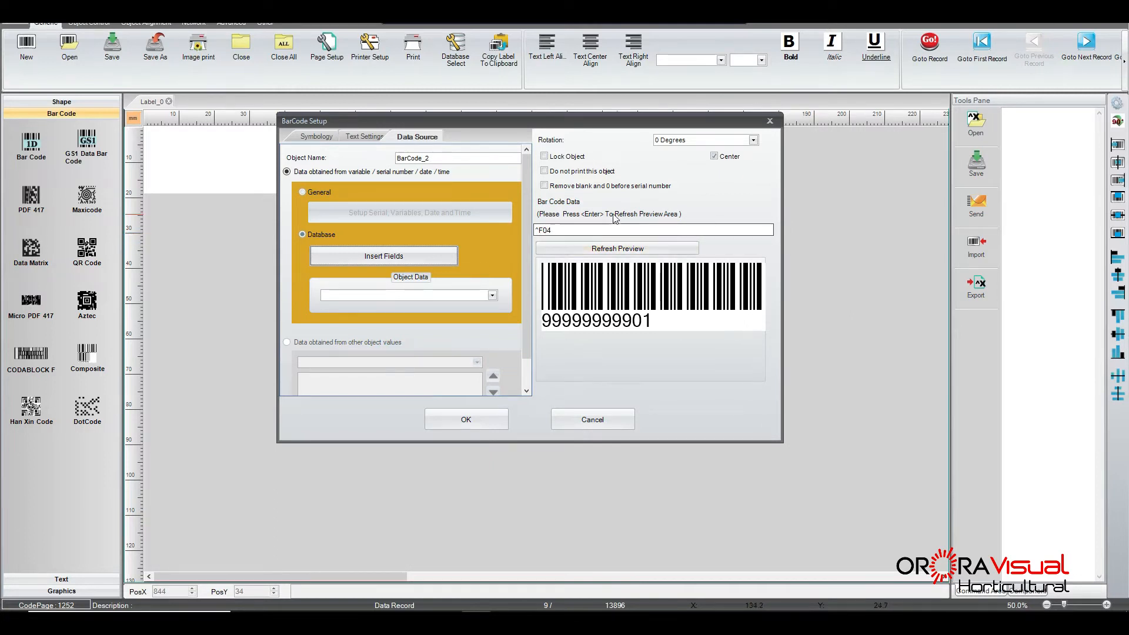
left_click(383, 255)
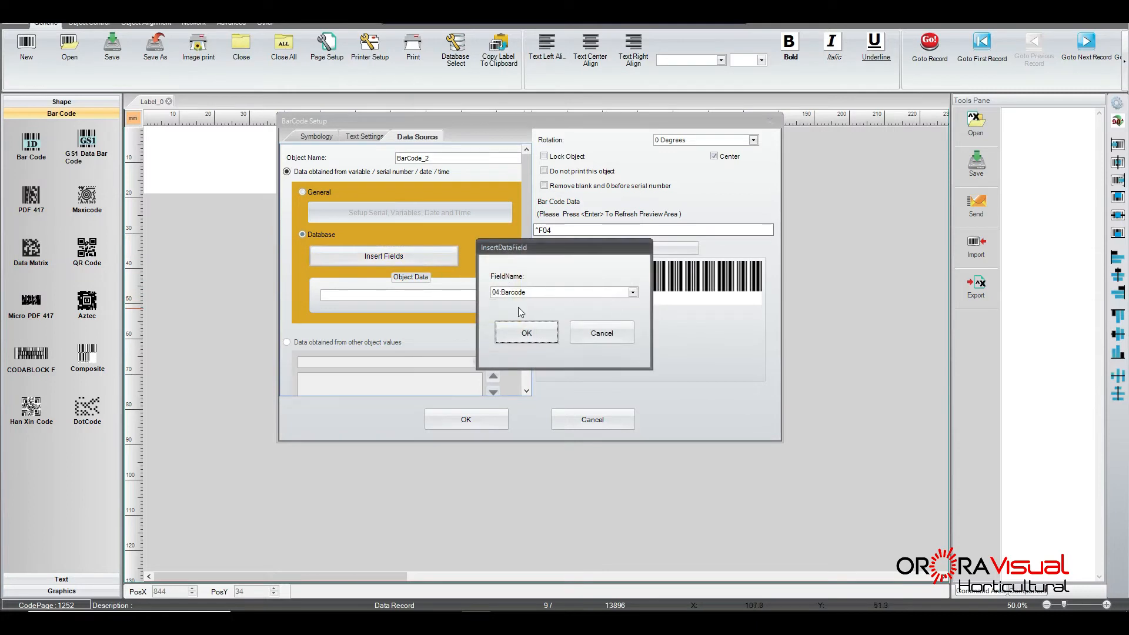
left_click(631, 292)
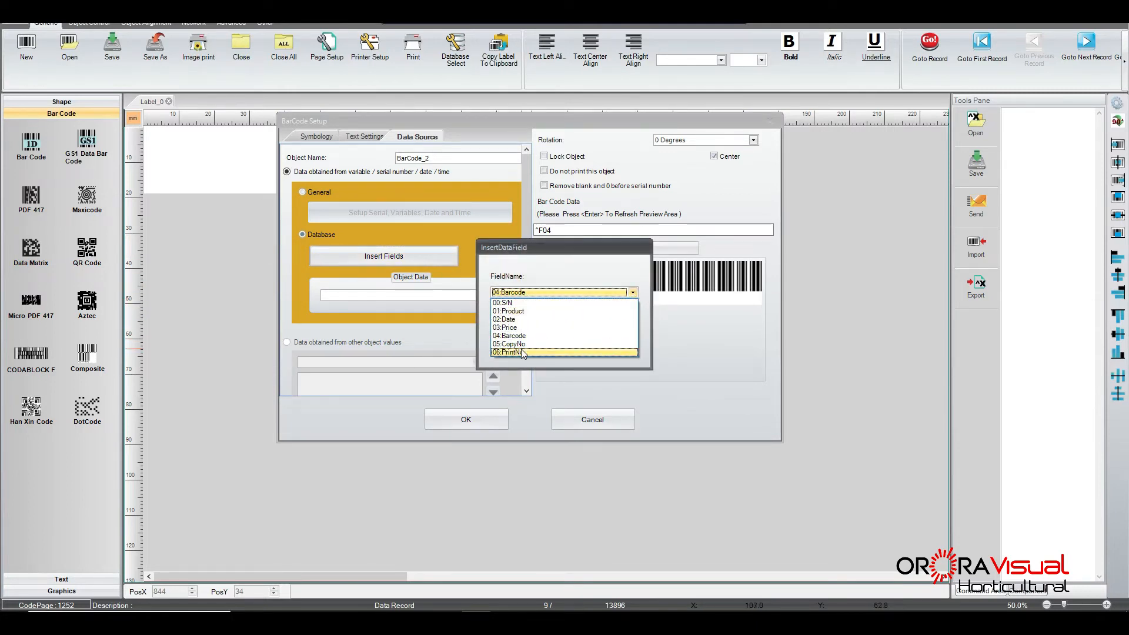
left_click(564, 291)
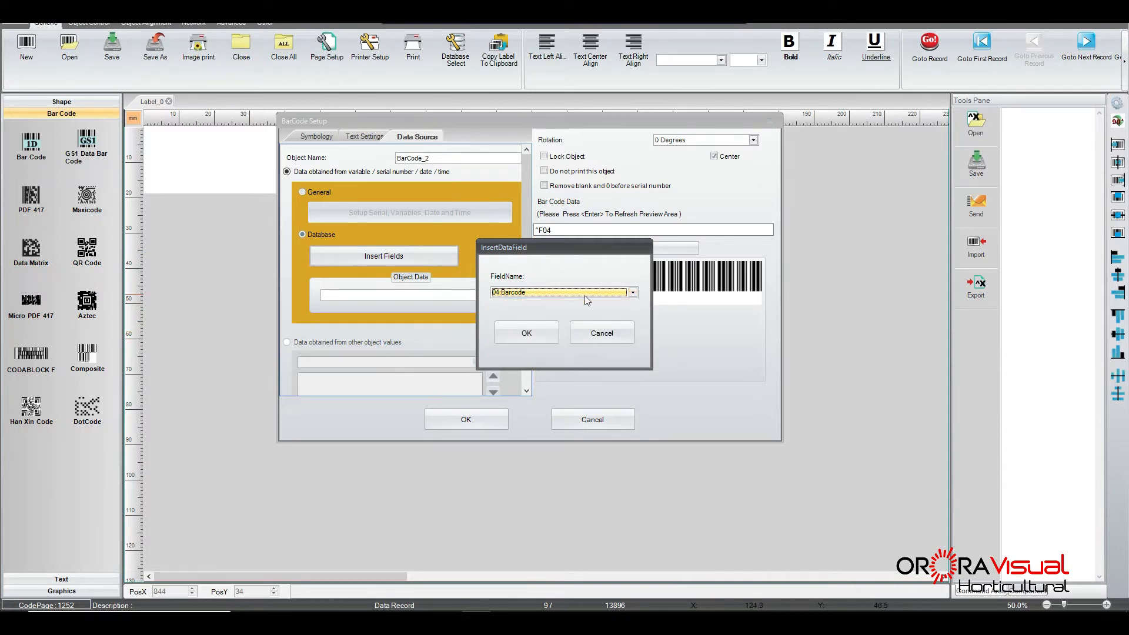
left_click(526, 332)
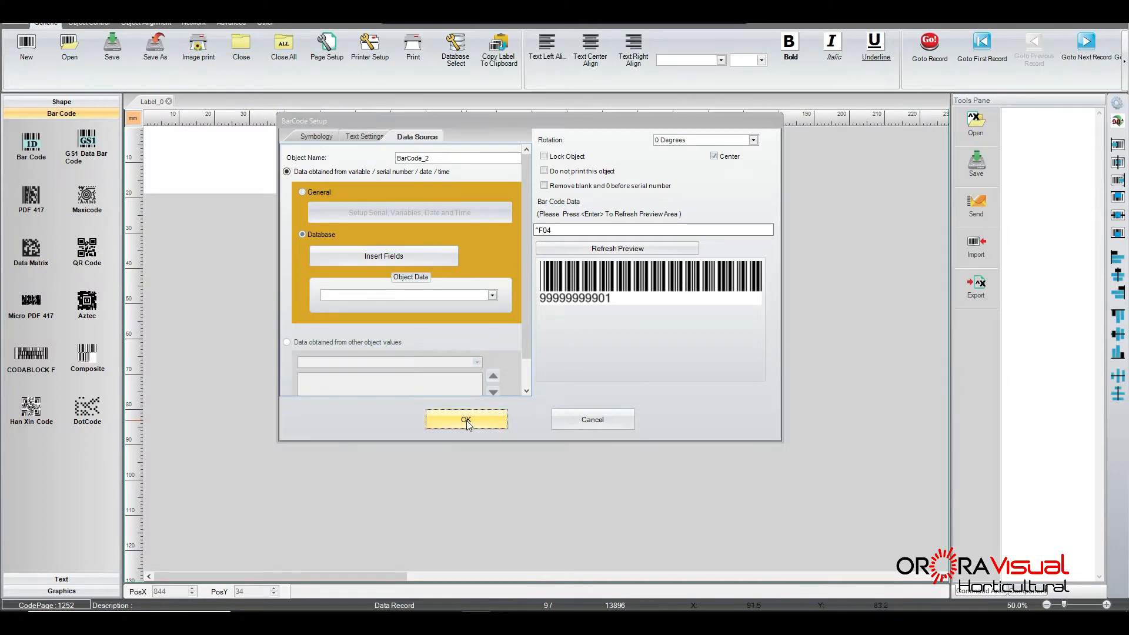
Step: Narrow BarCode_2 and position it toward the upper left of the label
left_click(466, 420)
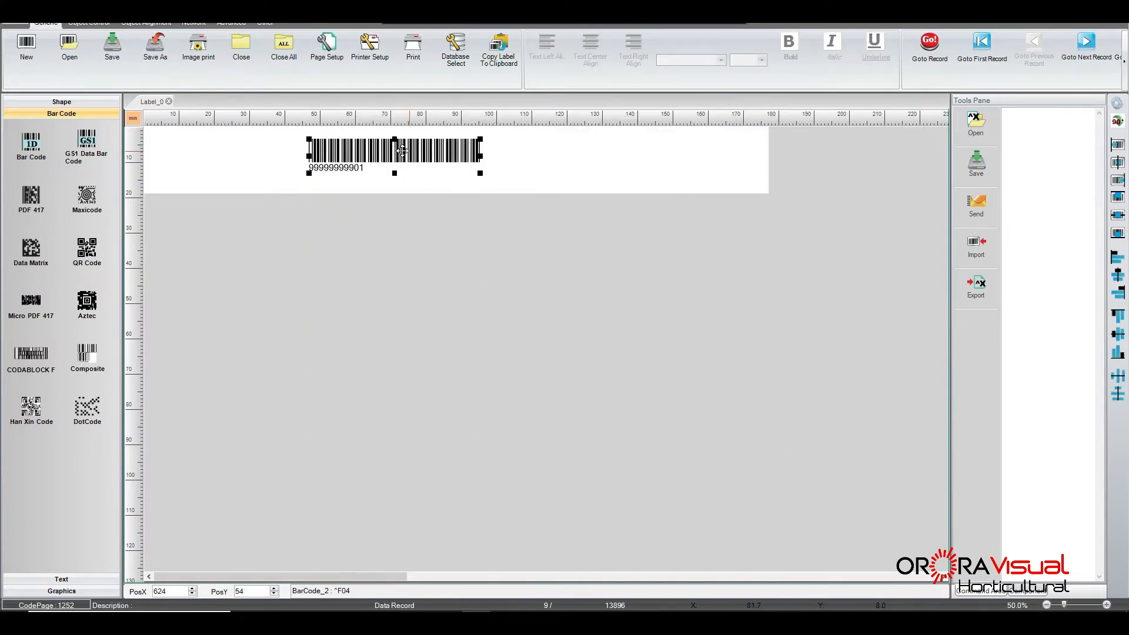
left_click_drag(395, 152, 627, 153)
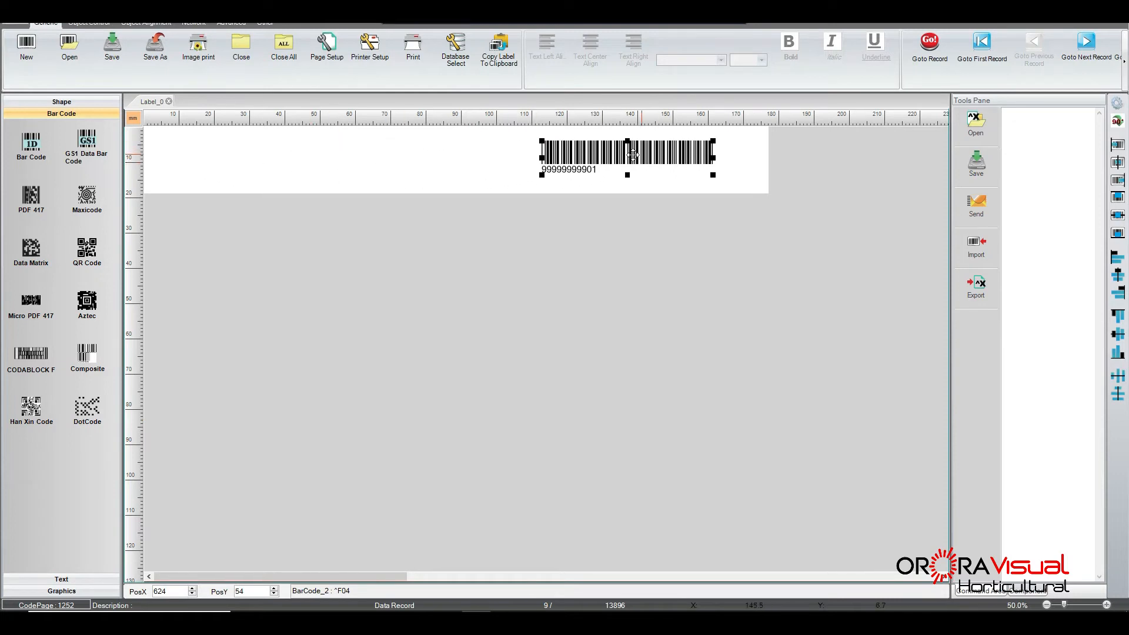
left_click_drag(626, 159, 426, 173)
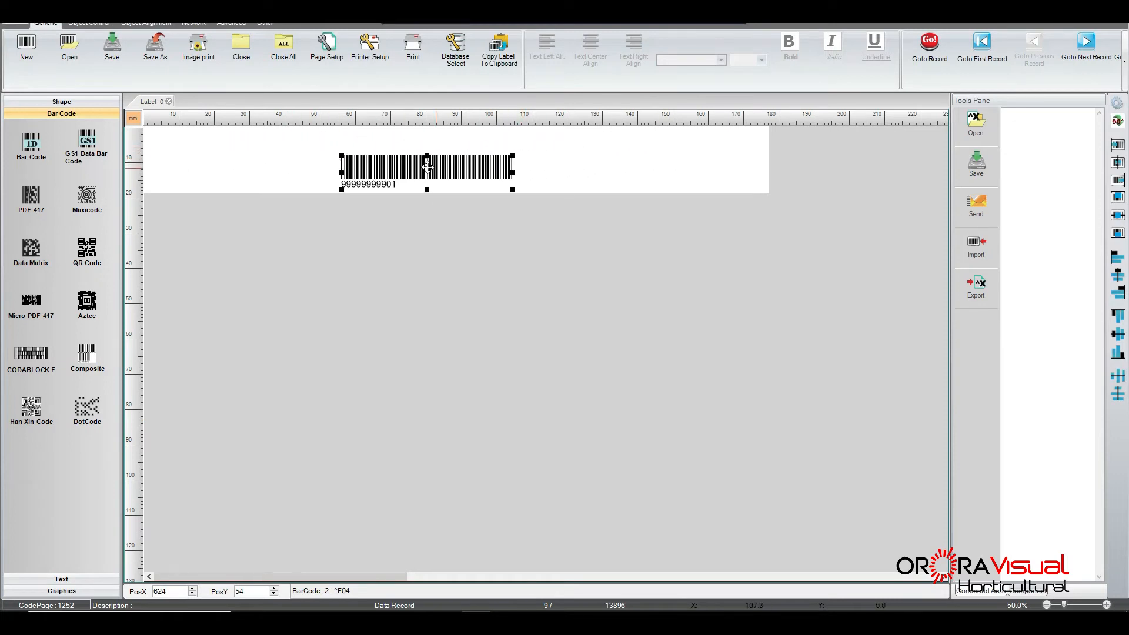
left_click_drag(427, 170, 312, 162)
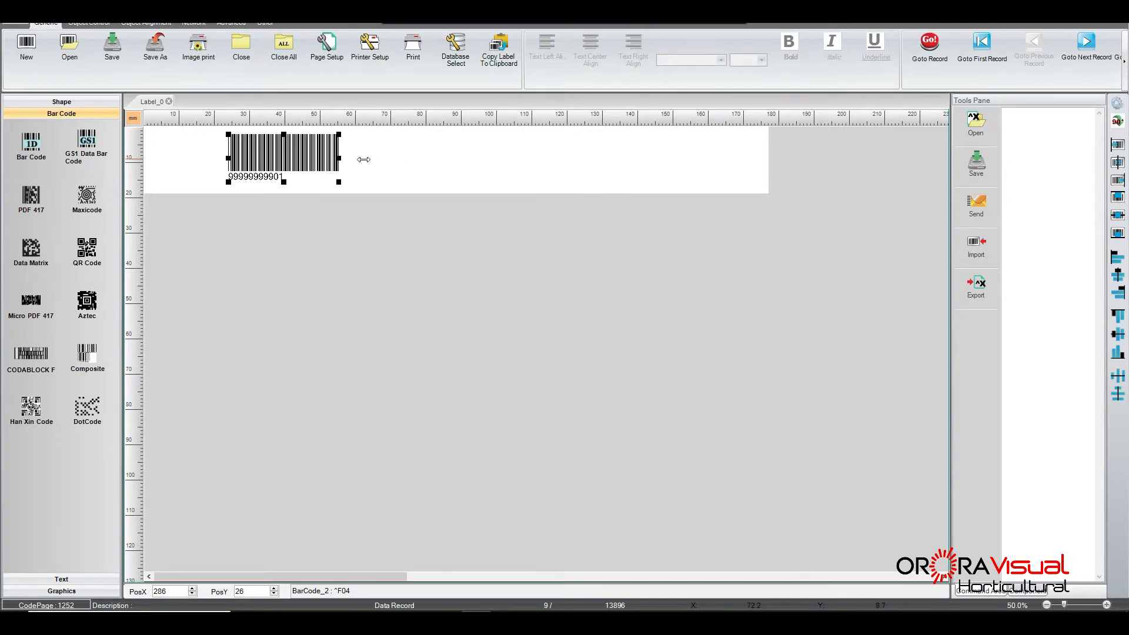
left_click_drag(338, 158, 288, 158)
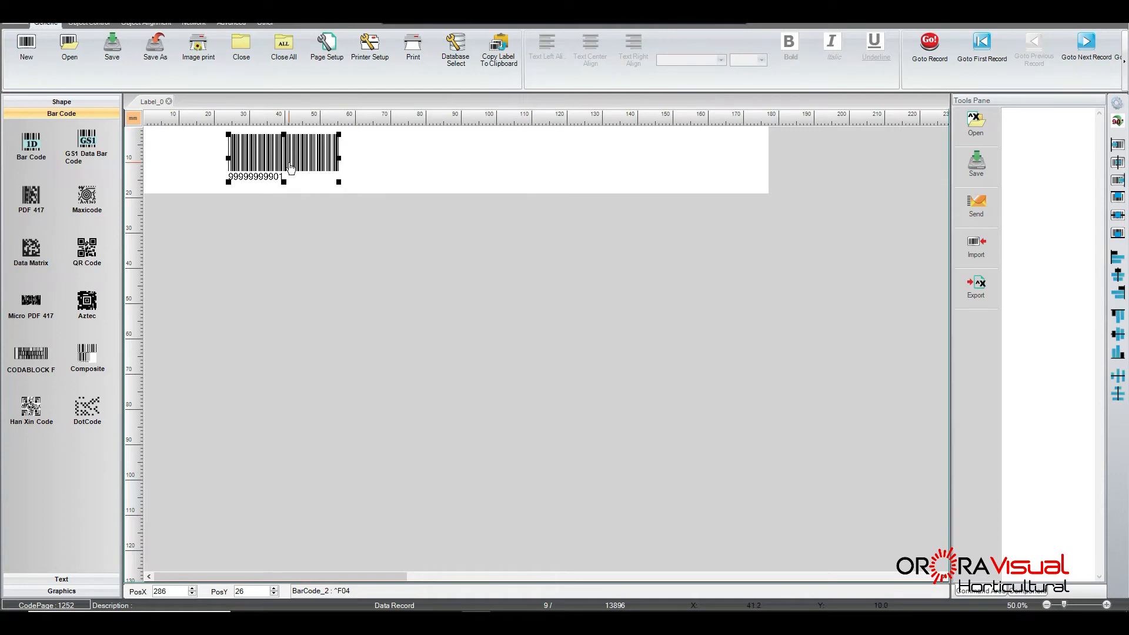
left_click_drag(284, 157, 320, 160)
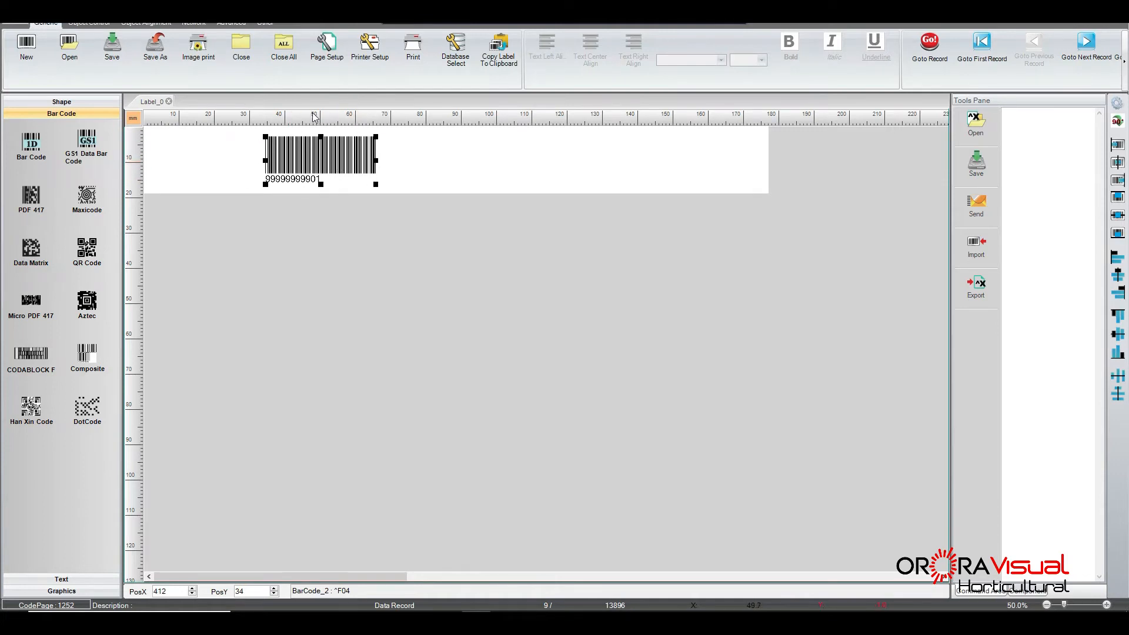
mouse_move(319, 184)
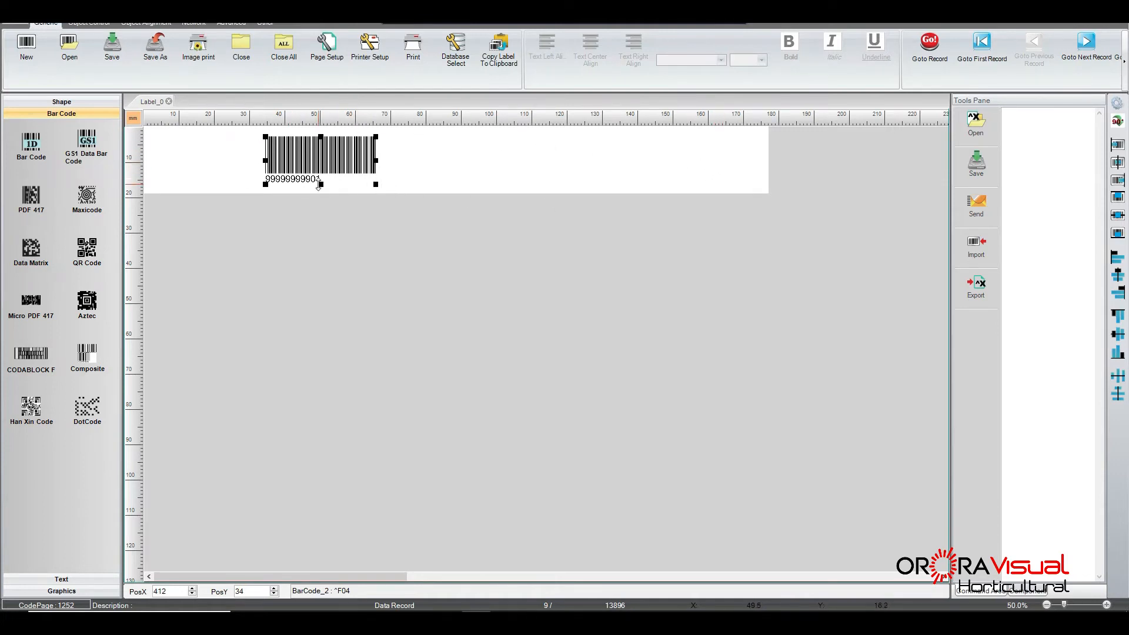
left_click_drag(319, 159, 338, 158)
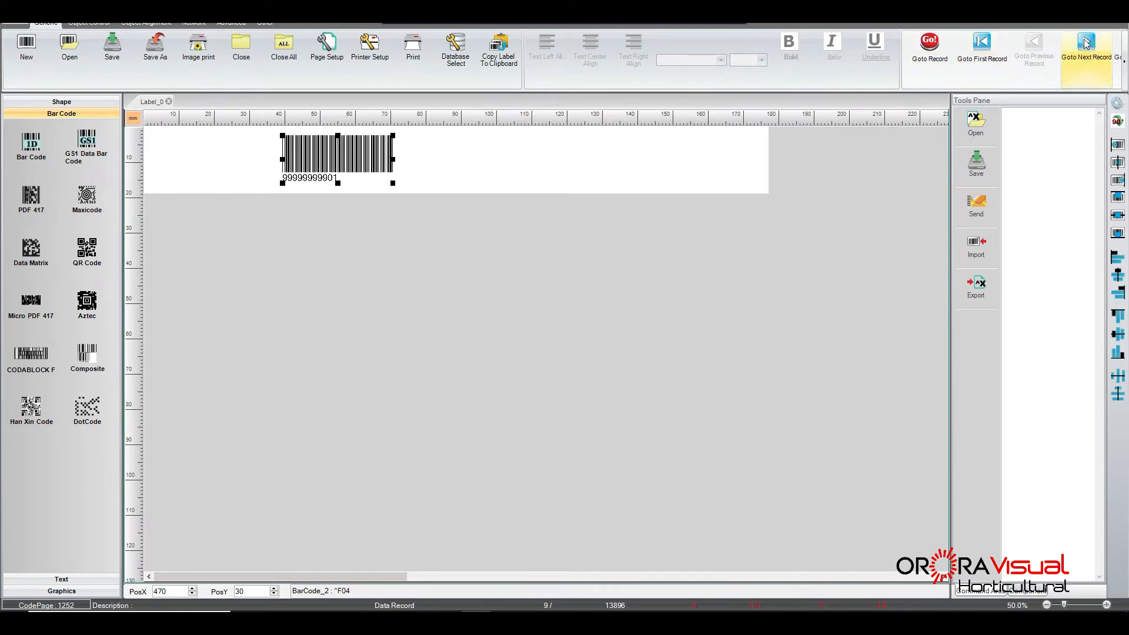
left_click(1087, 51)
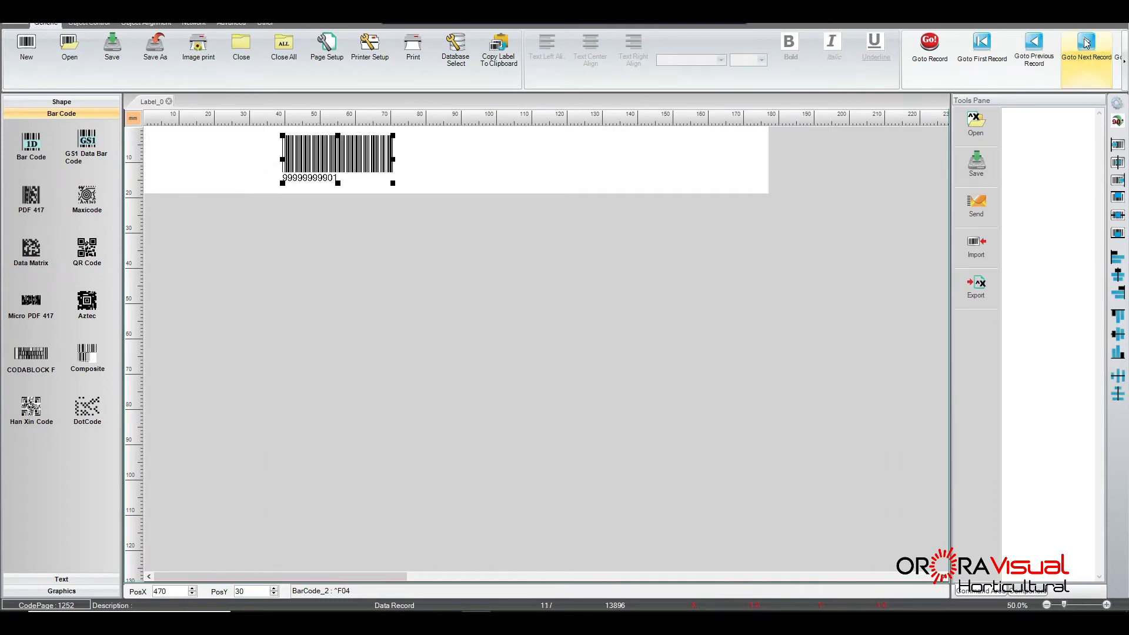
left_click(1086, 47)
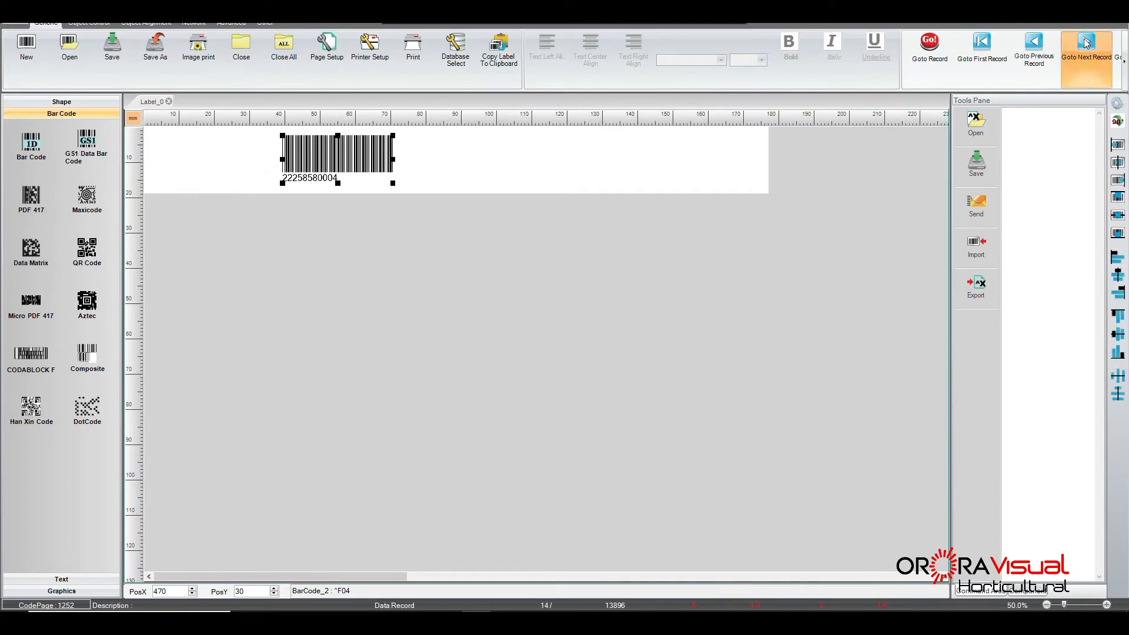
left_click(1087, 50)
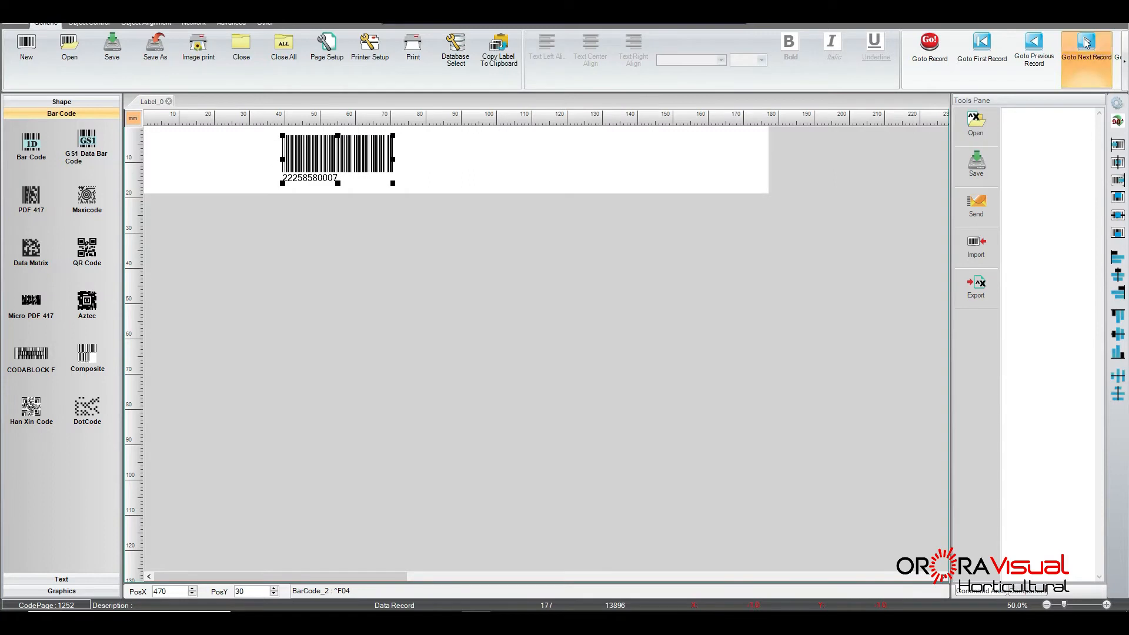
left_click(1085, 54)
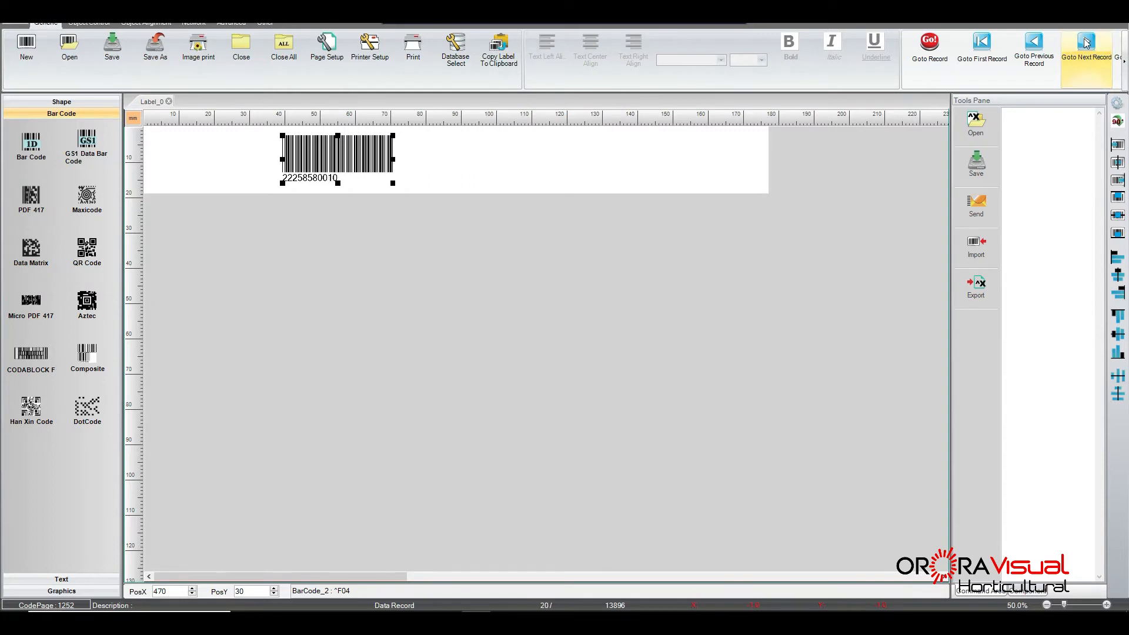
left_click_drag(336, 156, 285, 149)
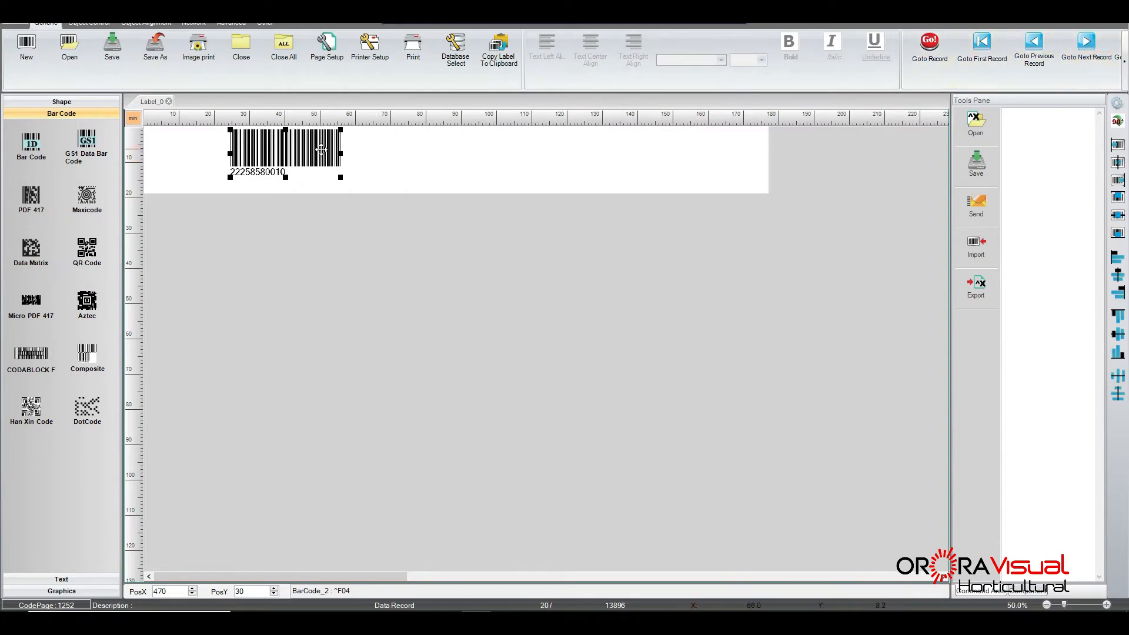
left_click_drag(325, 155, 263, 157)
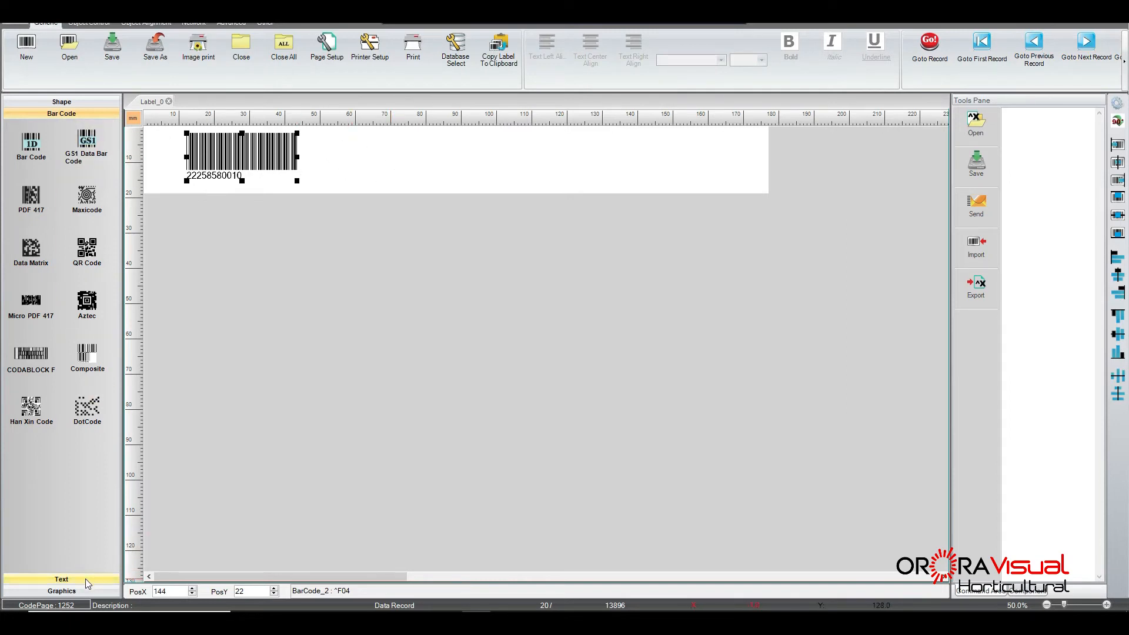
Step: Add a new Text Box object, its setup showing default text 'GoLabel', and move the dialog aside
left_click(62, 579)
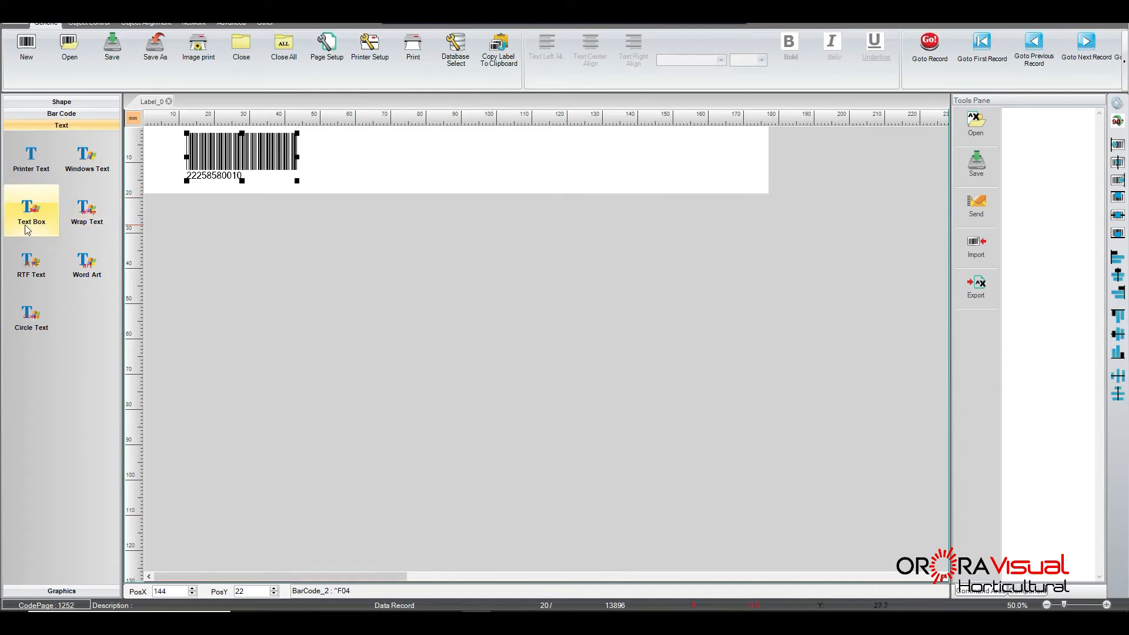
mouse_move(40, 240)
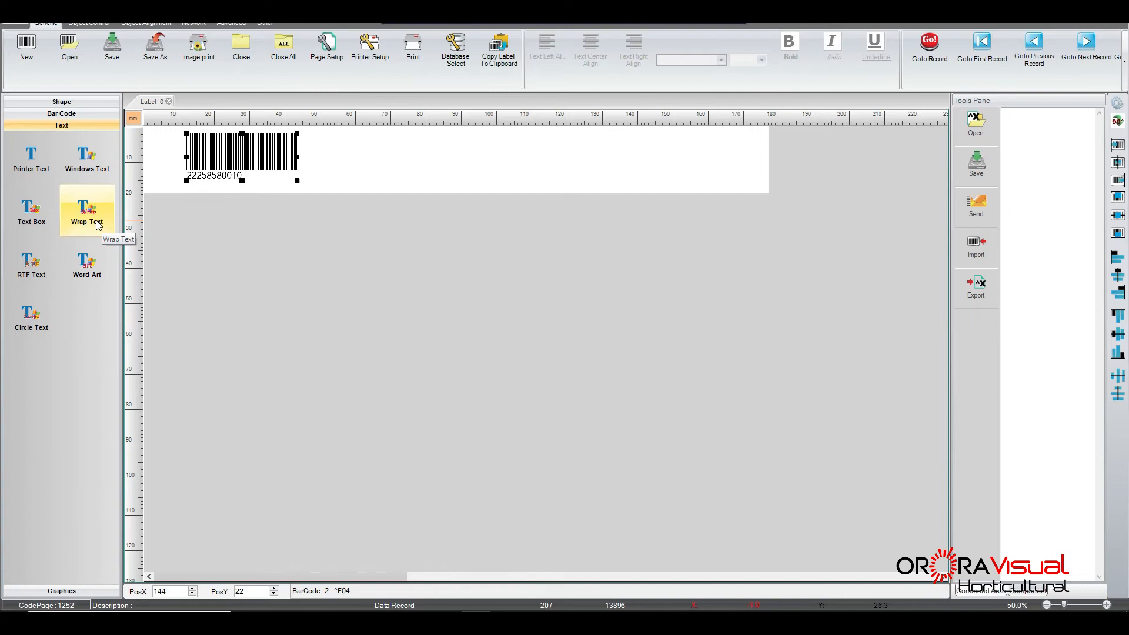
mouse_move(30, 210)
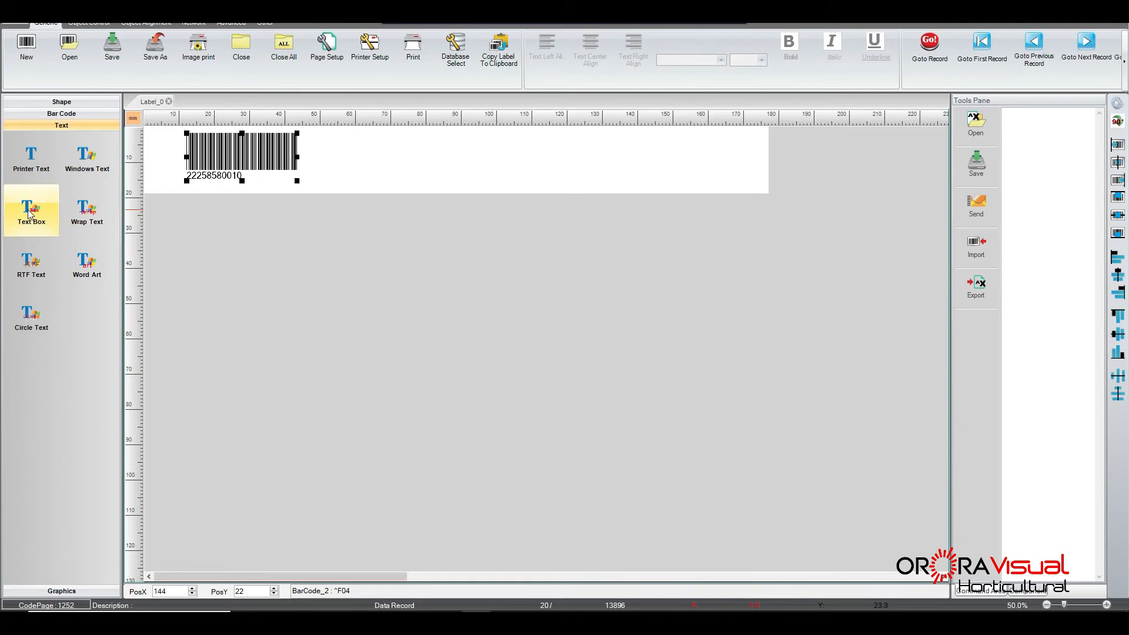
mouse_move(30, 211)
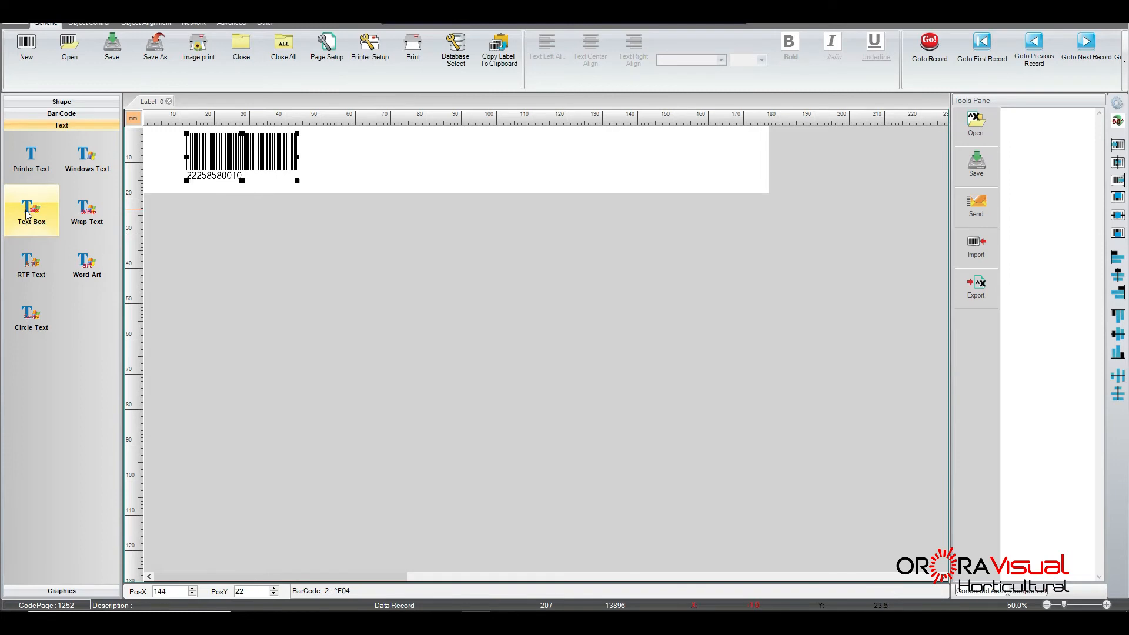
mouse_move(41, 226)
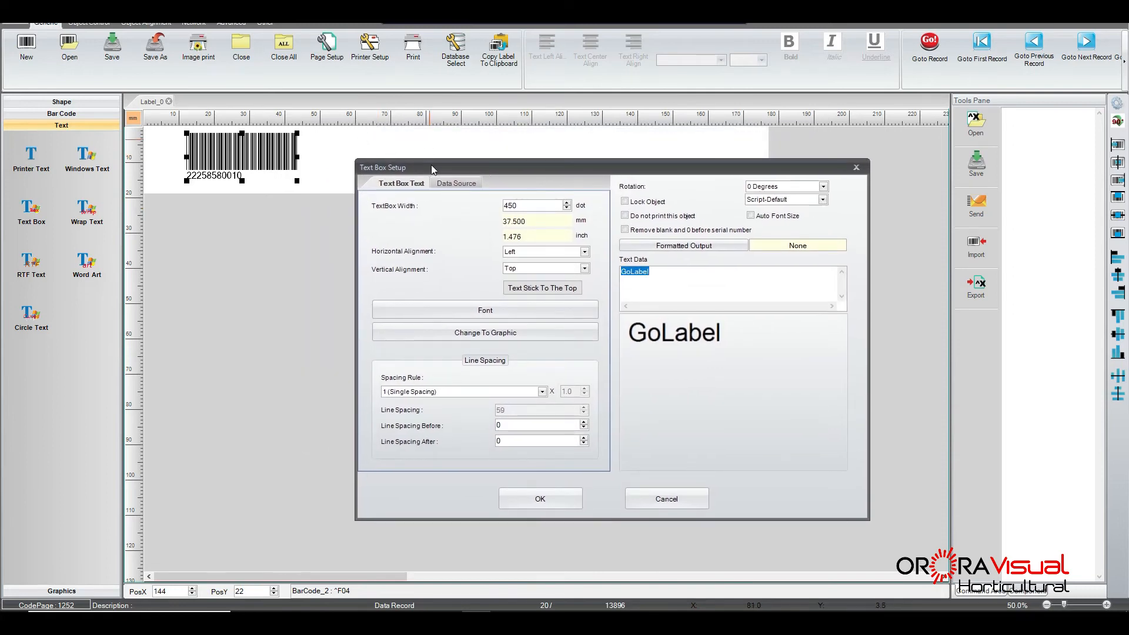
left_click_drag(432, 167, 367, 160)
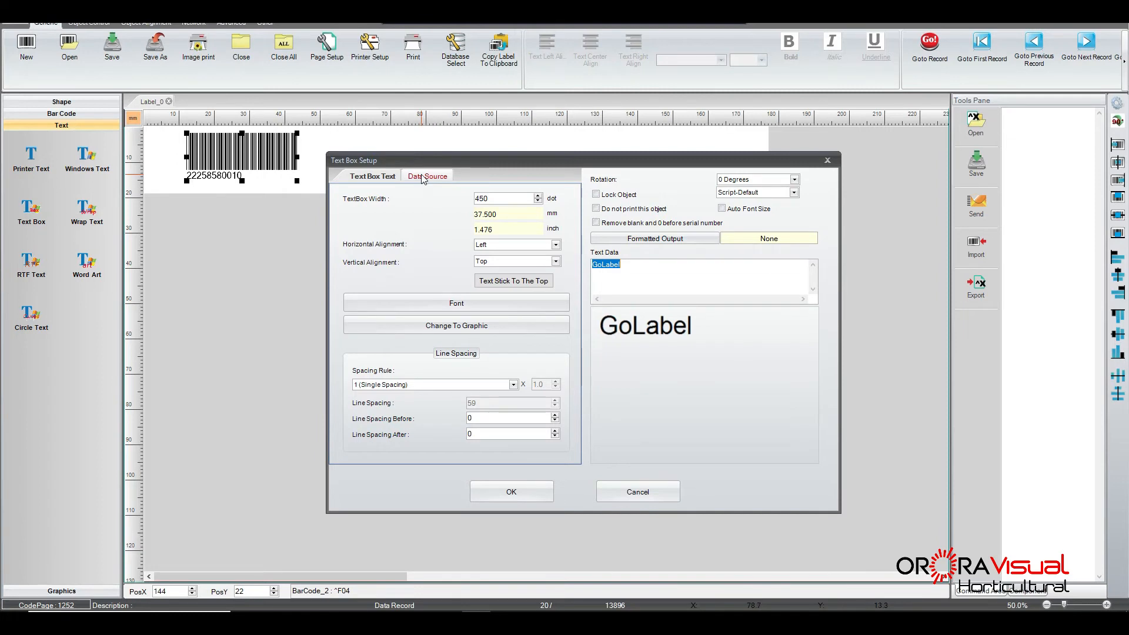
Step: Source the text box from database field 01 Product (^F01), previewing Strawberry
left_click(426, 175)
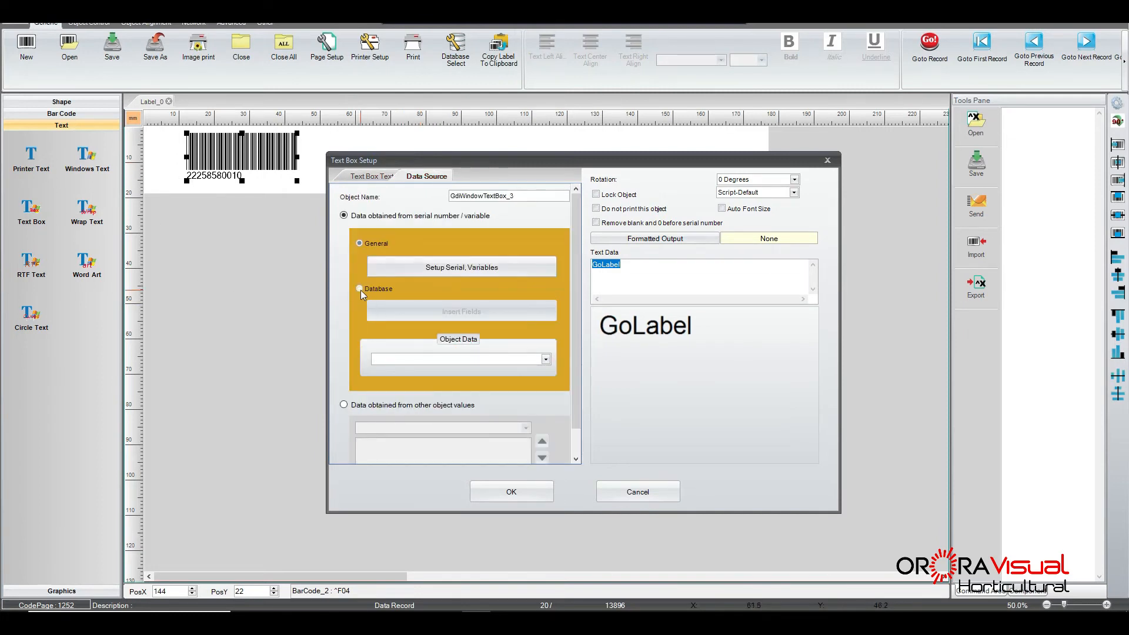
left_click(360, 289)
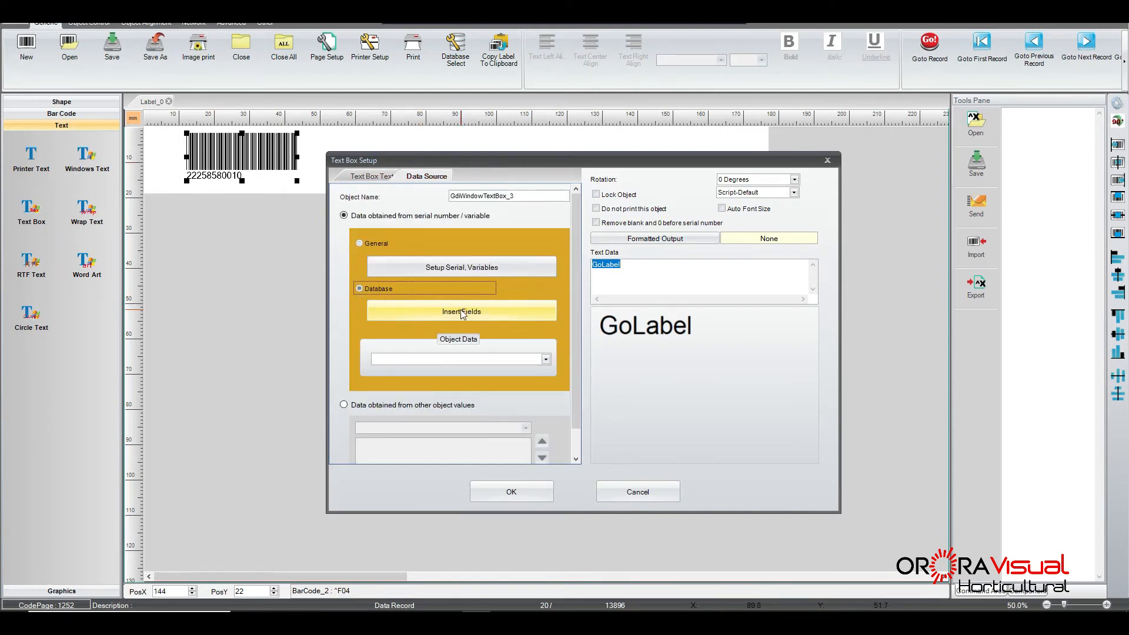
left_click(461, 310)
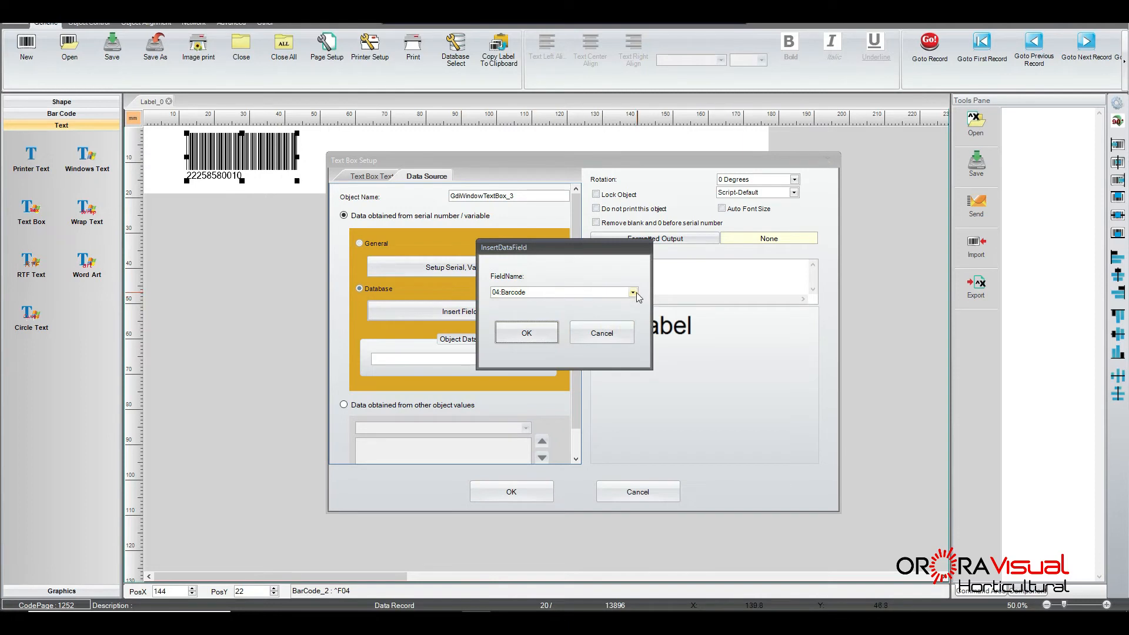
left_click(633, 291)
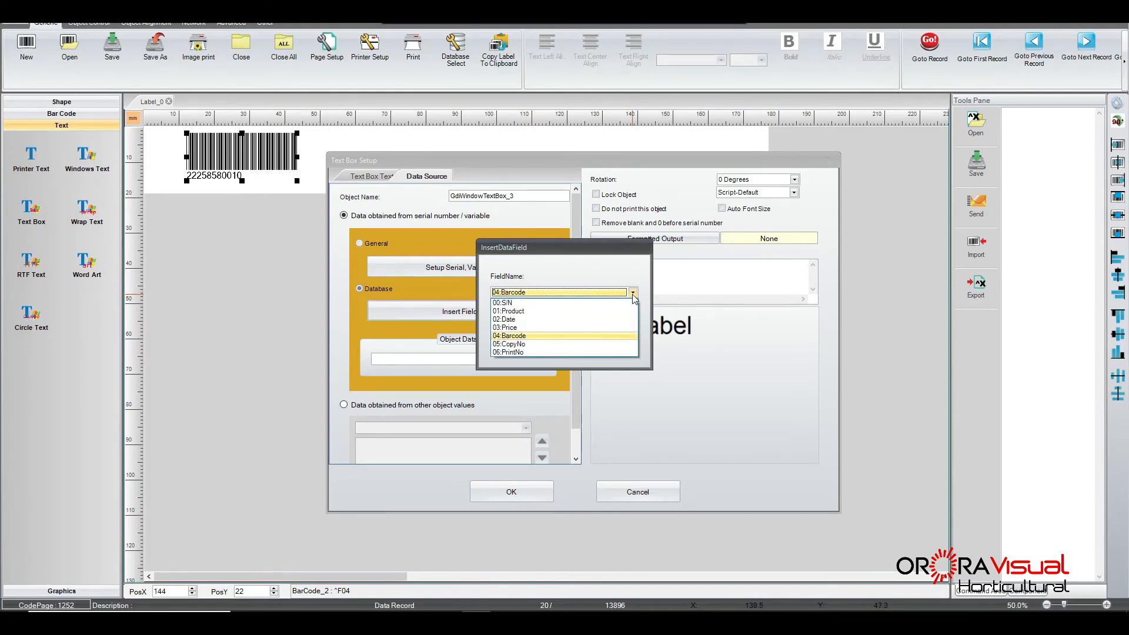
mouse_move(563, 314)
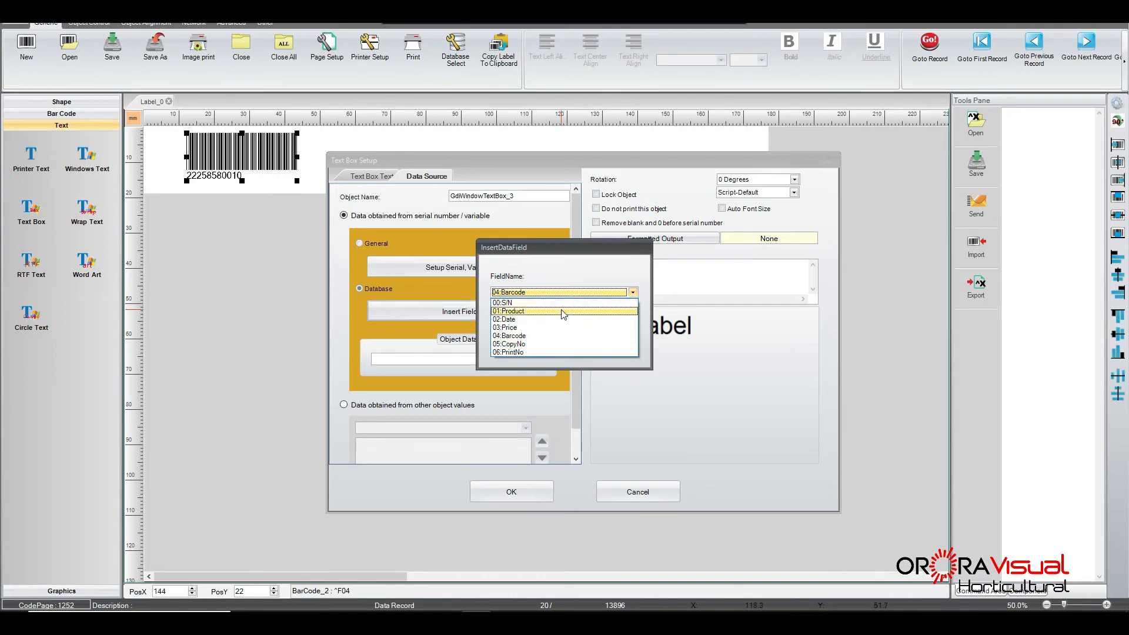
mouse_move(528, 316)
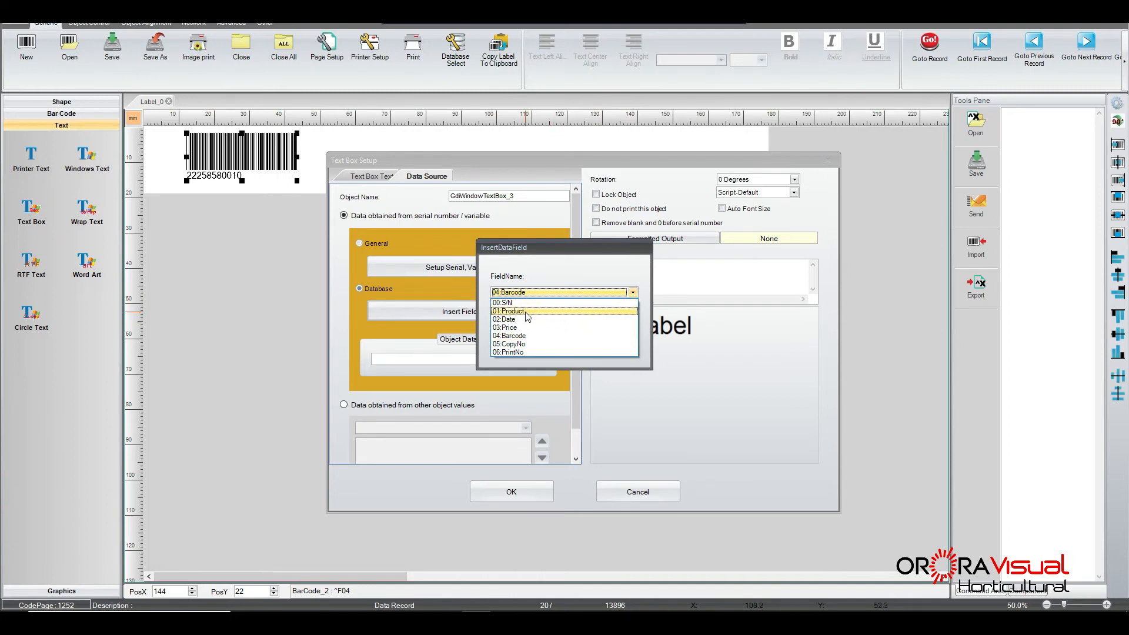
left_click(509, 311)
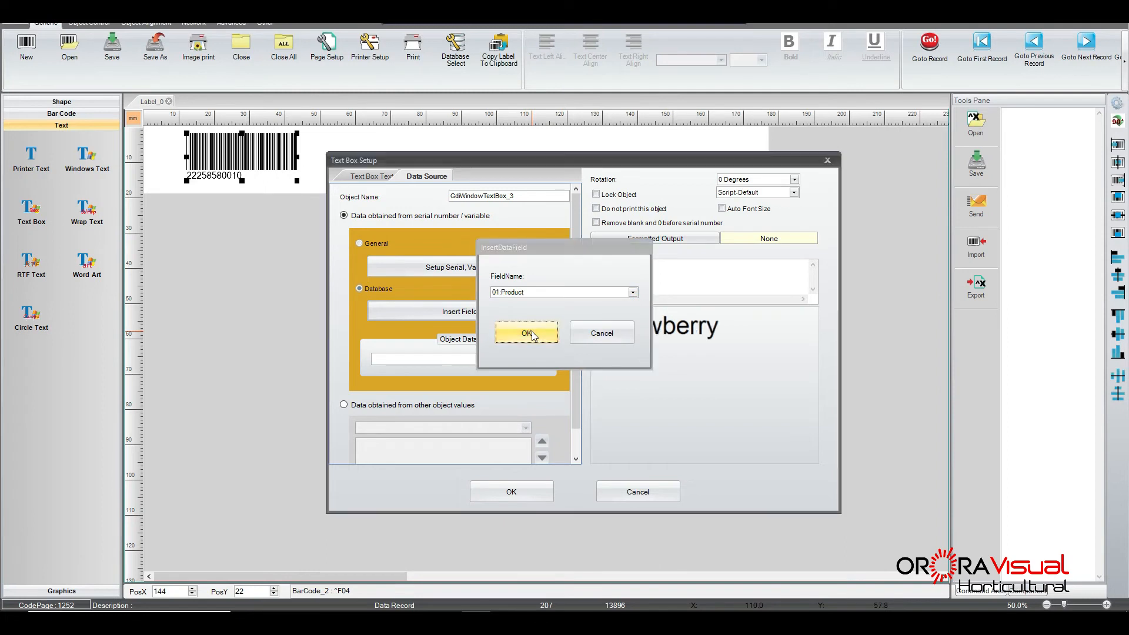
left_click(525, 333)
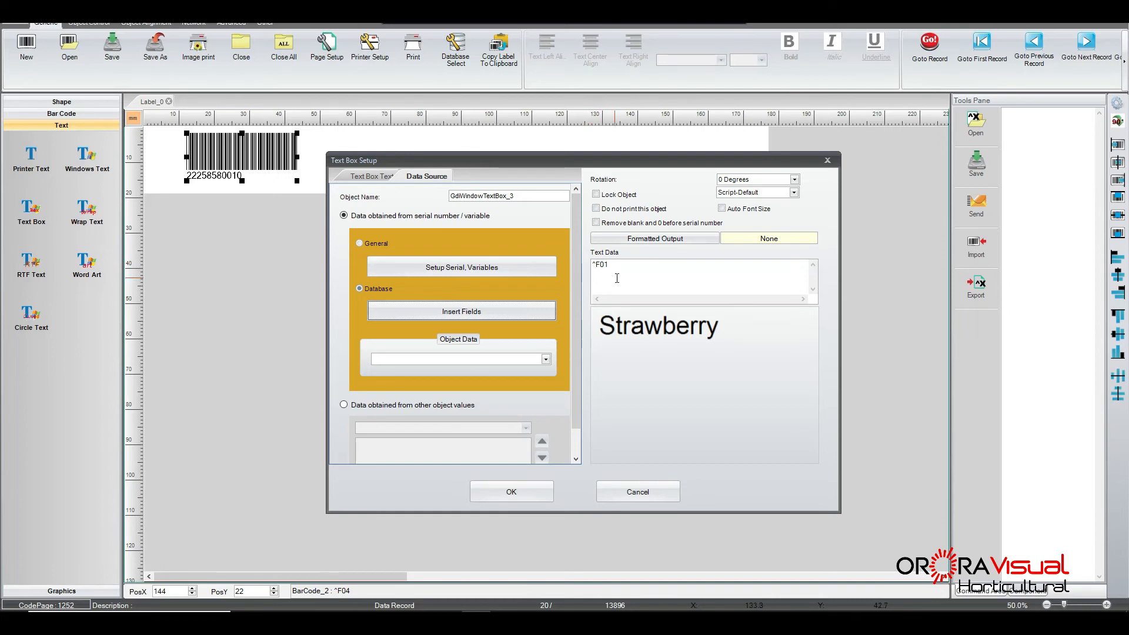
mouse_move(611, 332)
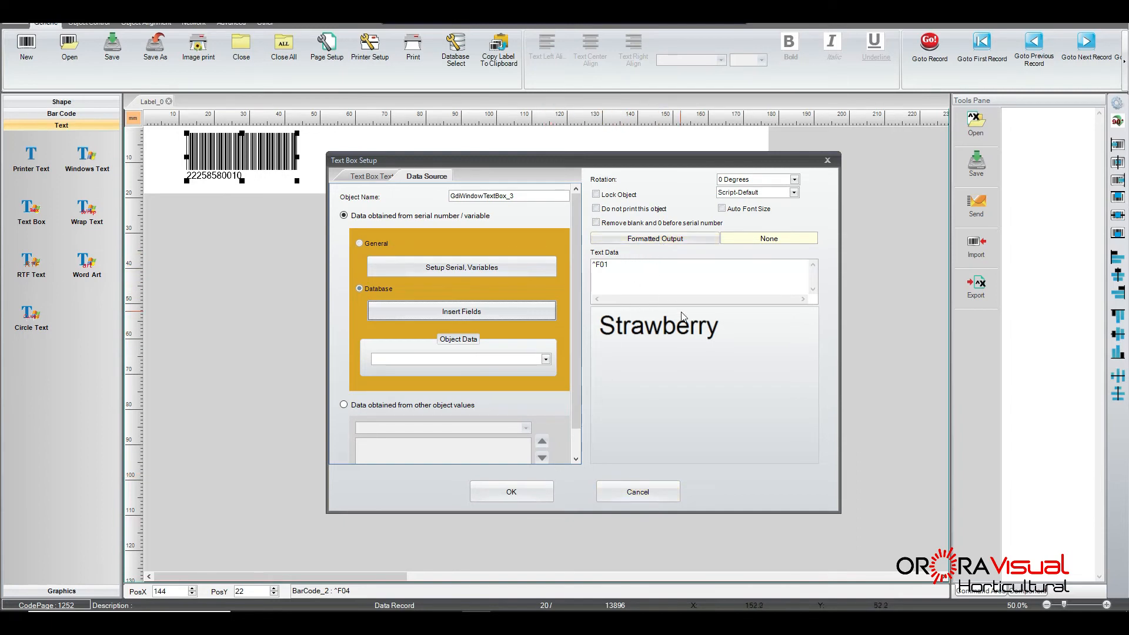
Step: Leave the text box's Formatted Output at None and confirm the Strawberry text box onto the label
left_click(654, 238)
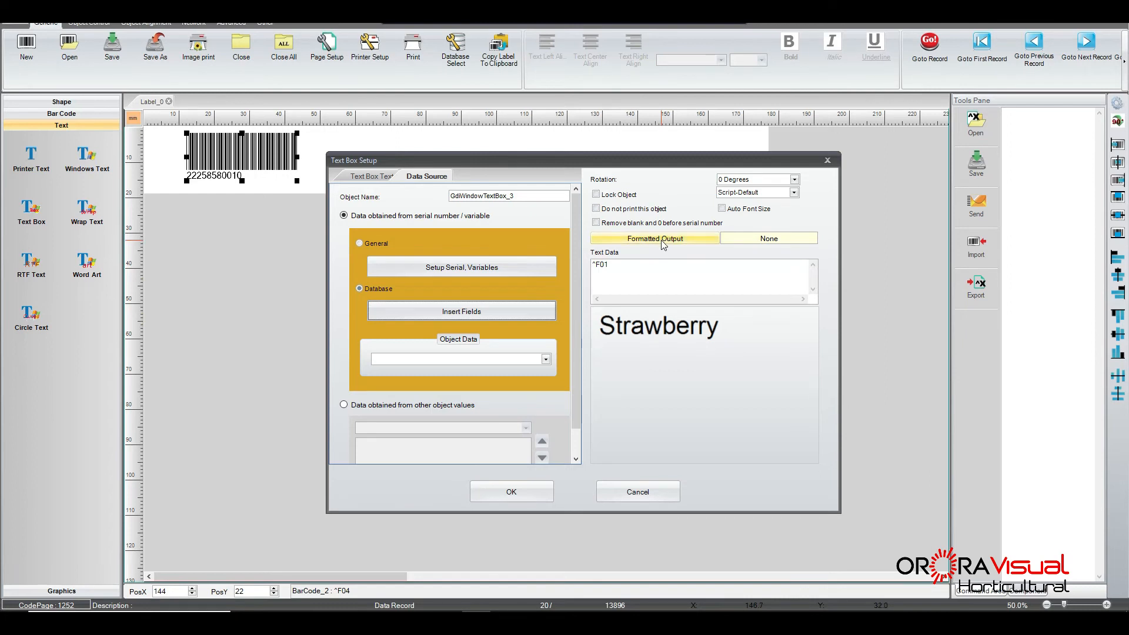
left_click(654, 238)
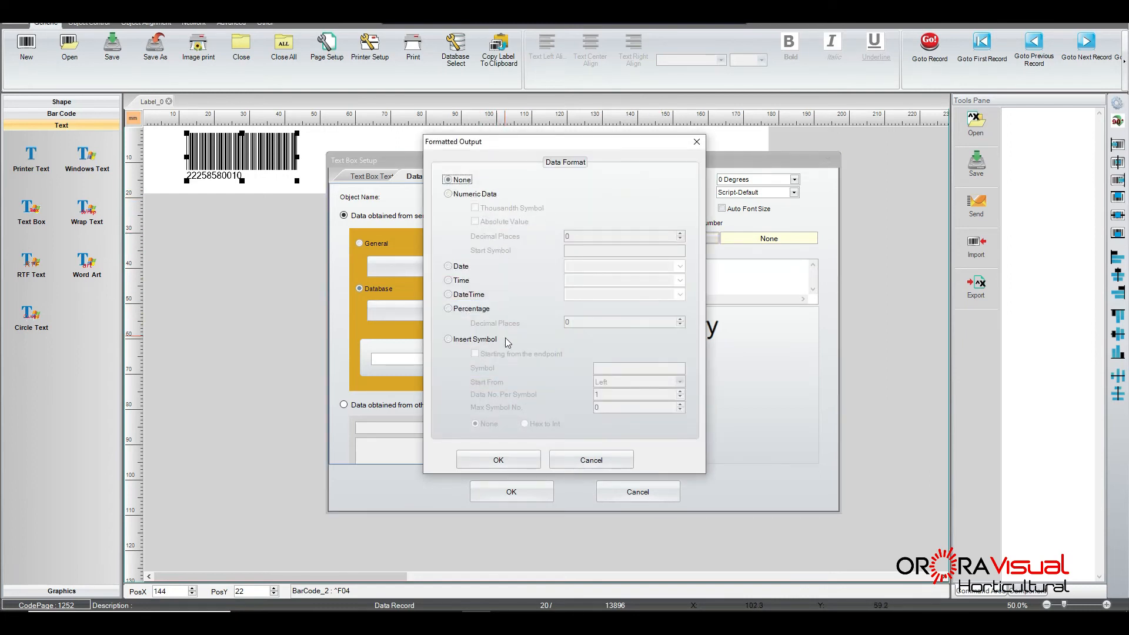
mouse_move(563, 204)
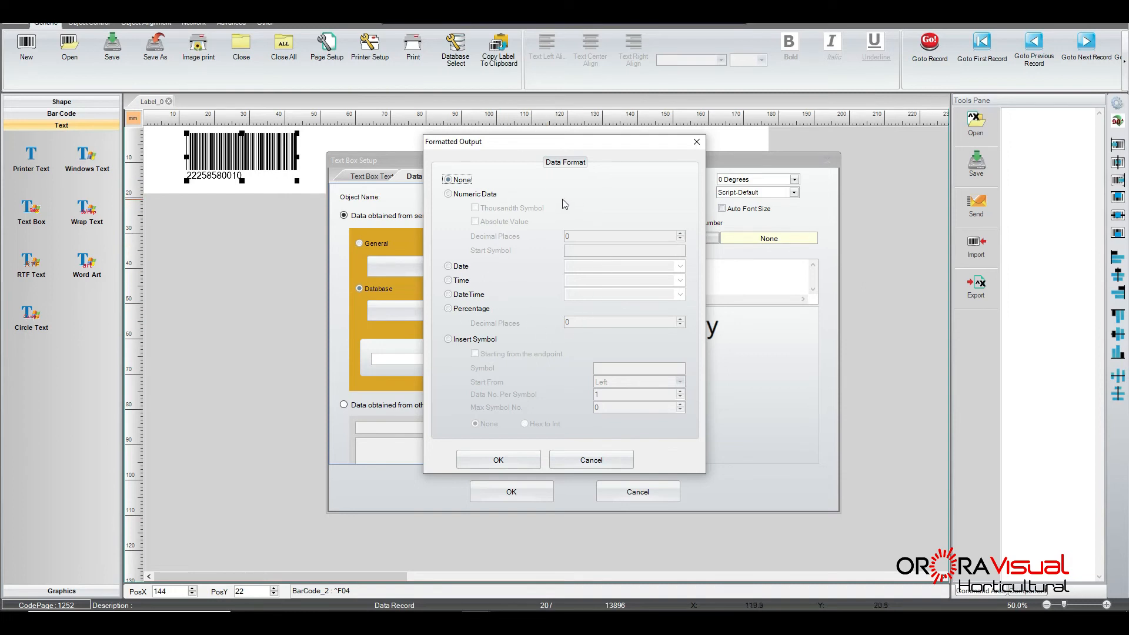
mouse_move(550, 282)
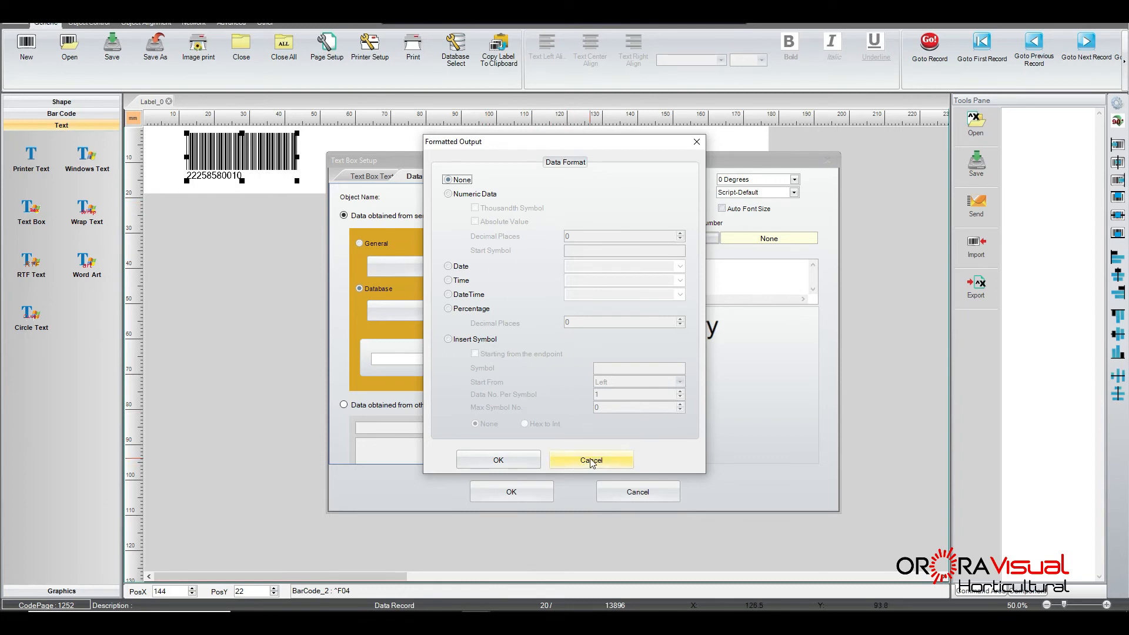
left_click(589, 460)
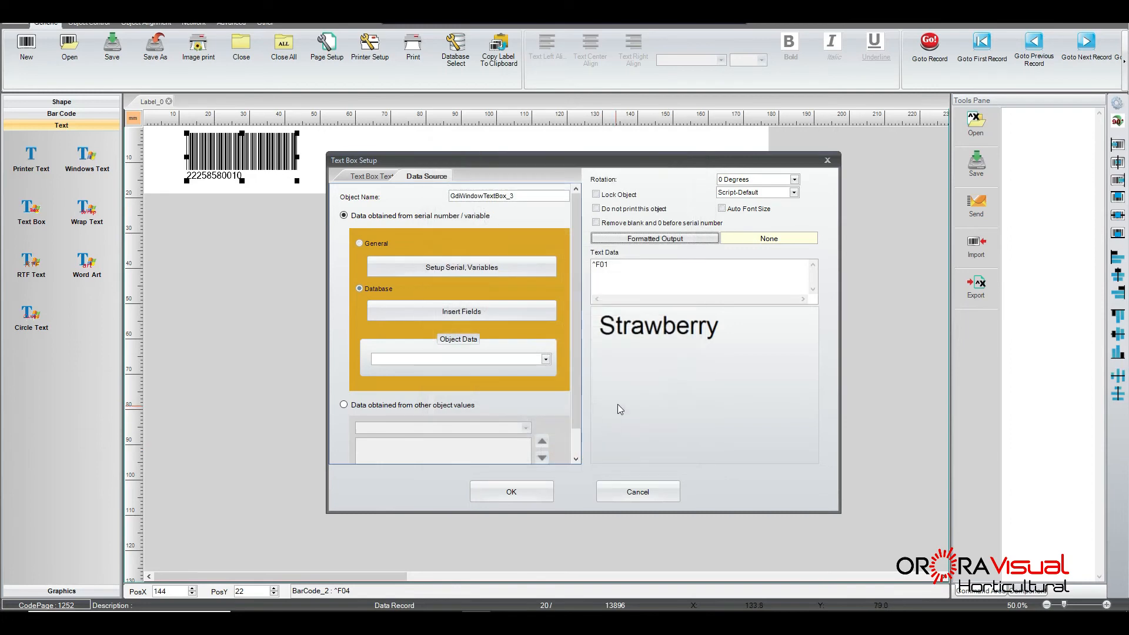
mouse_move(707, 314)
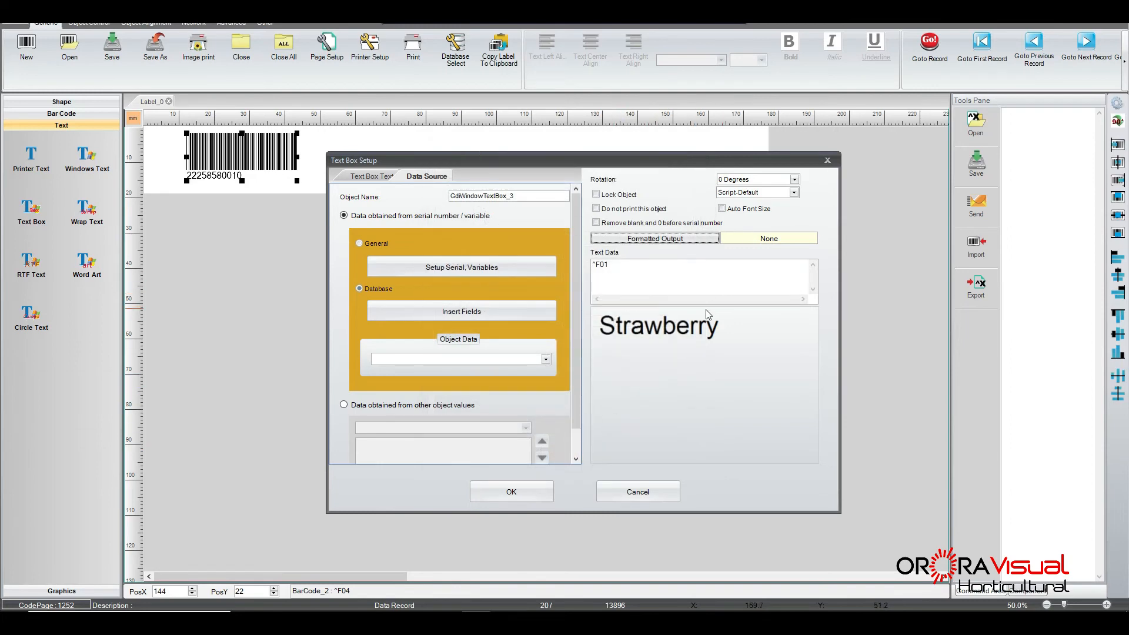
mouse_move(554, 427)
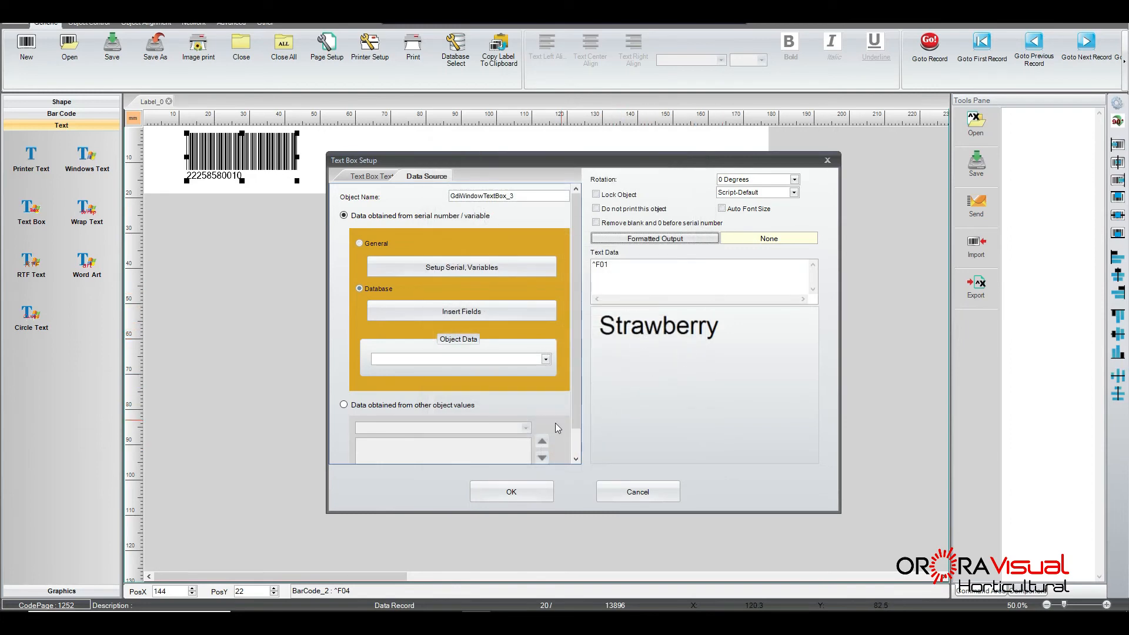
left_click(511, 491)
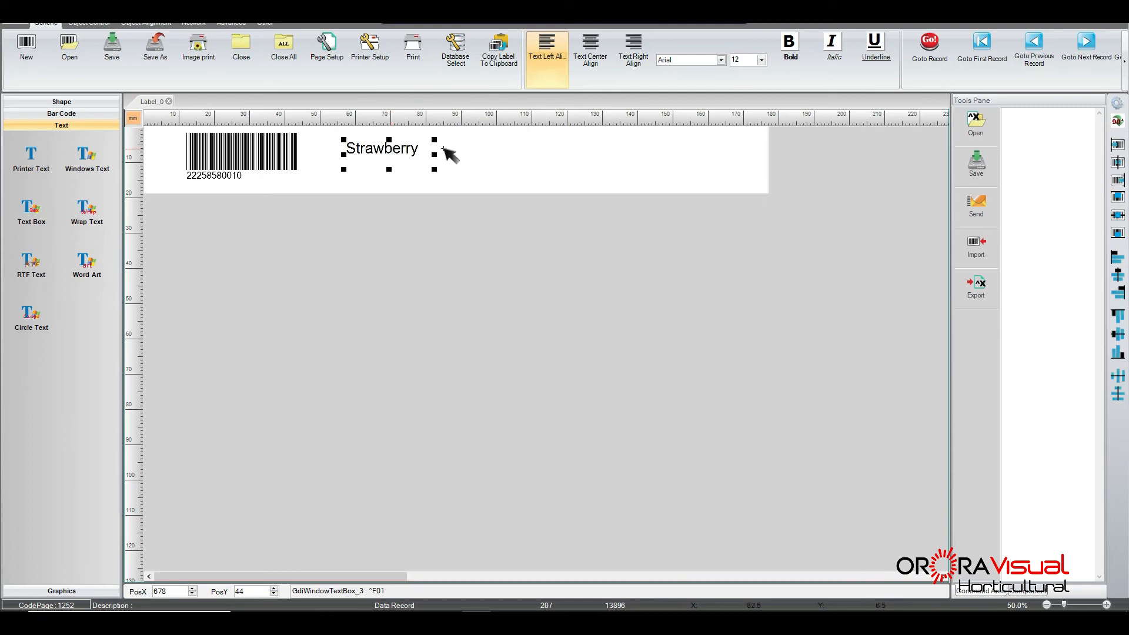
Step: Apply bold and italic to the Strawberry product-name text from the toolbar
left_click(788, 47)
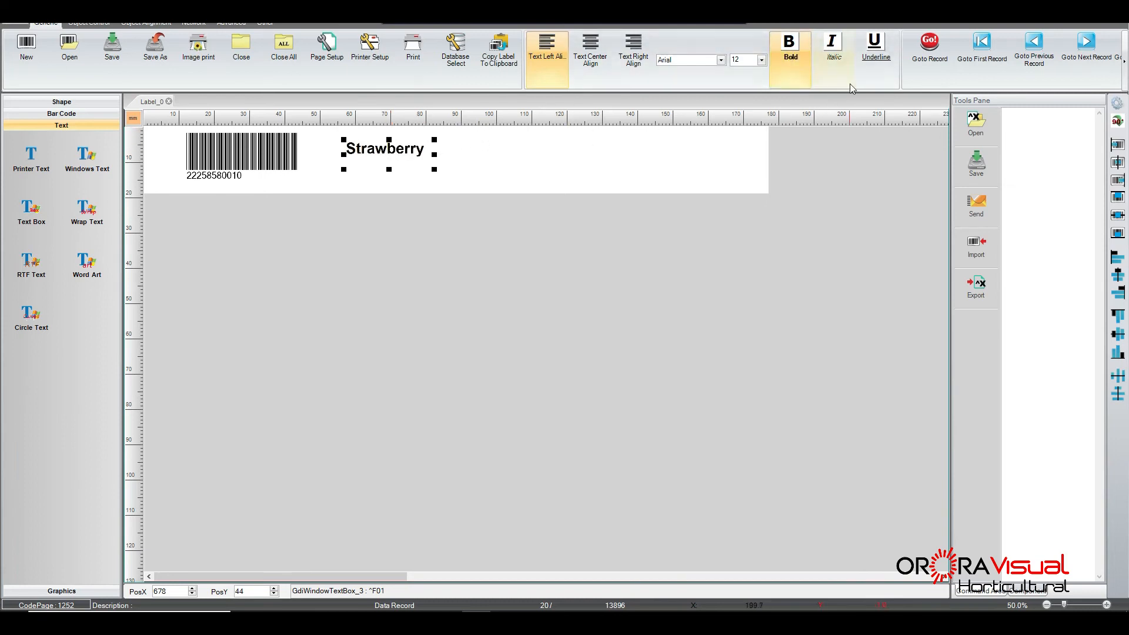
left_click(831, 46)
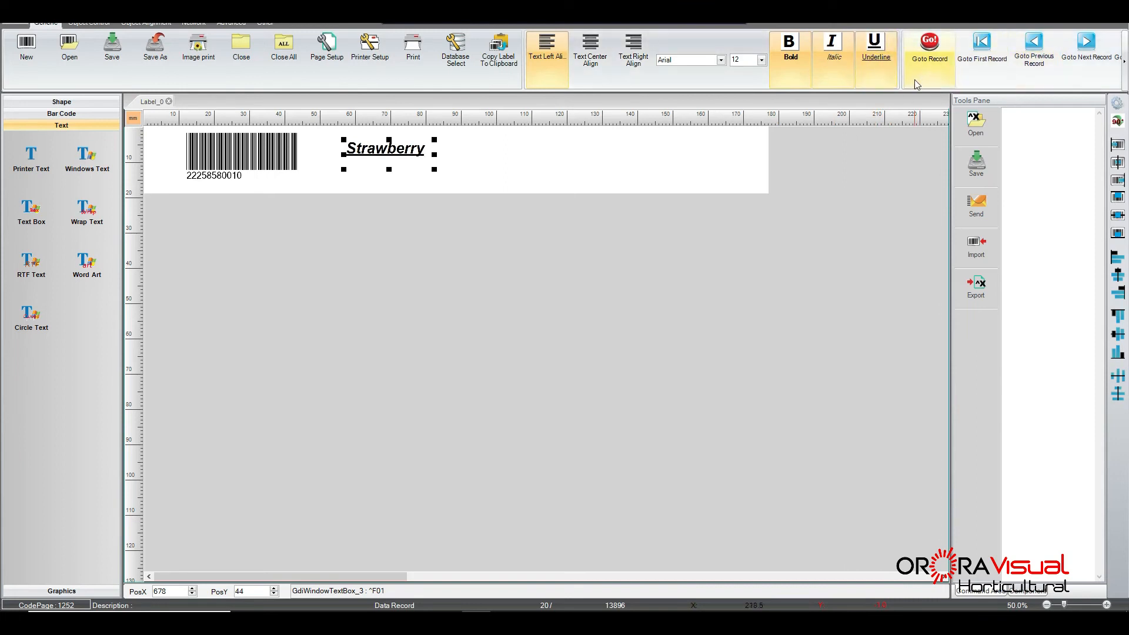
mouse_move(944, 81)
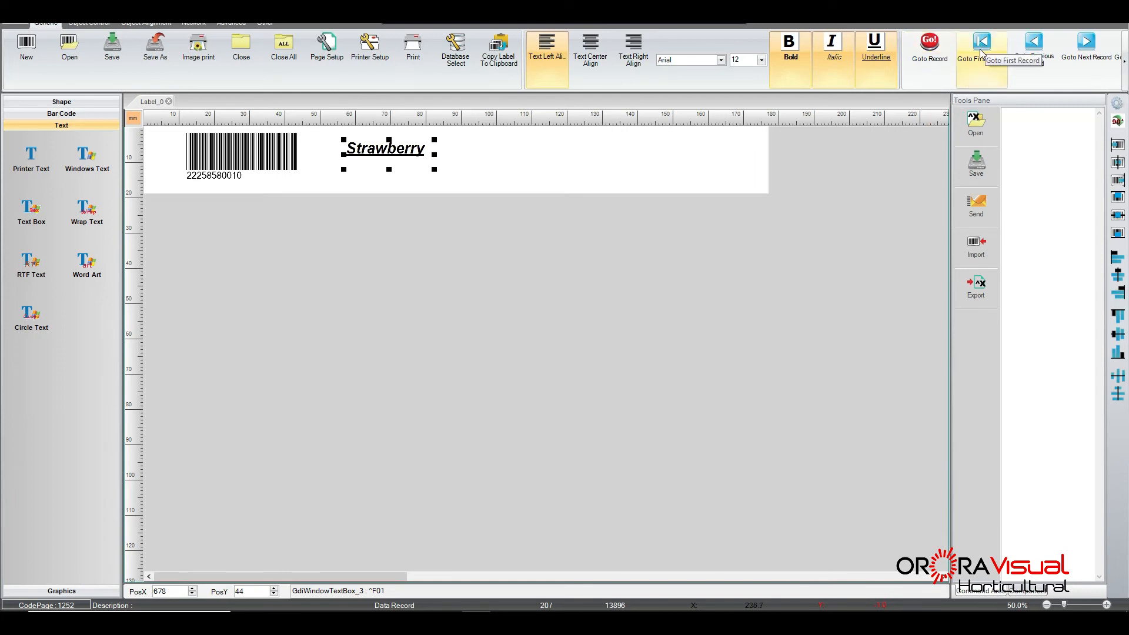
mouse_move(1033, 47)
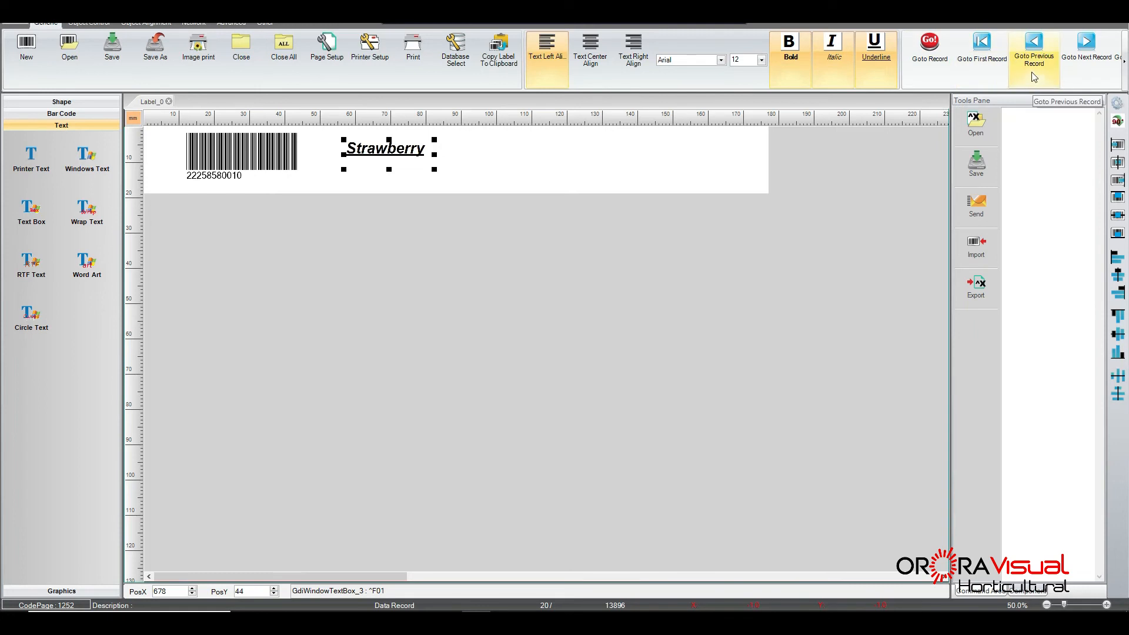
mouse_move(1086, 48)
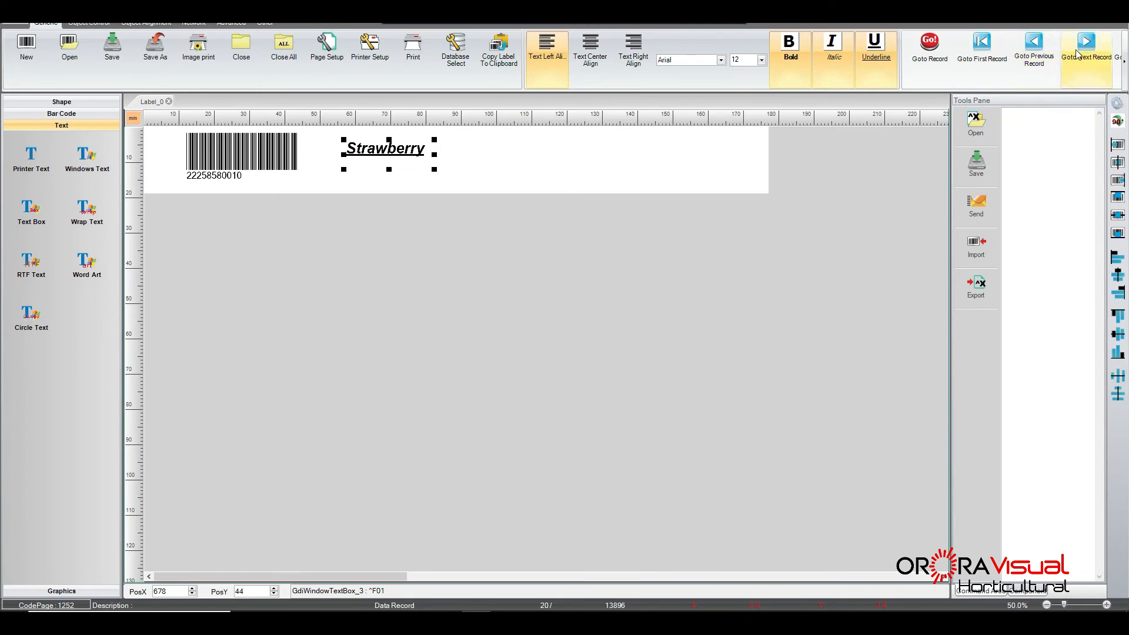
left_click(1087, 45)
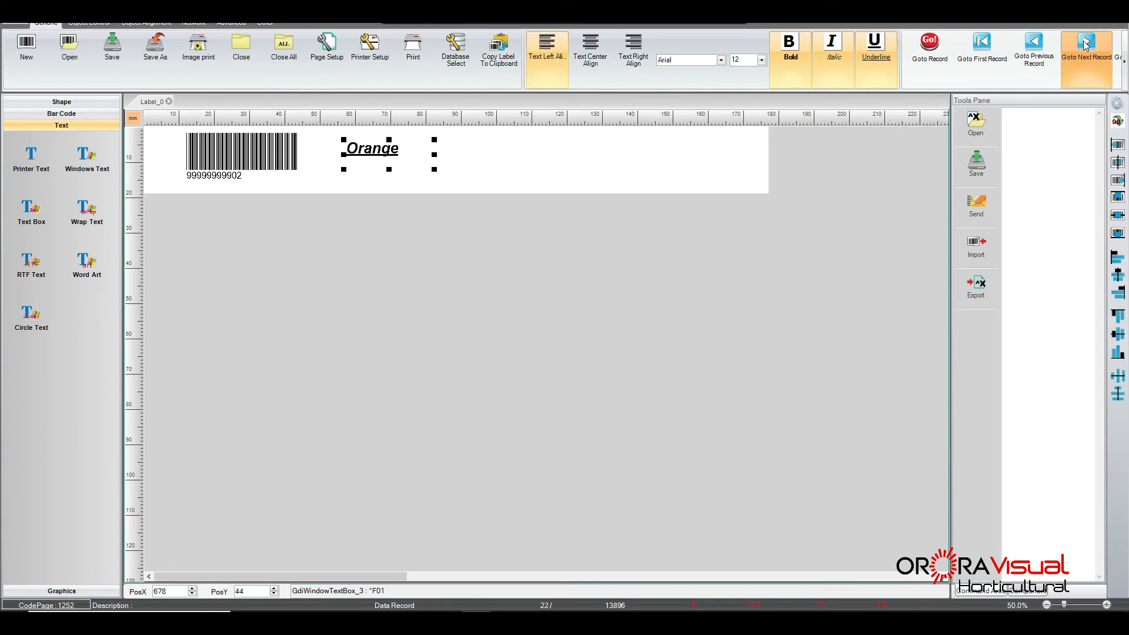
left_click(1085, 46)
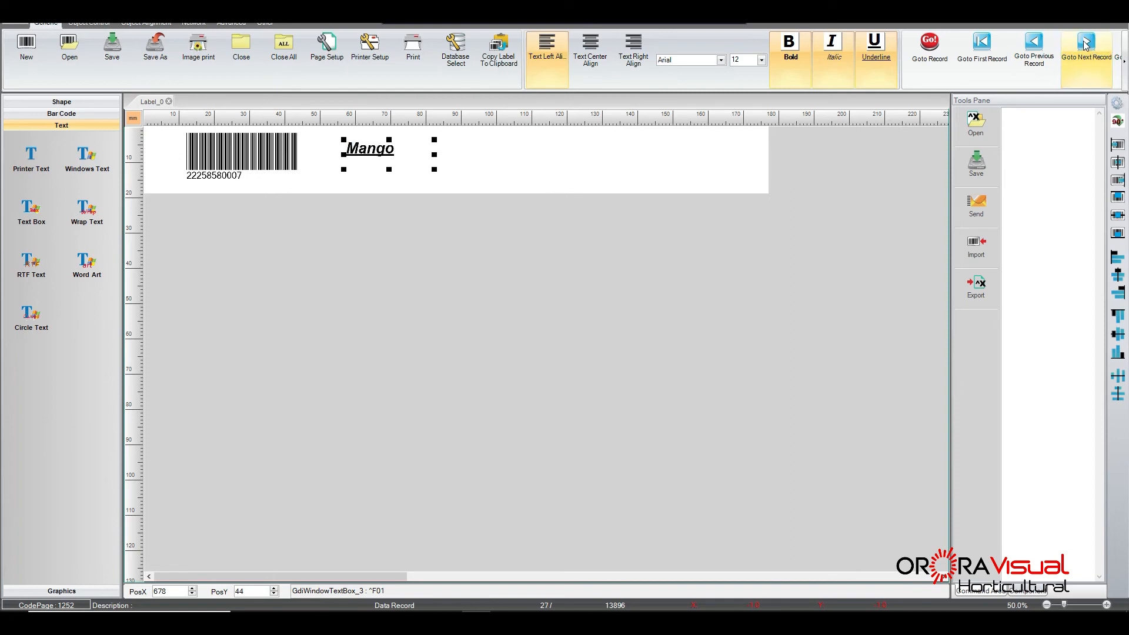
left_click(1087, 47)
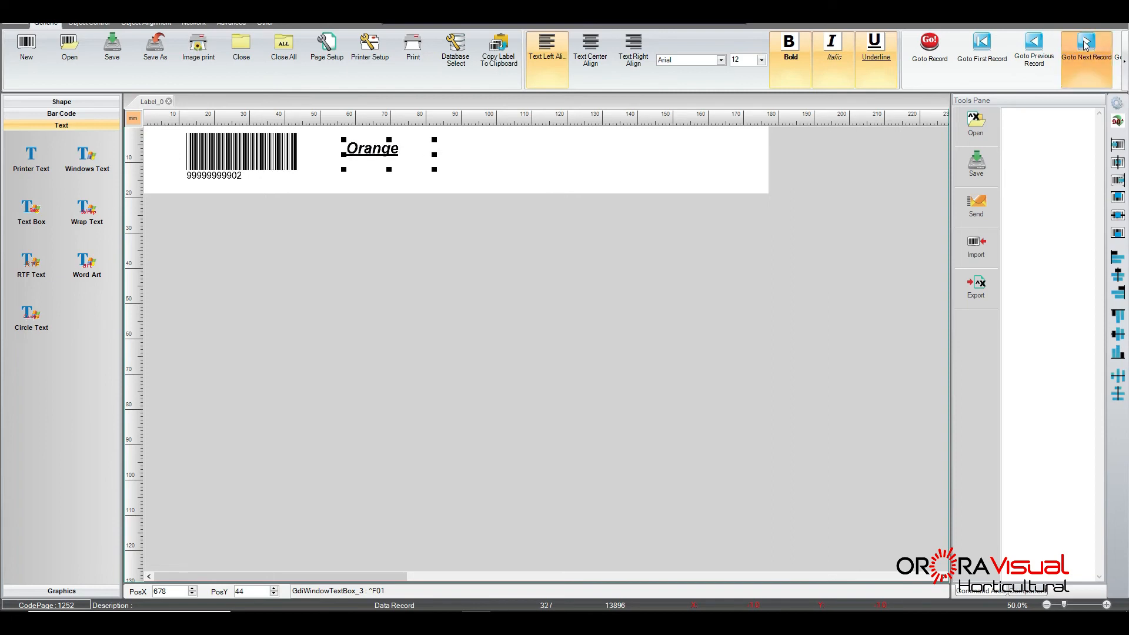
left_click(1086, 47)
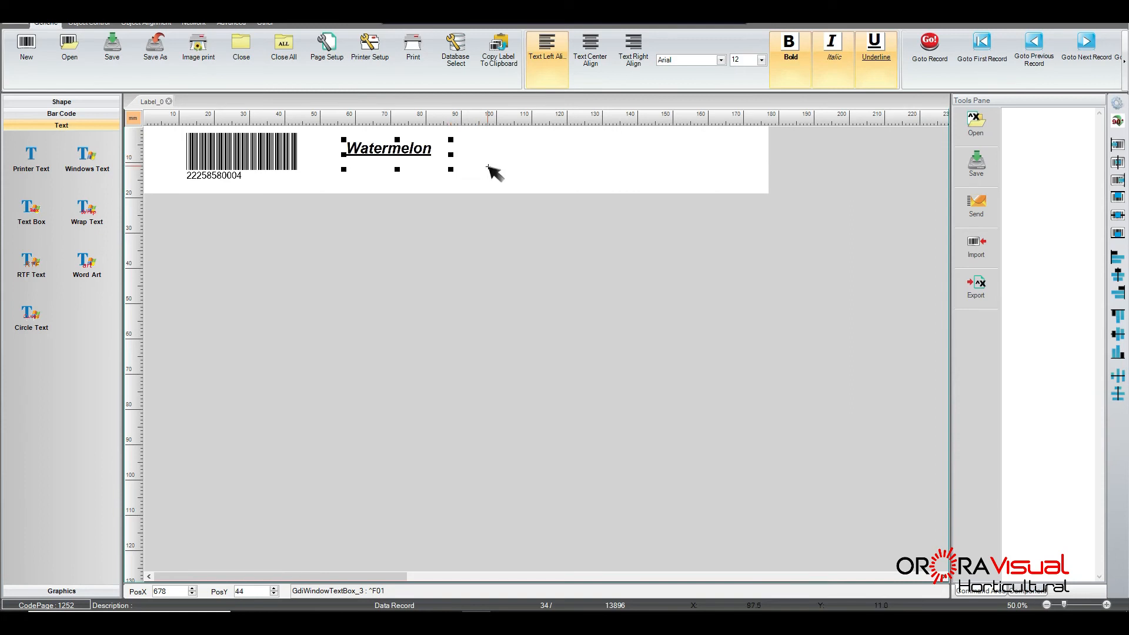
mouse_move(495, 177)
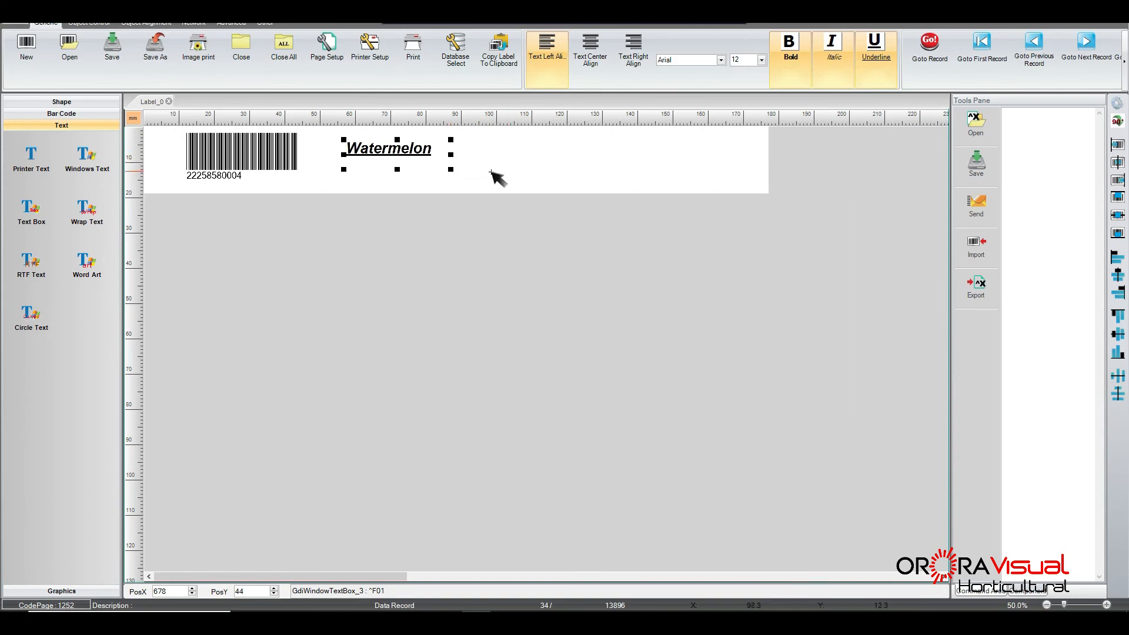
mouse_move(582, 229)
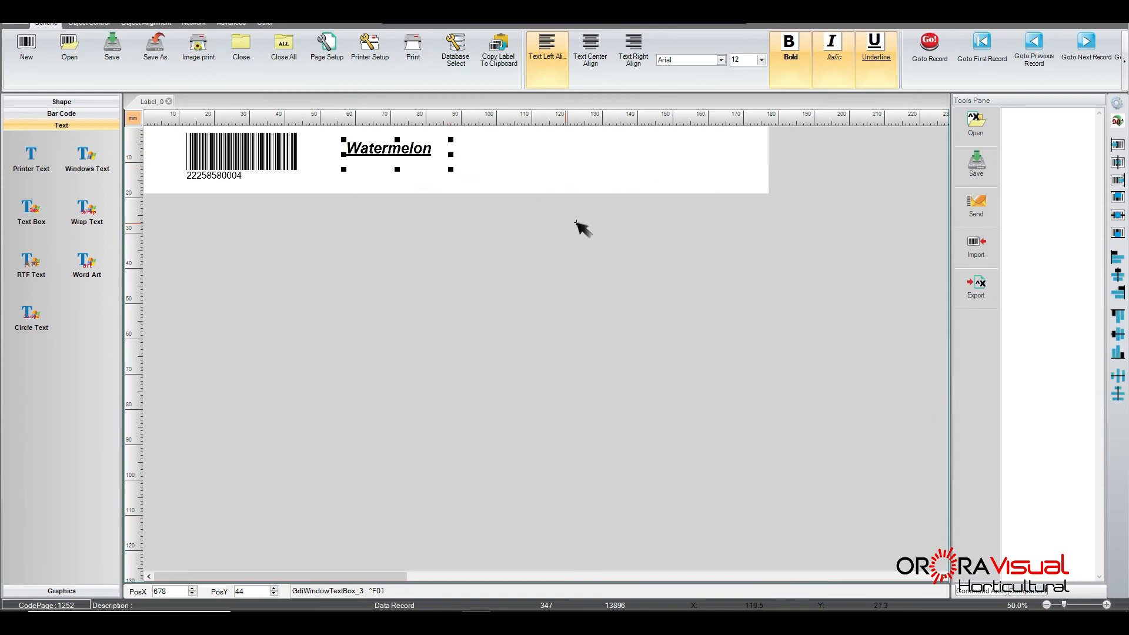
mouse_move(614, 218)
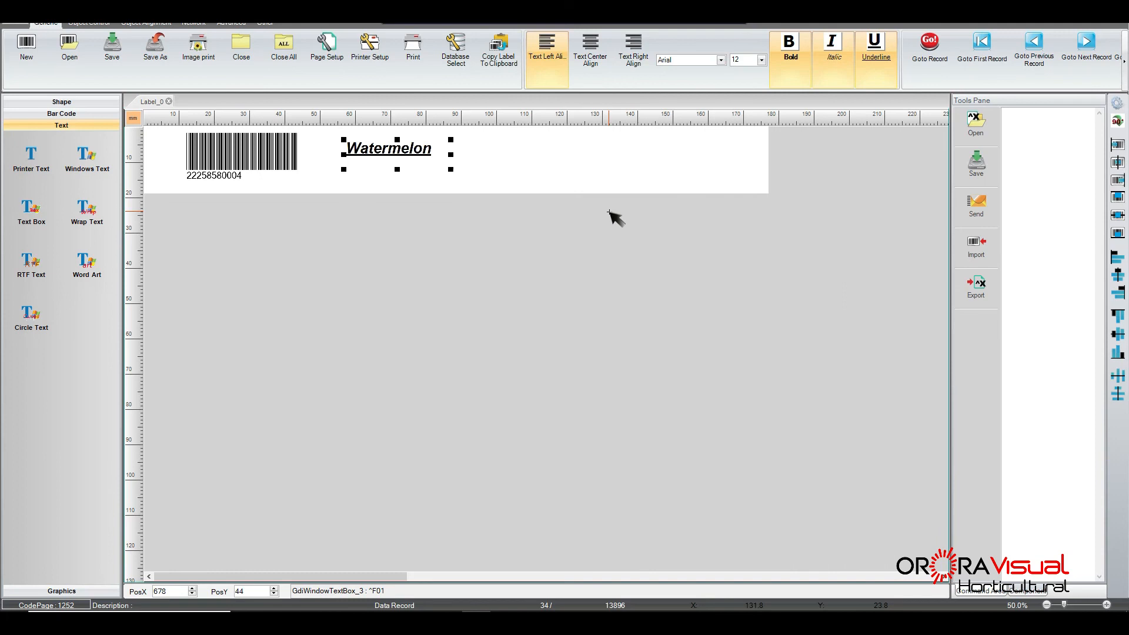
mouse_move(605, 205)
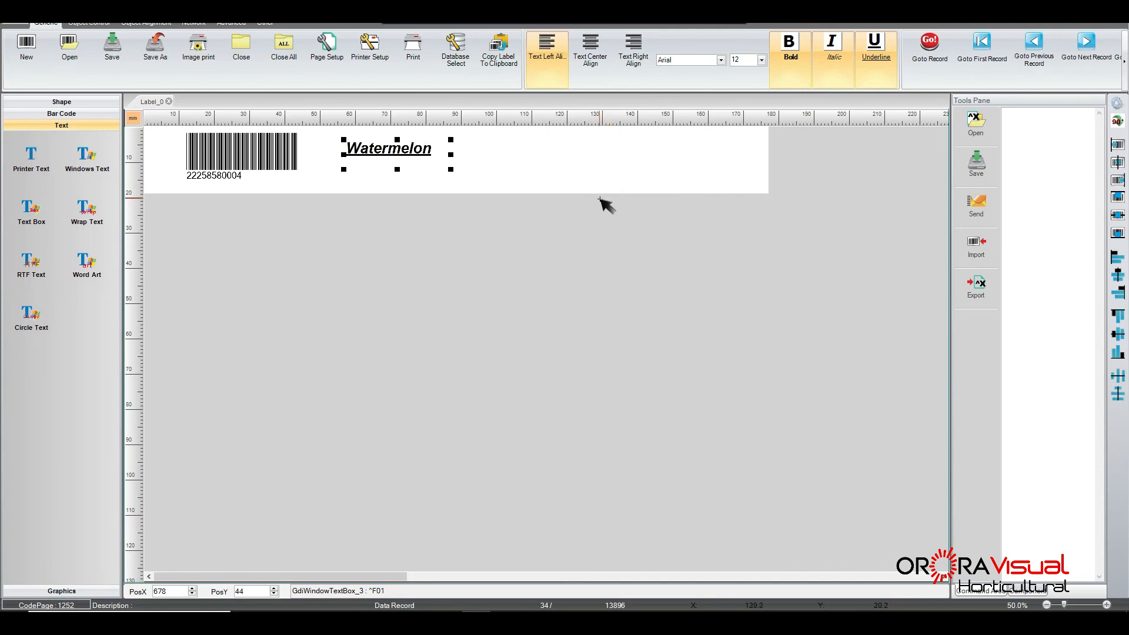